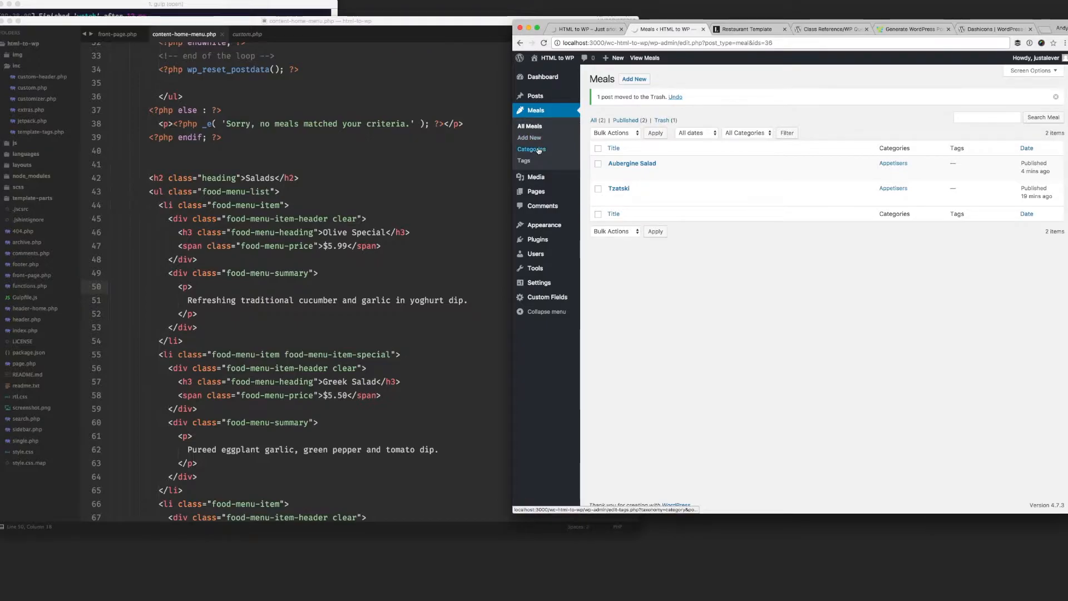
mouse_move(535, 95)
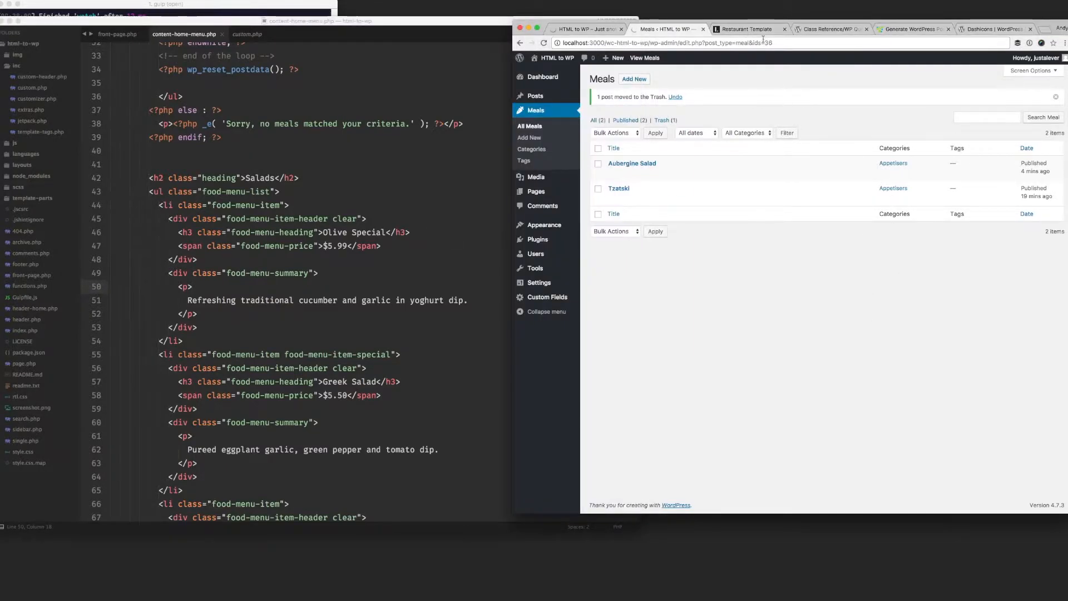
Step: View the static template's menu sections, then return to the template code
left_click(746, 29)
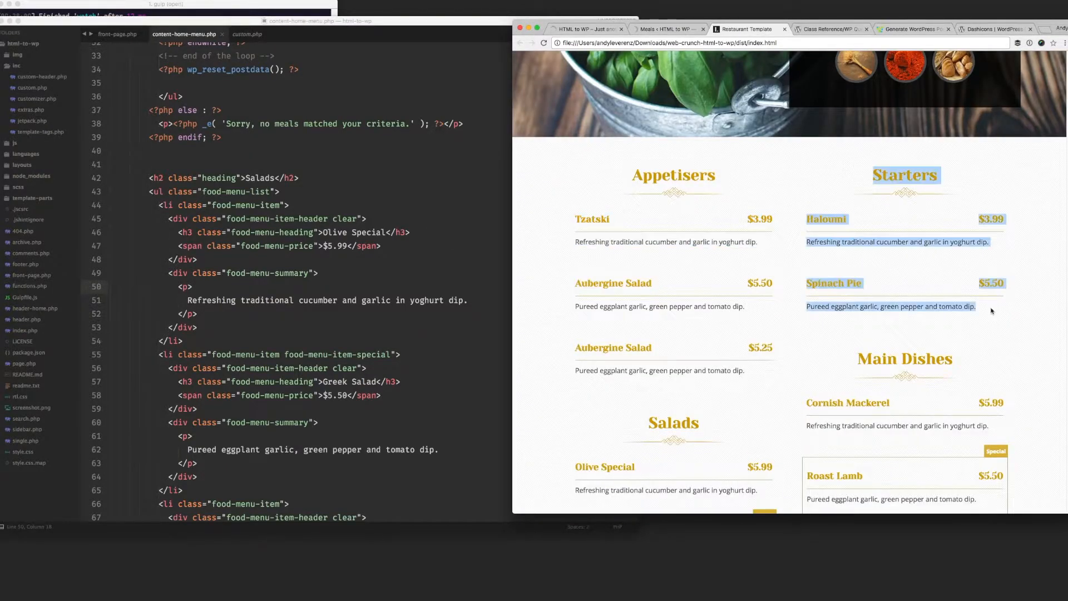
scroll("down", 3)
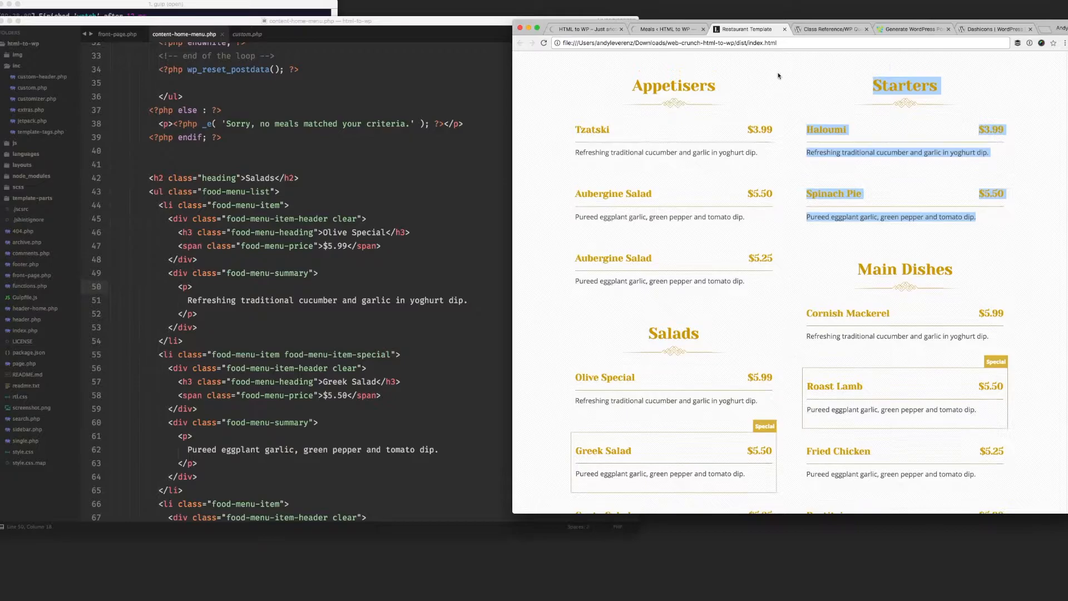
left_click(664, 29)
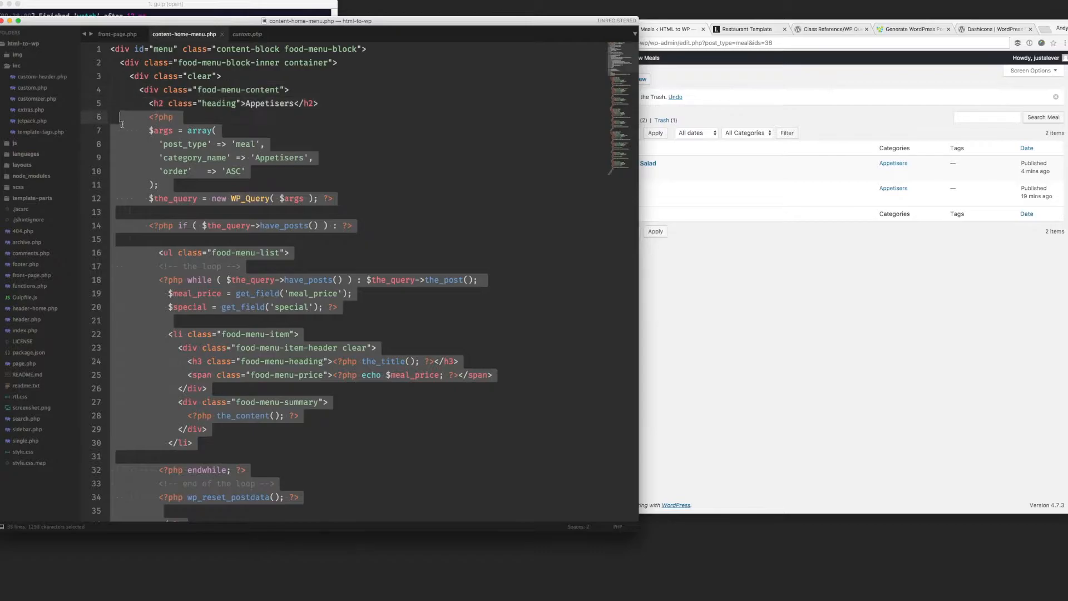
Step: Replace the static Salads list items with a pasted copy of the Appetisers query loop
scroll("down", 3)
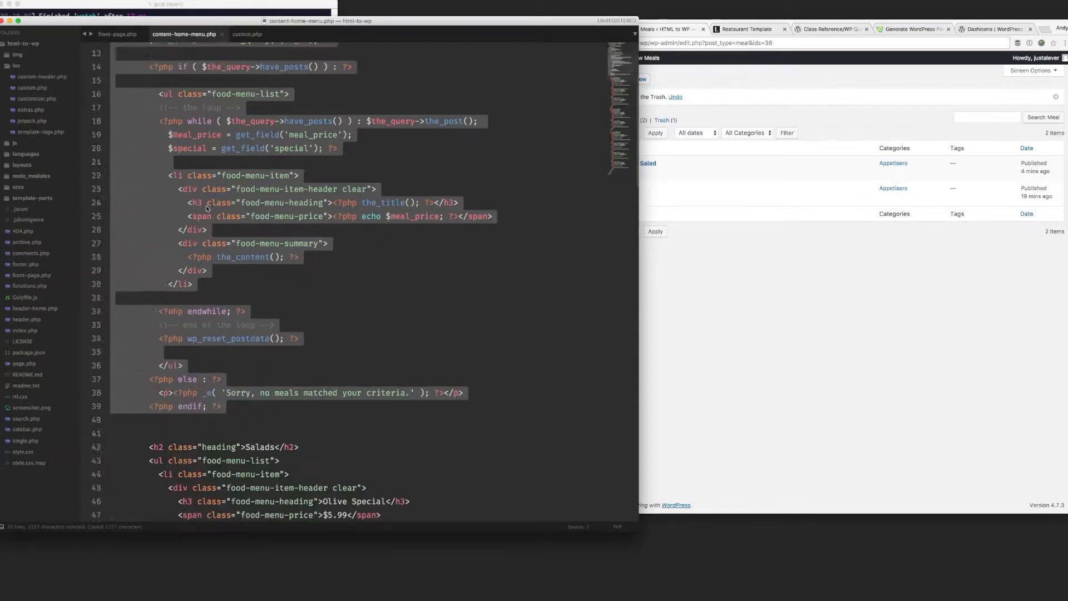
scroll("down", 3)
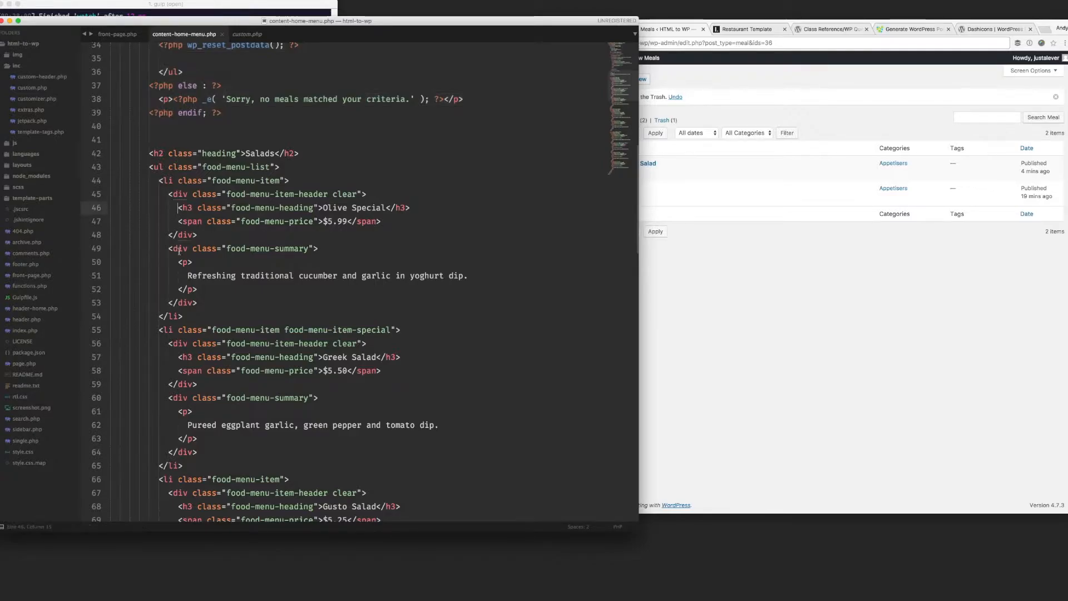
double_click(367, 207)
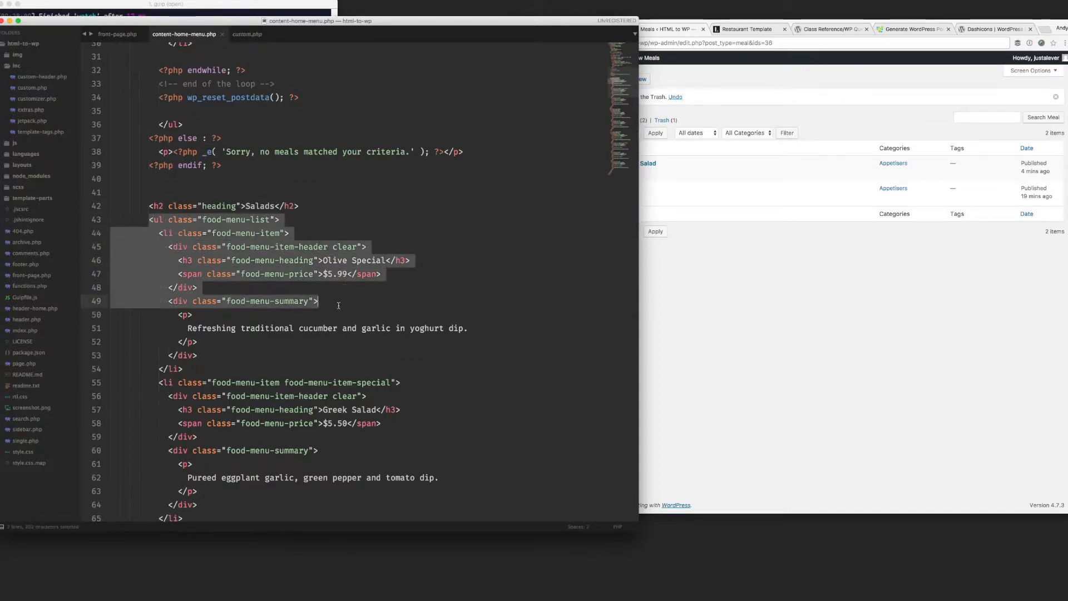
scroll("down", 3)
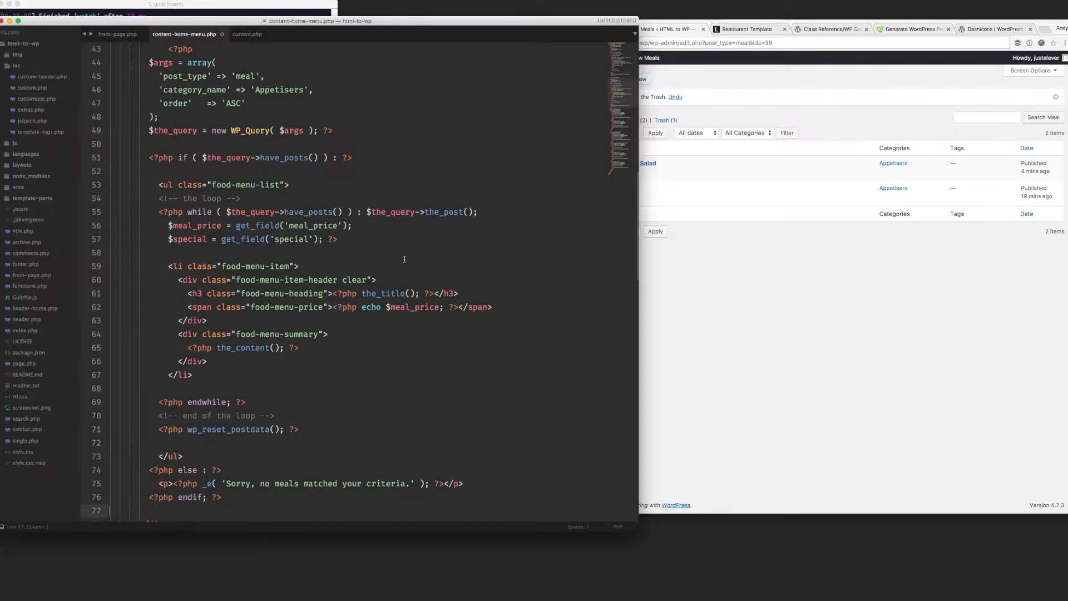
scroll("up", 3)
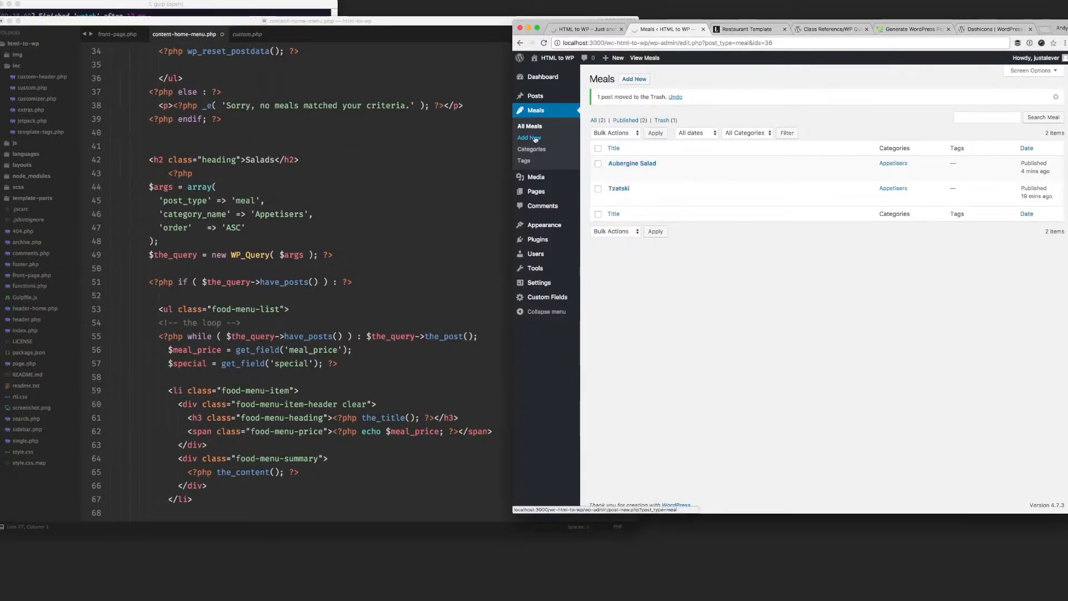
Step: After checking Meal categories, change the copied loop's category_name from 'Appetisers' to 'Starters'
left_click(531, 149)
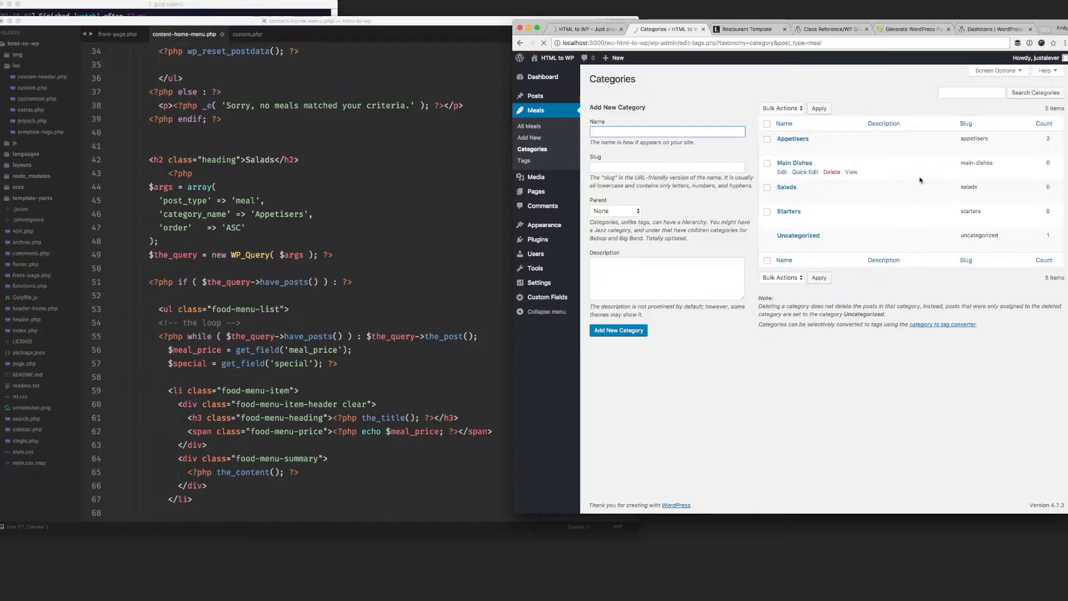
left_click(744, 29)
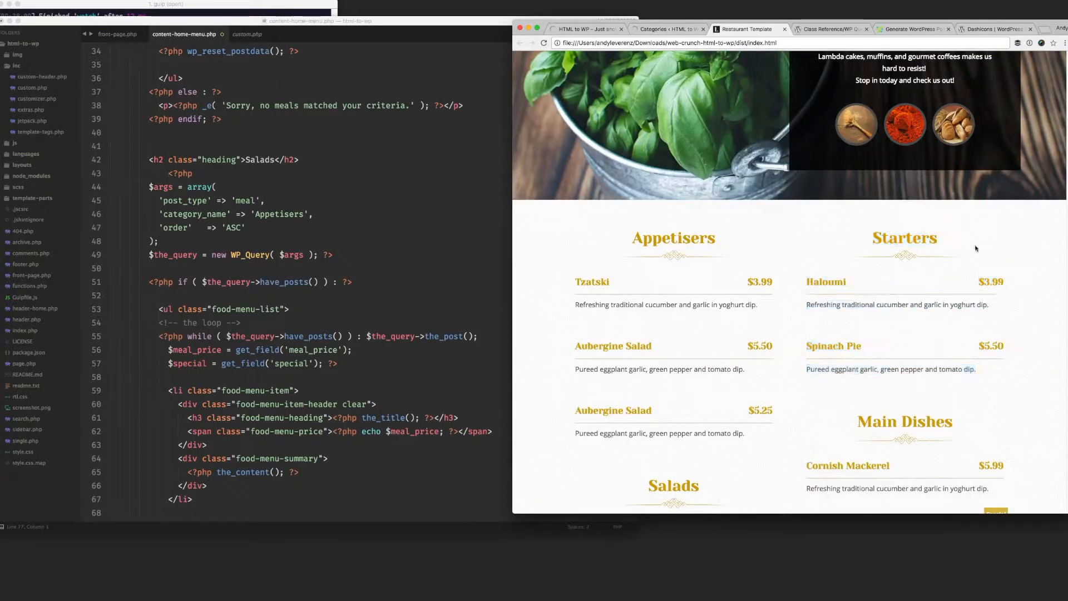
left_click(666, 29)
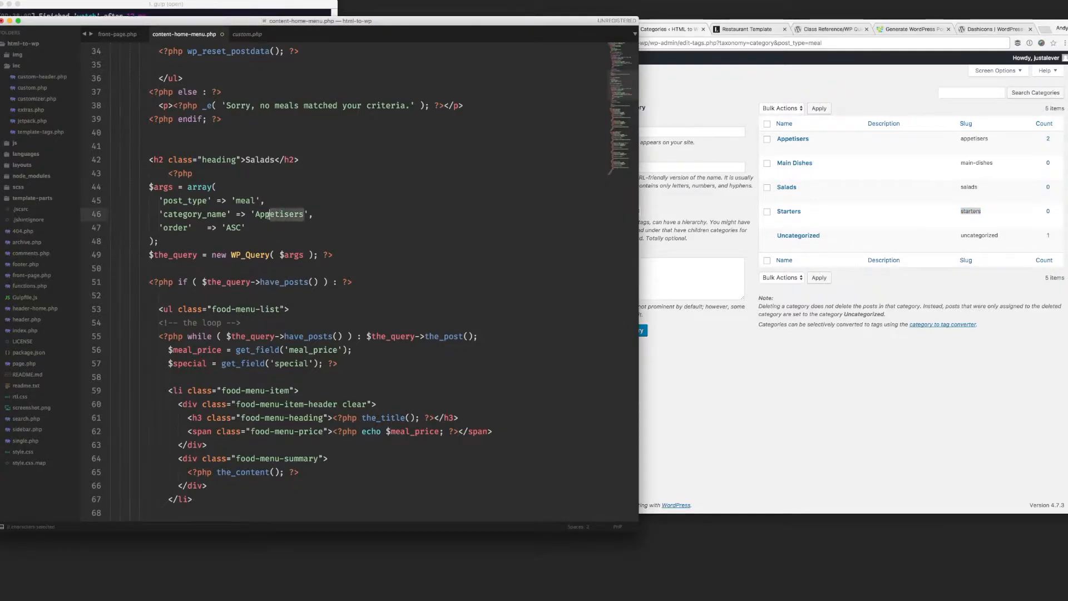
type("Stra")
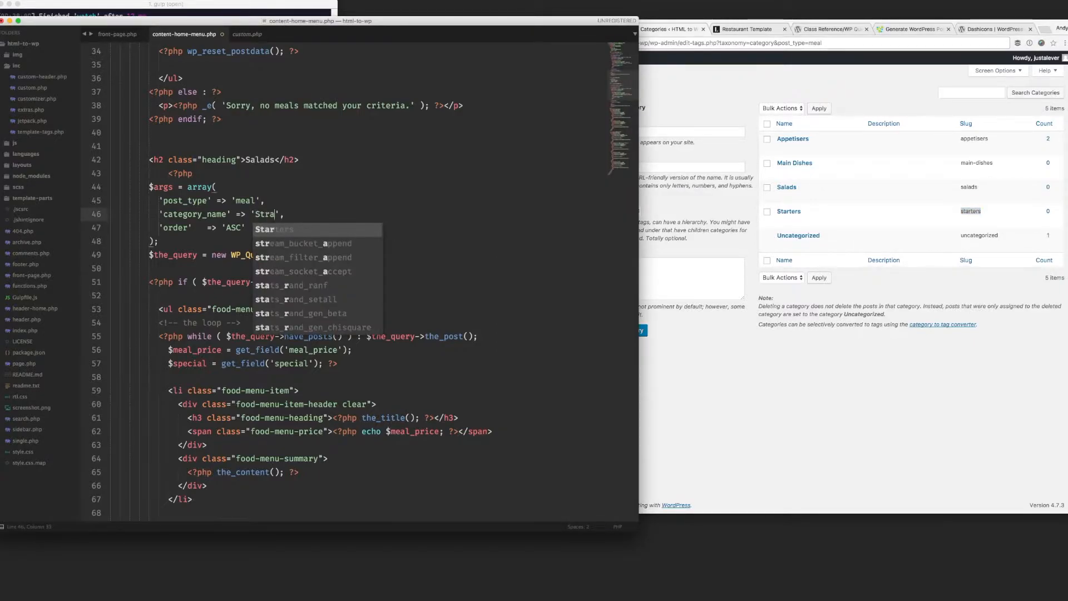
type("rters")
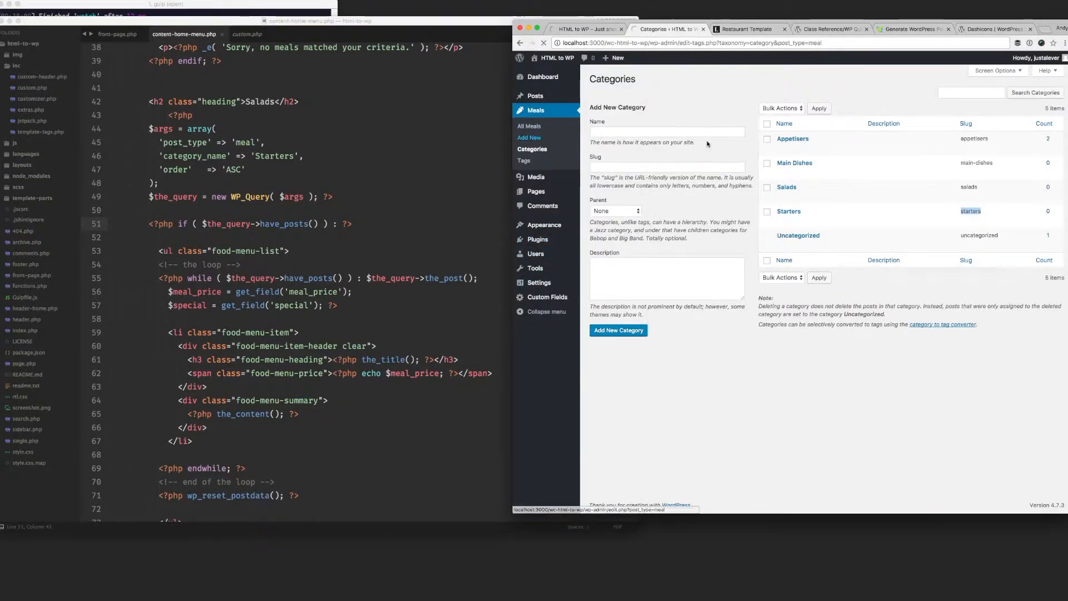
Step: Create and publish a Haloumi meal in the Starters category using values from the static template
left_click(746, 30)
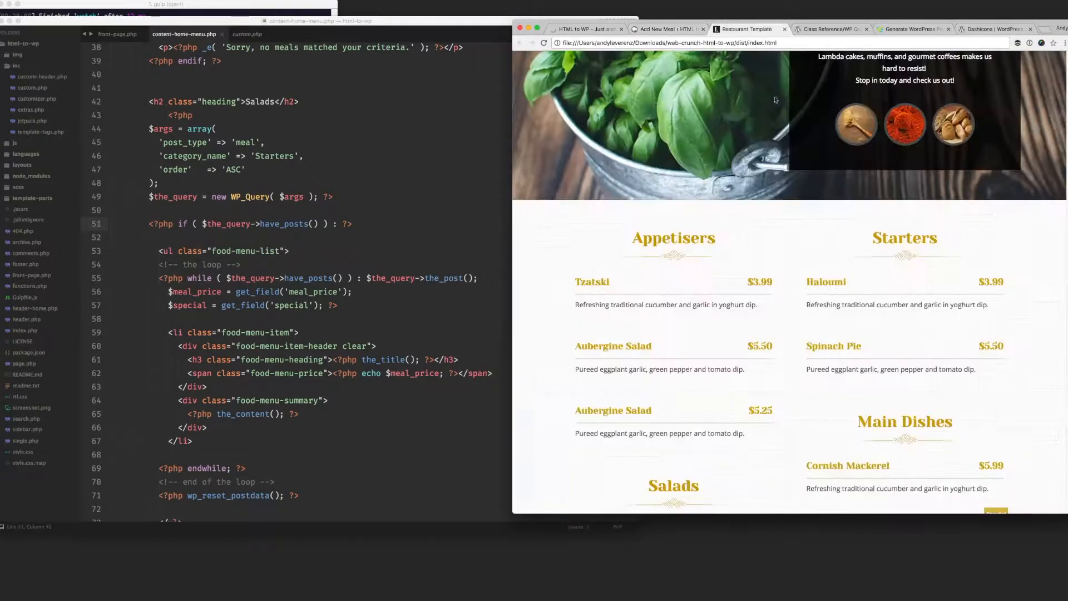
double_click(826, 282)
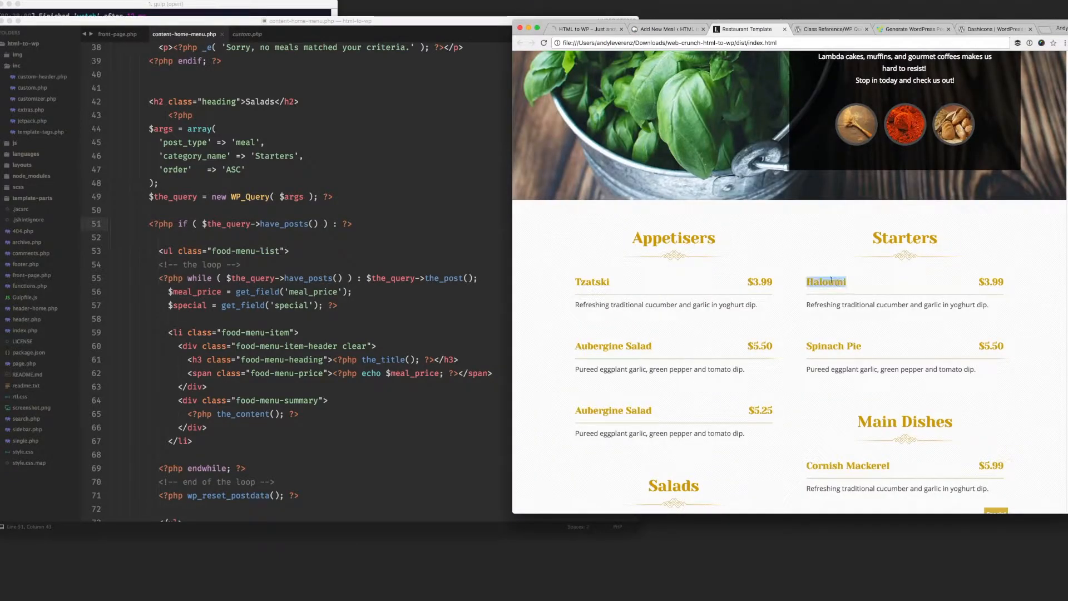
left_click(664, 30)
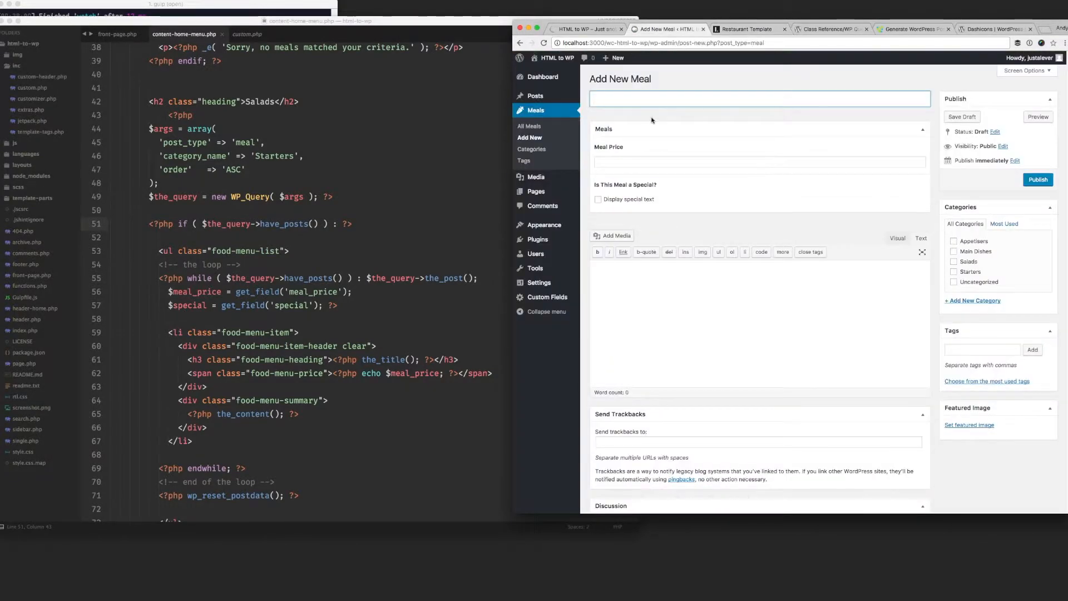
type("Haloumi")
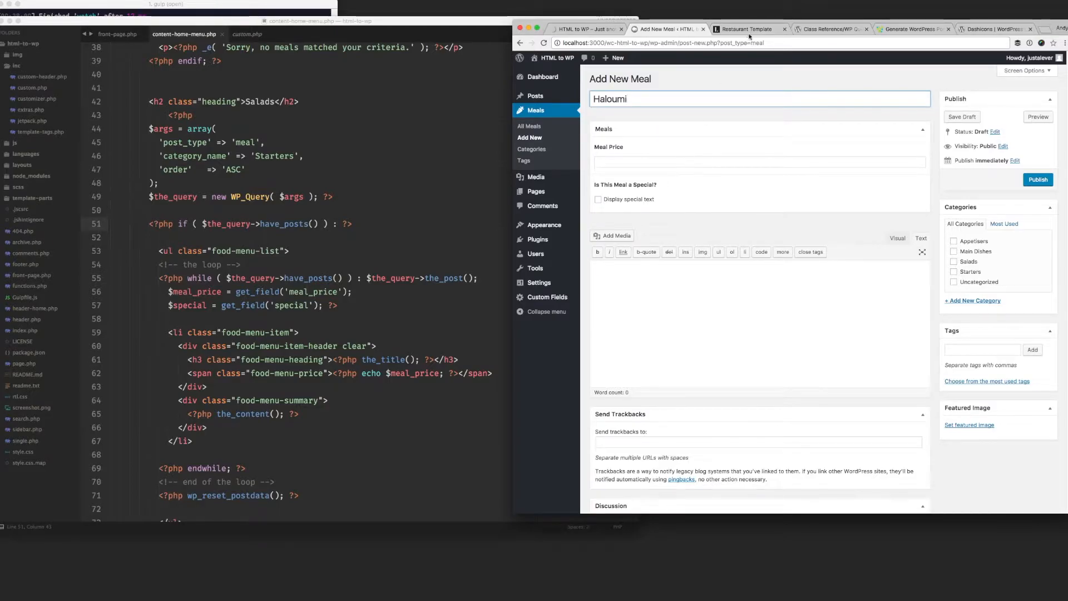
left_click(746, 30)
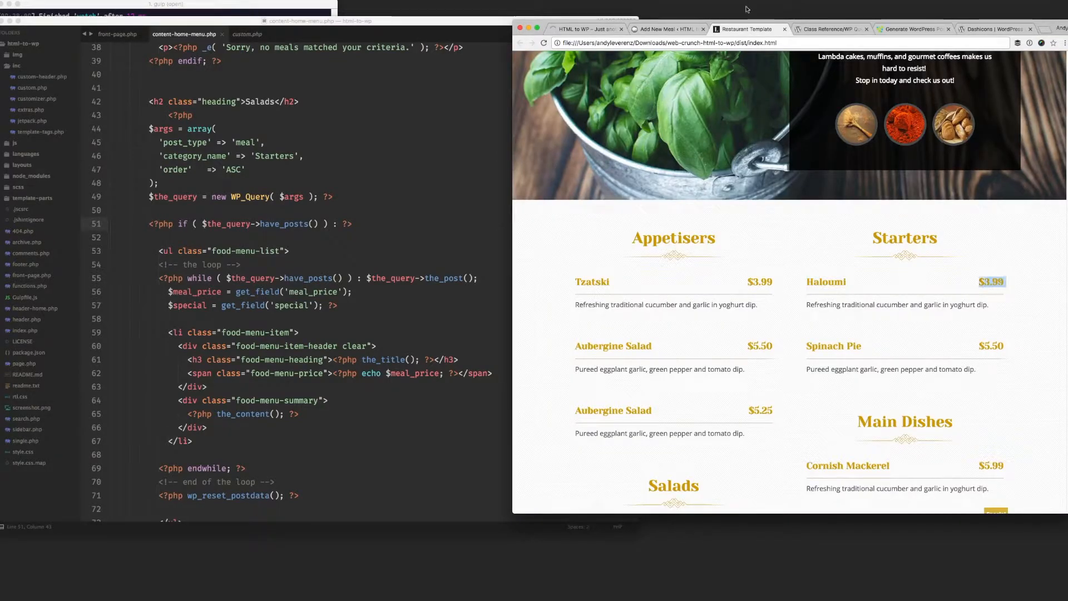
left_click(666, 29)
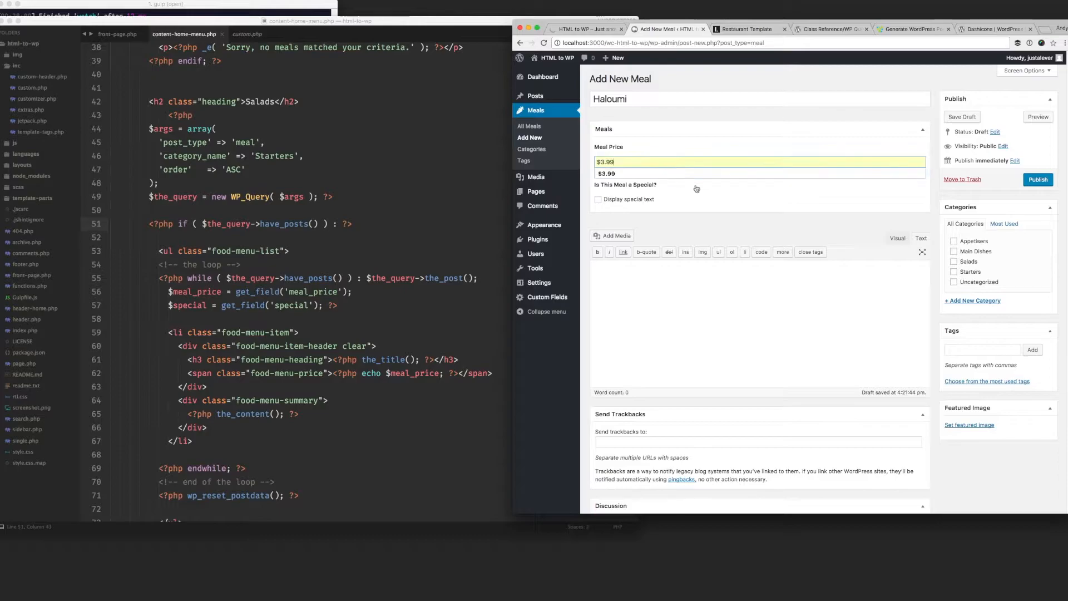
left_click(954, 272)
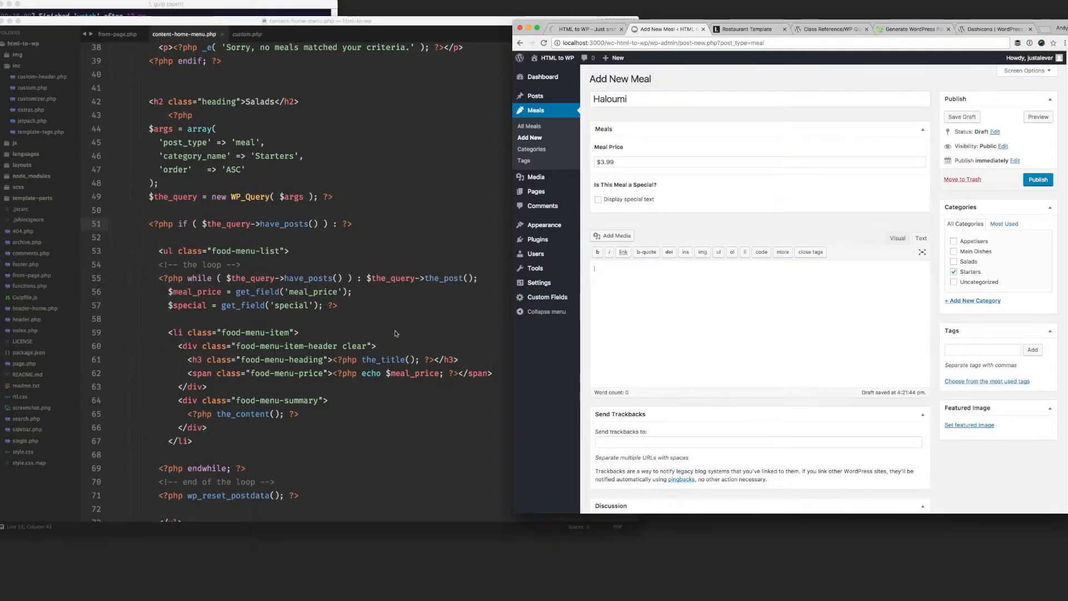
left_click(744, 30)
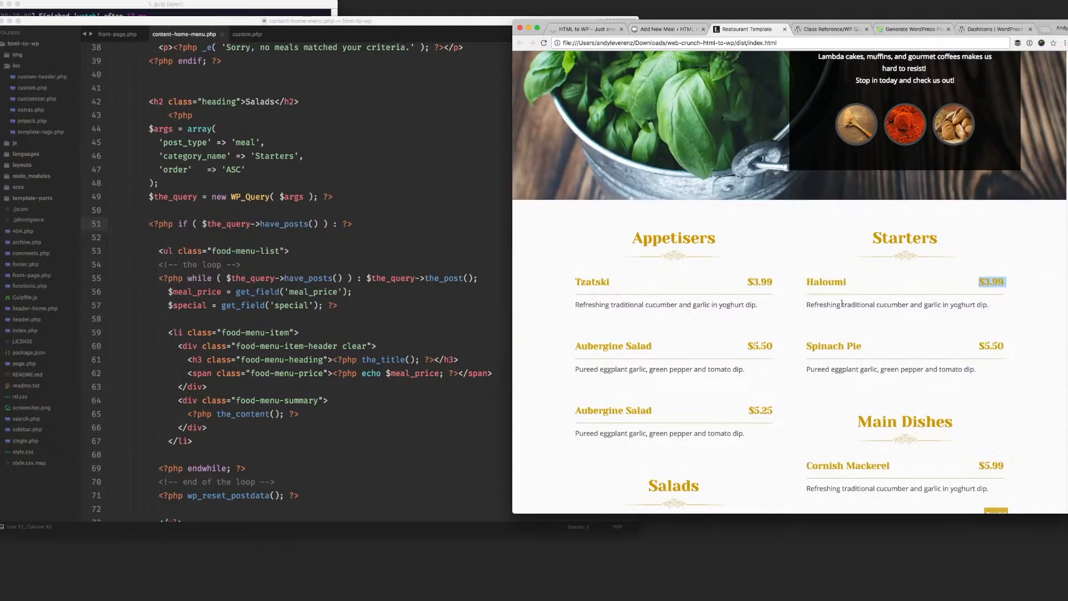
left_click(665, 29)
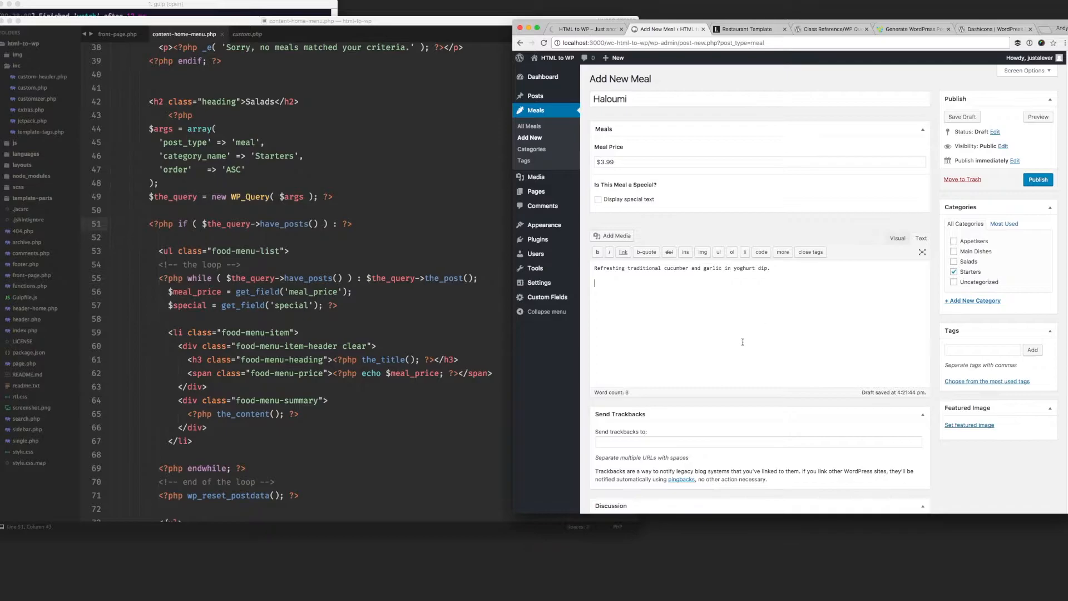
left_click(744, 30)
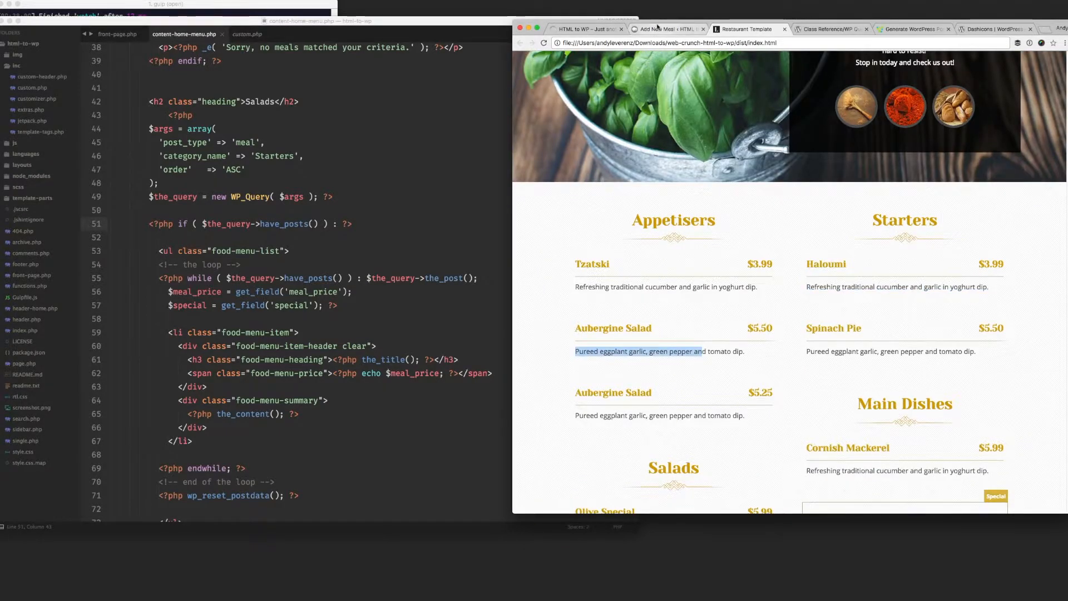
left_click(666, 30)
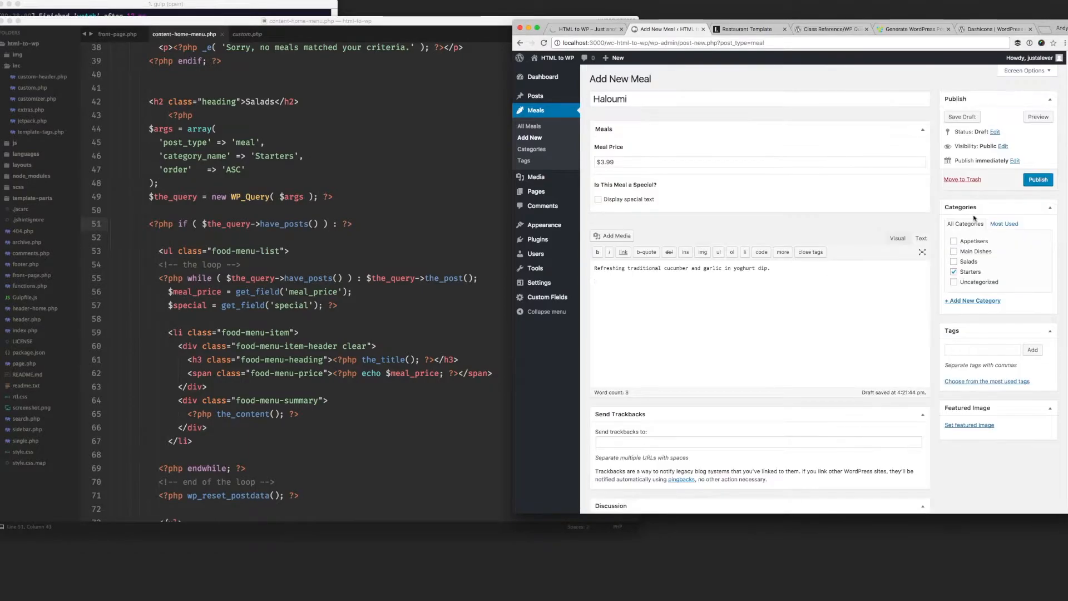
left_click(1037, 179)
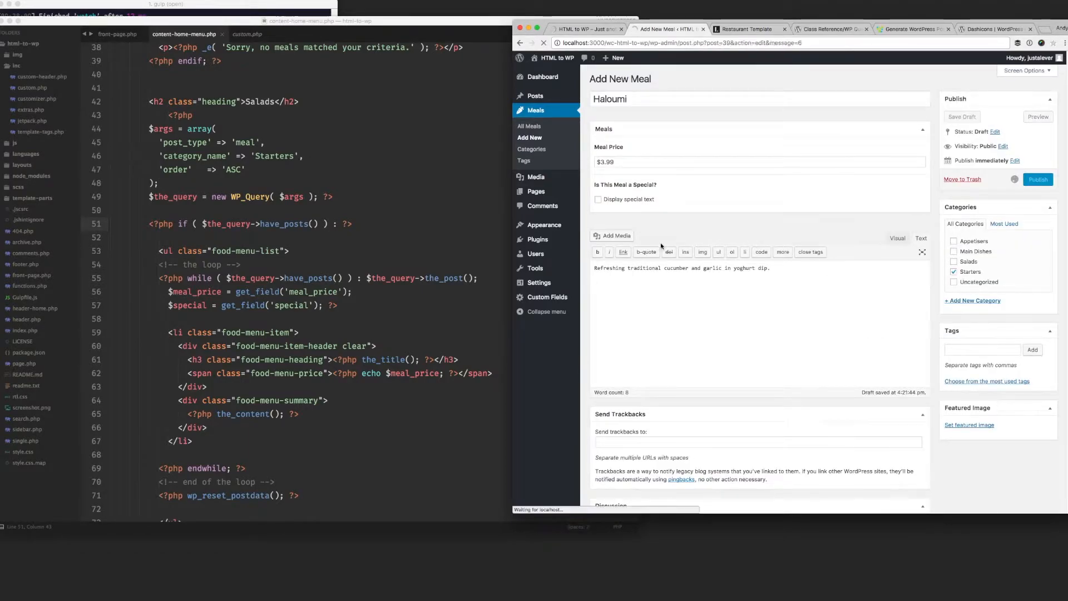
left_click(1037, 179)
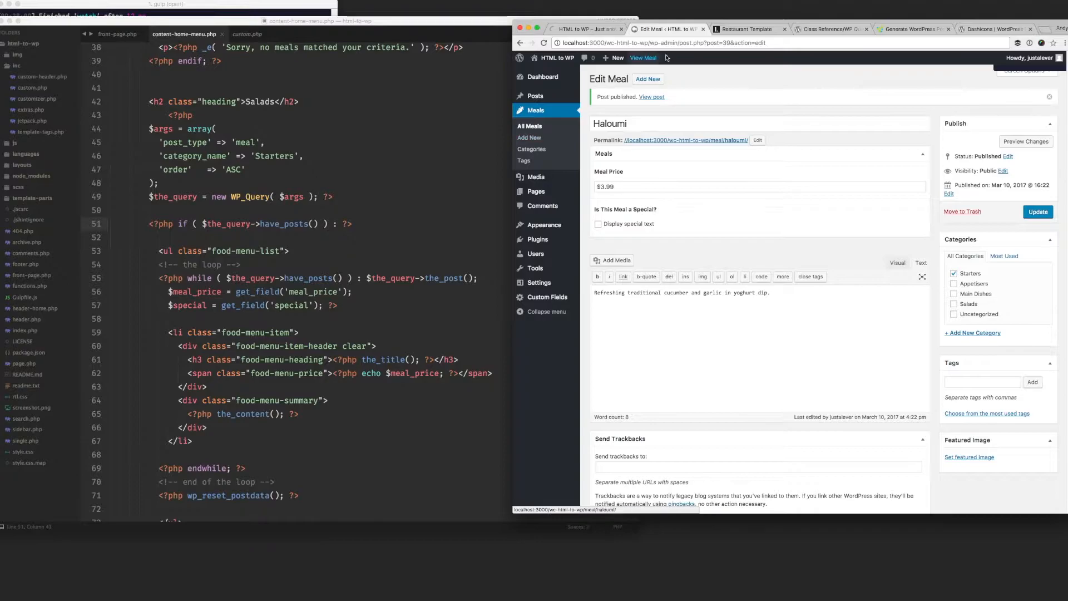
Step: Fill a new Spinach Pie meal with $5.50 price, Starters category and description from the template
left_click(746, 30)
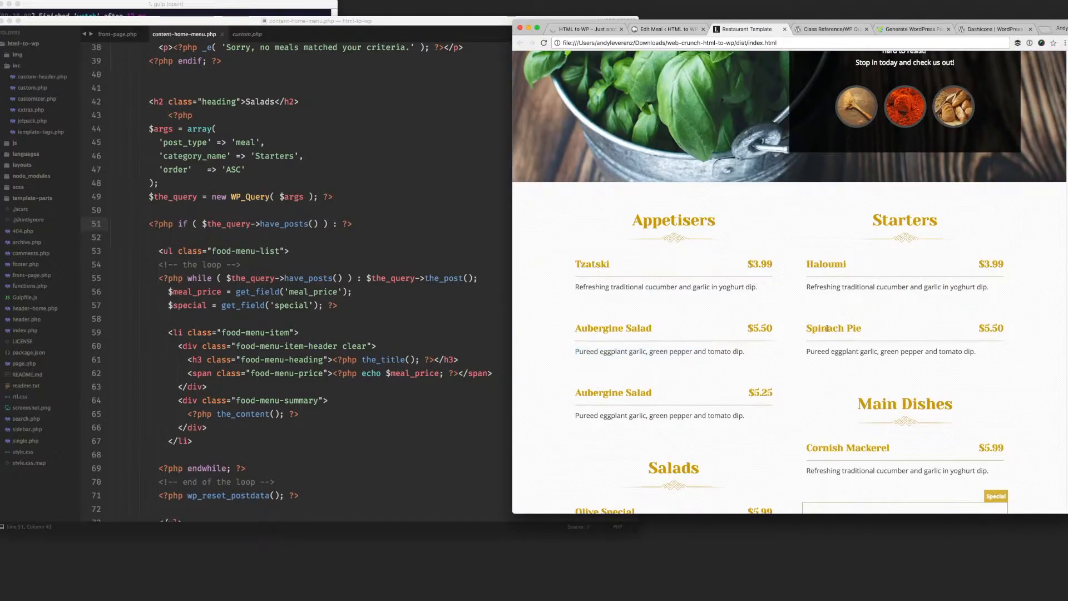
left_click(666, 29)
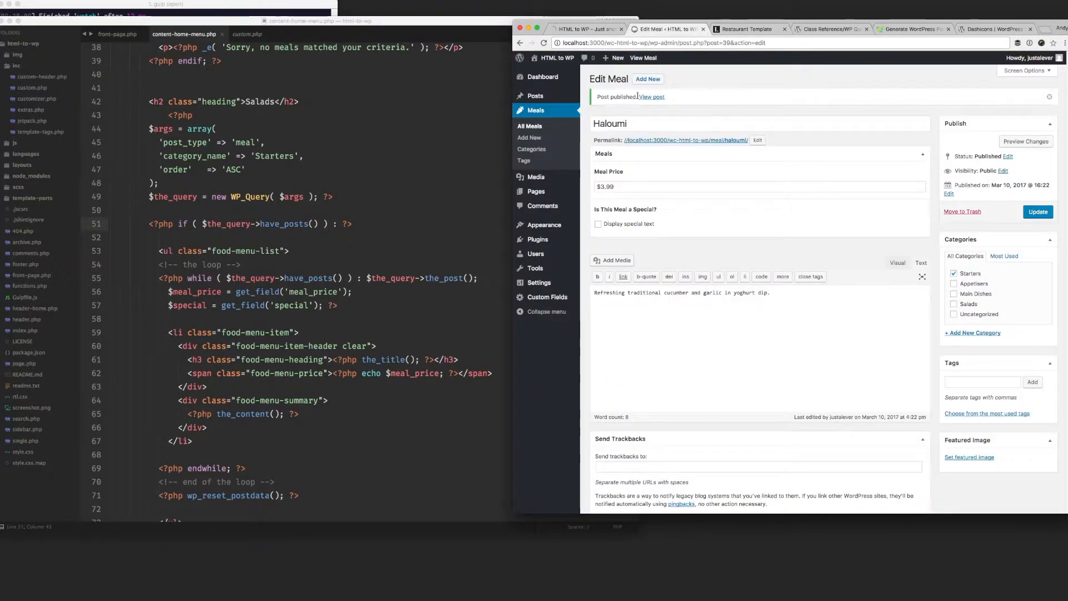
left_click(529, 137)
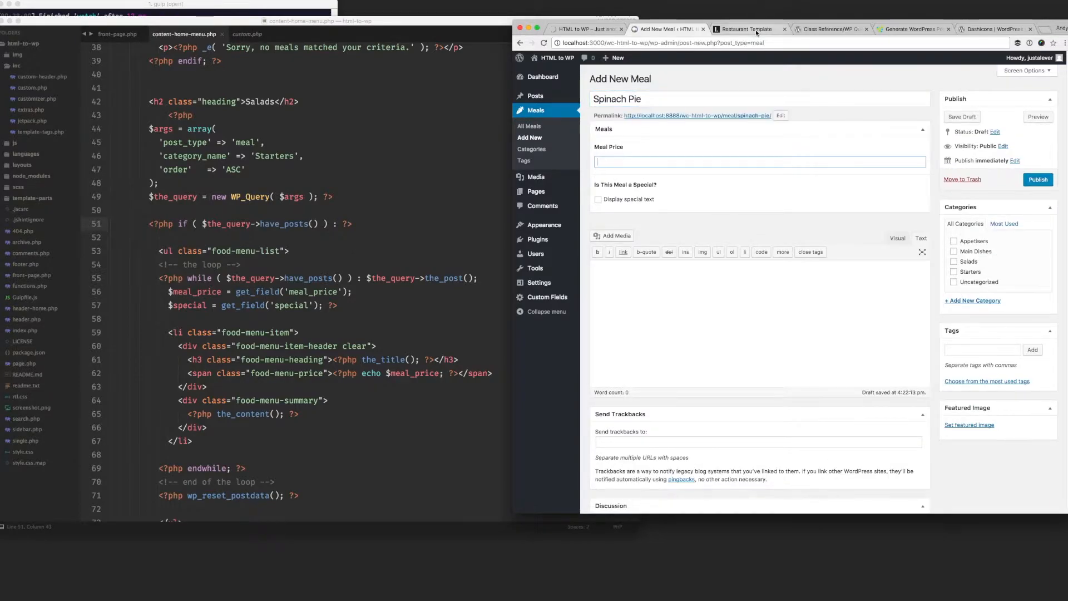
left_click(747, 30)
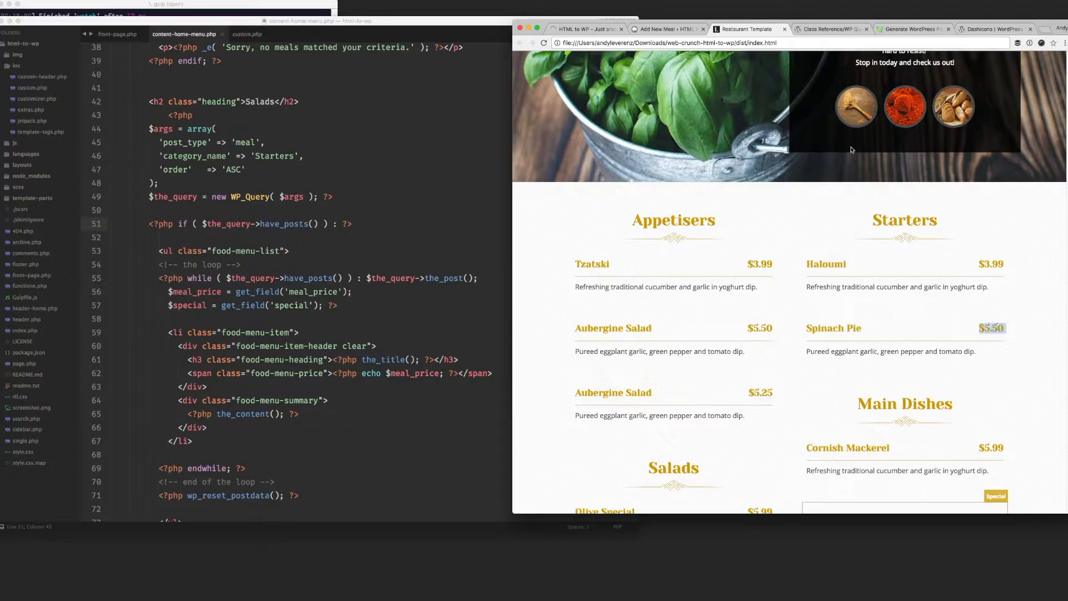
left_click(668, 30)
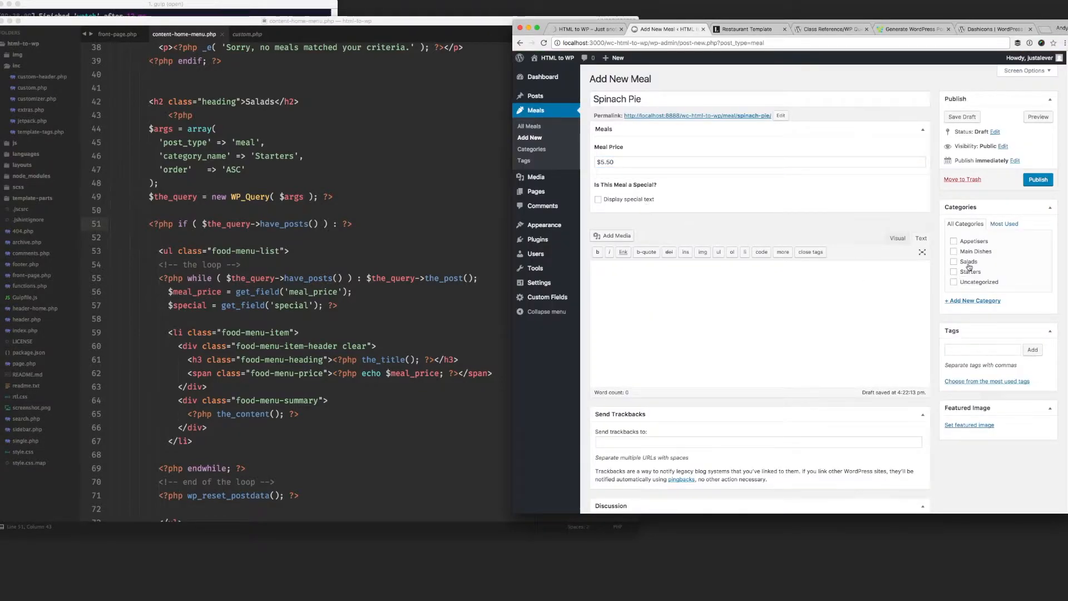
left_click(953, 272)
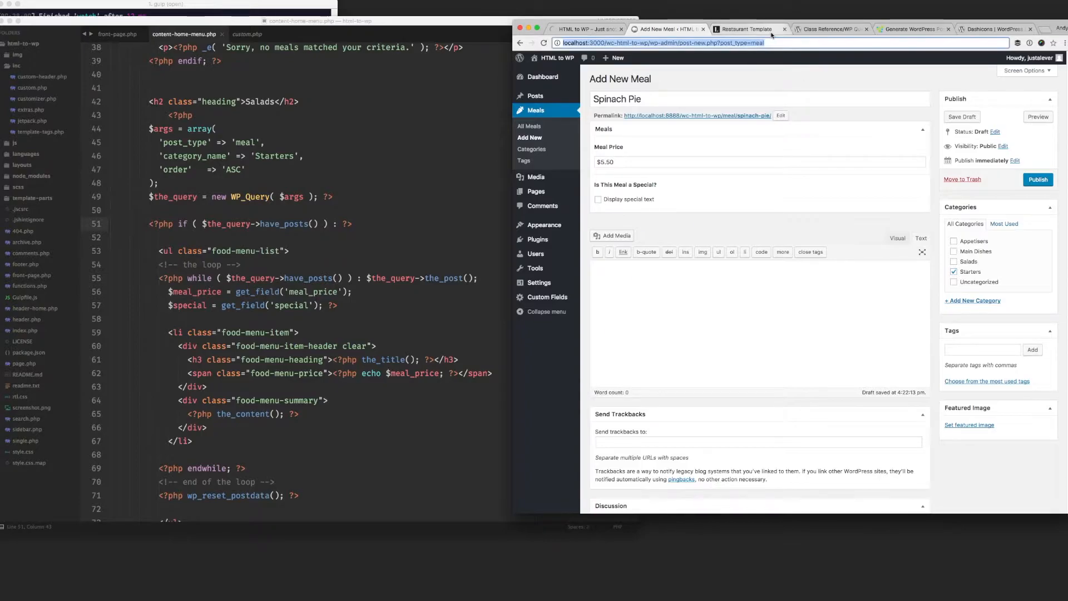
left_click(747, 29)
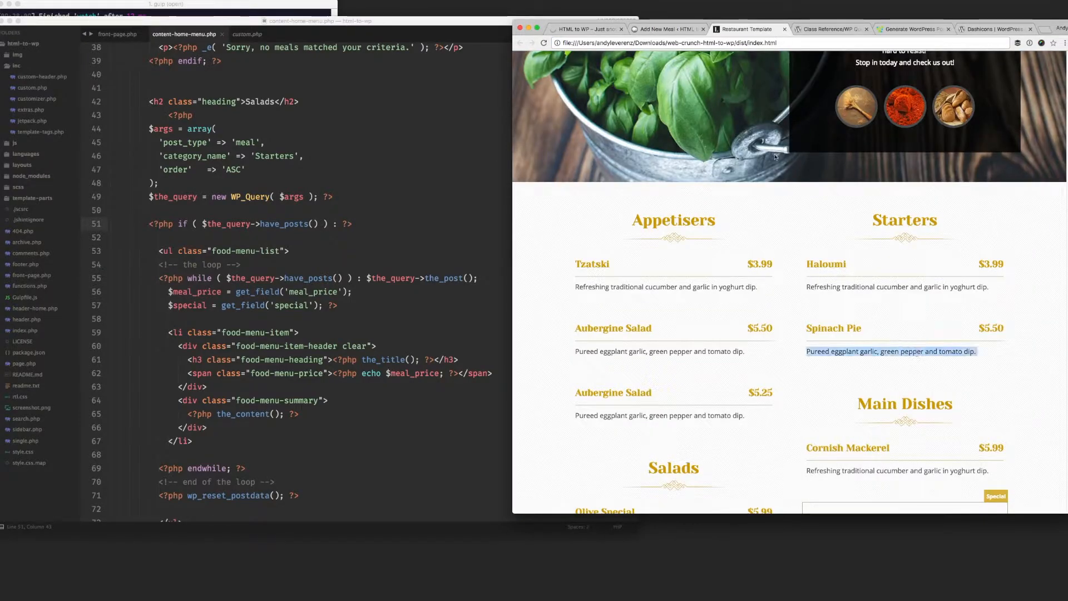
left_click(664, 29)
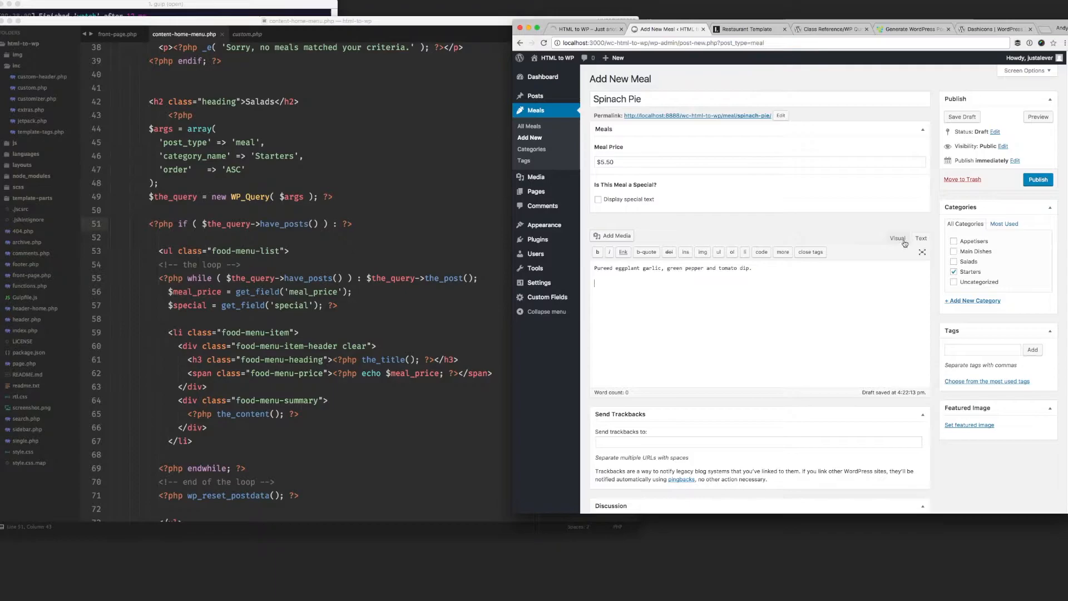
left_click(1037, 179)
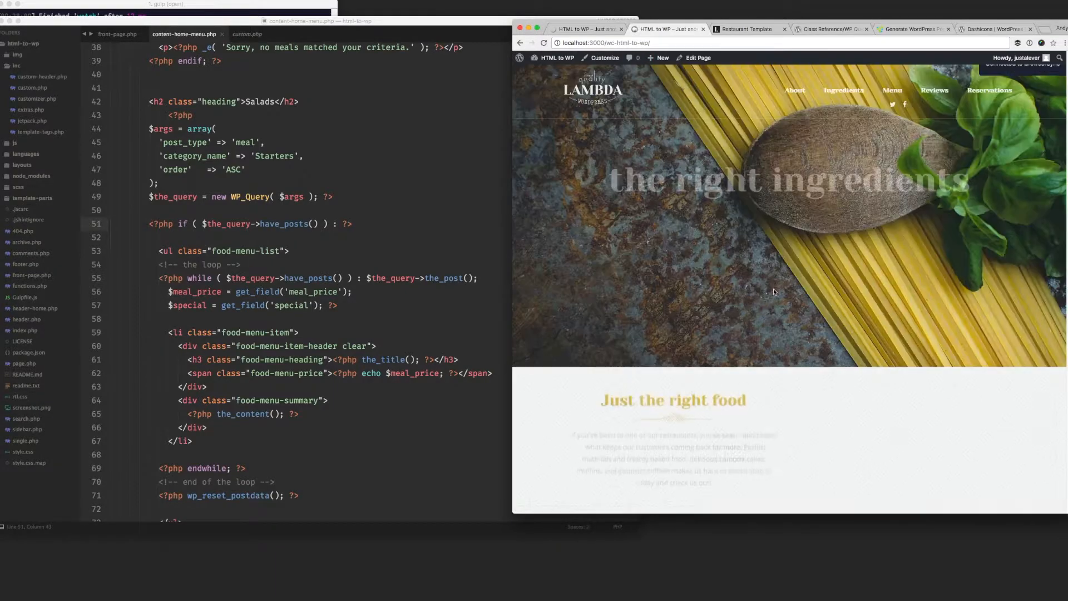
Step: Scroll the home page to the menu showing Haloumi and Spinach Pie under Starters
scroll("down", 3)
type("#")
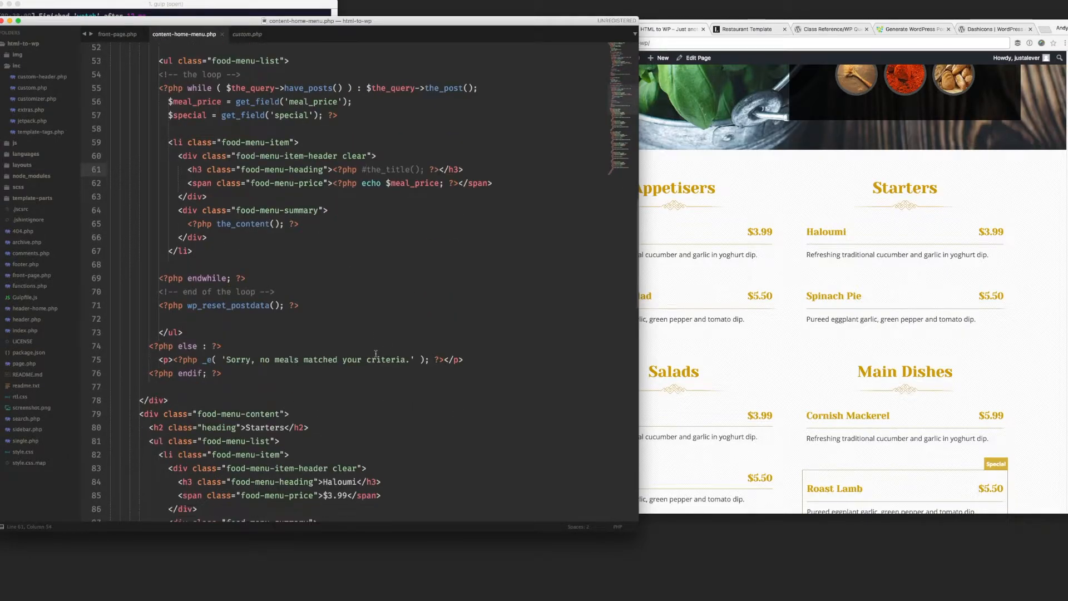
Step: Scroll content-home-menu.php down to the hard-coded Starters markup
scroll("down", 3)
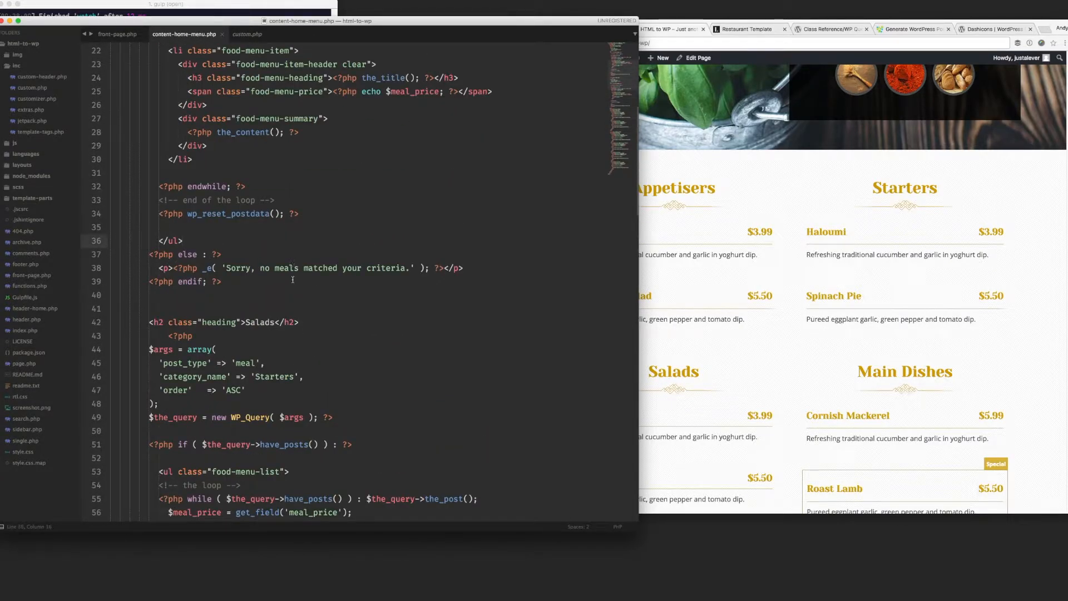
left_click(322, 373)
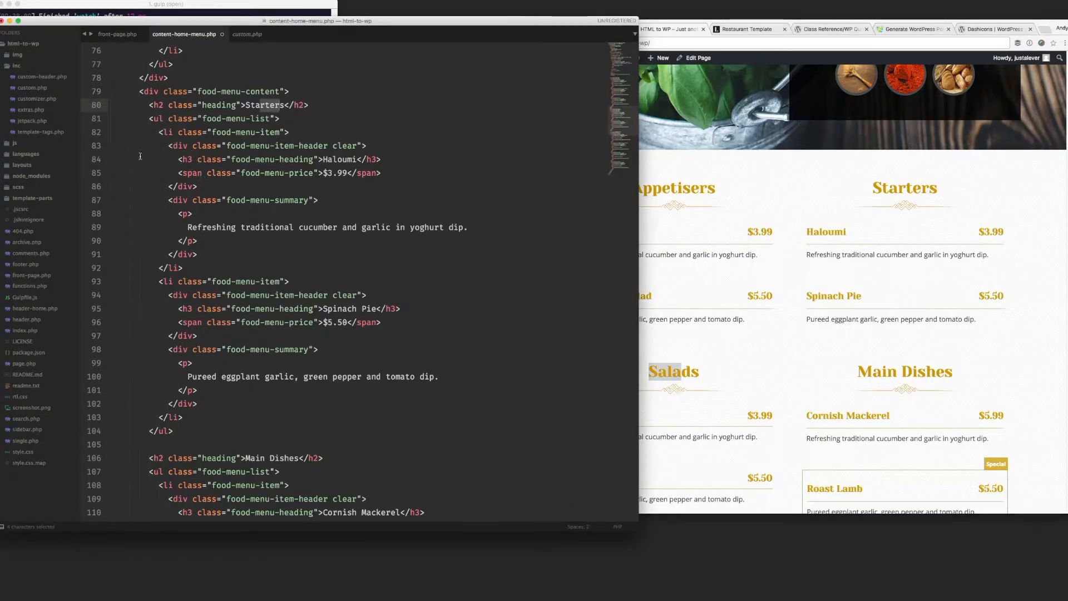
Step: Paste the Appetisers query loop under the Starters heading and set category_name to 'Starters'
left_click_drag(148, 118, 371, 377)
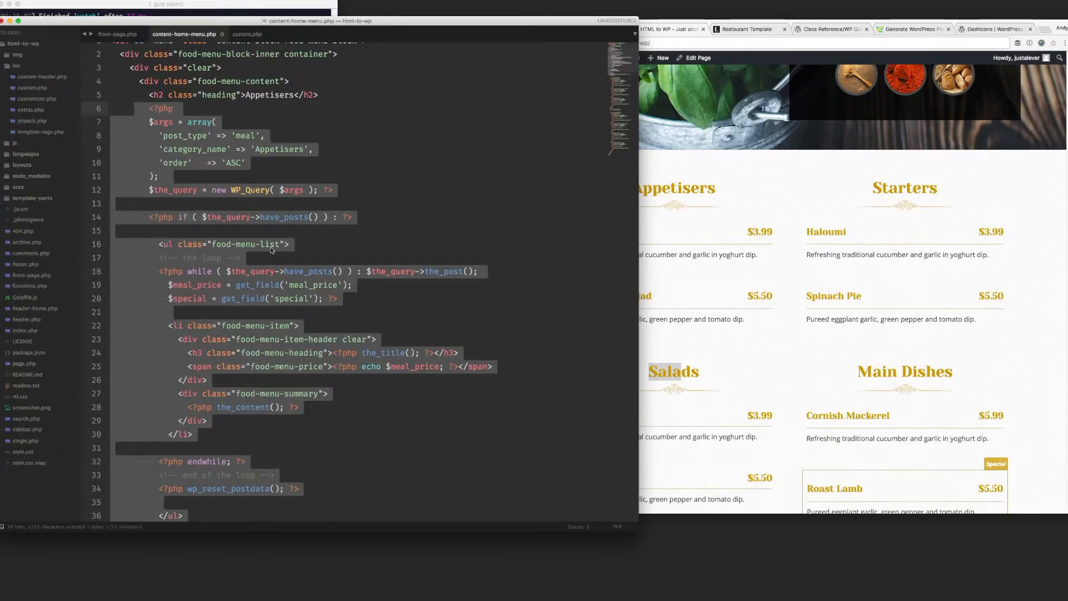
scroll("down", 3)
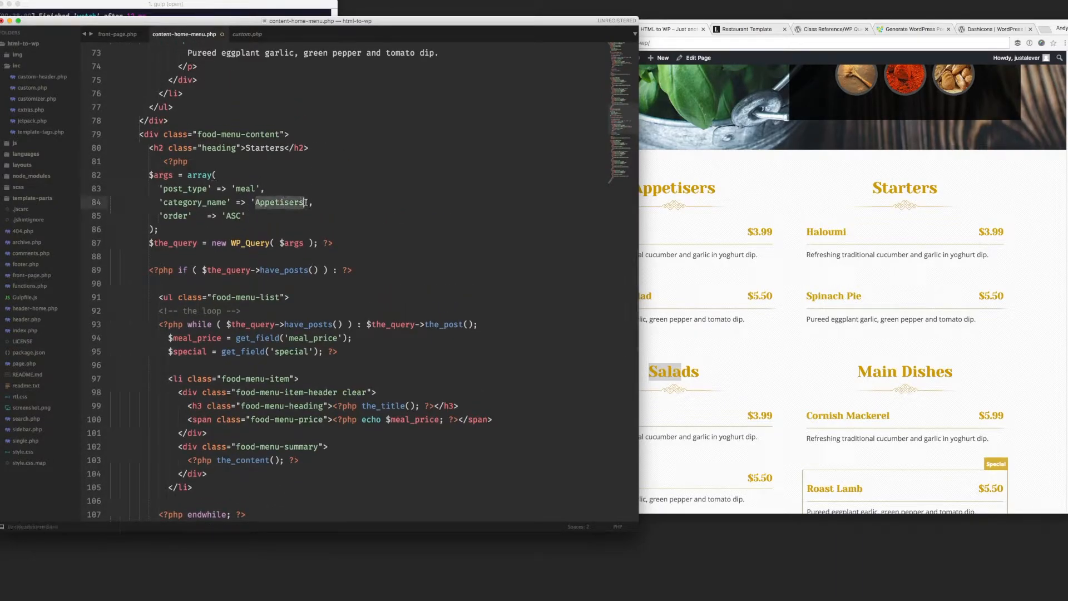
type("Starte")
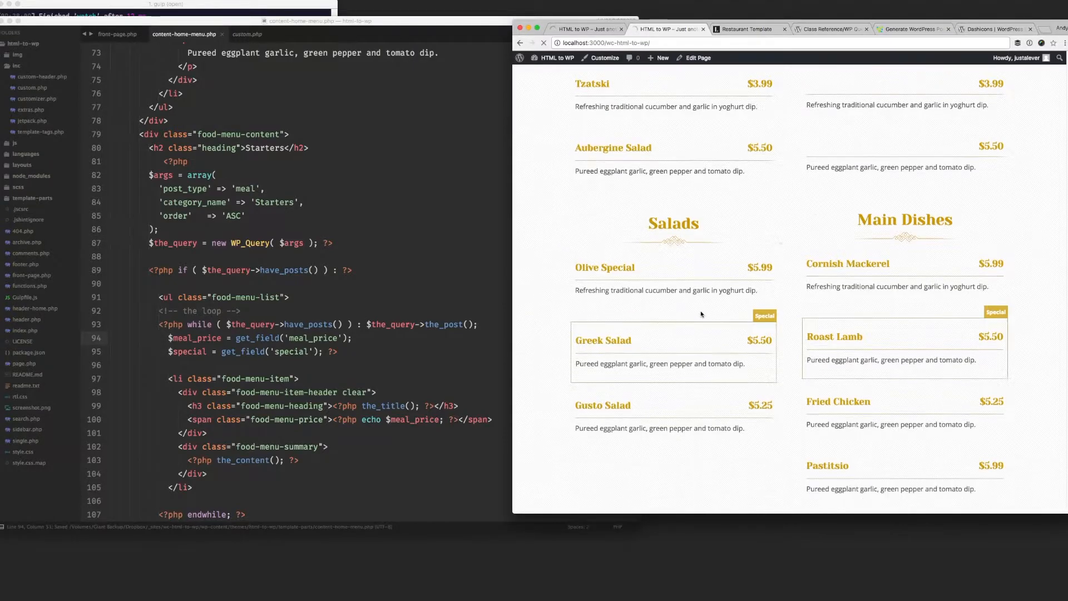
Step: Scroll the reloaded home page to the menu still listing Greek and Gusto Salads
scroll("down", 3)
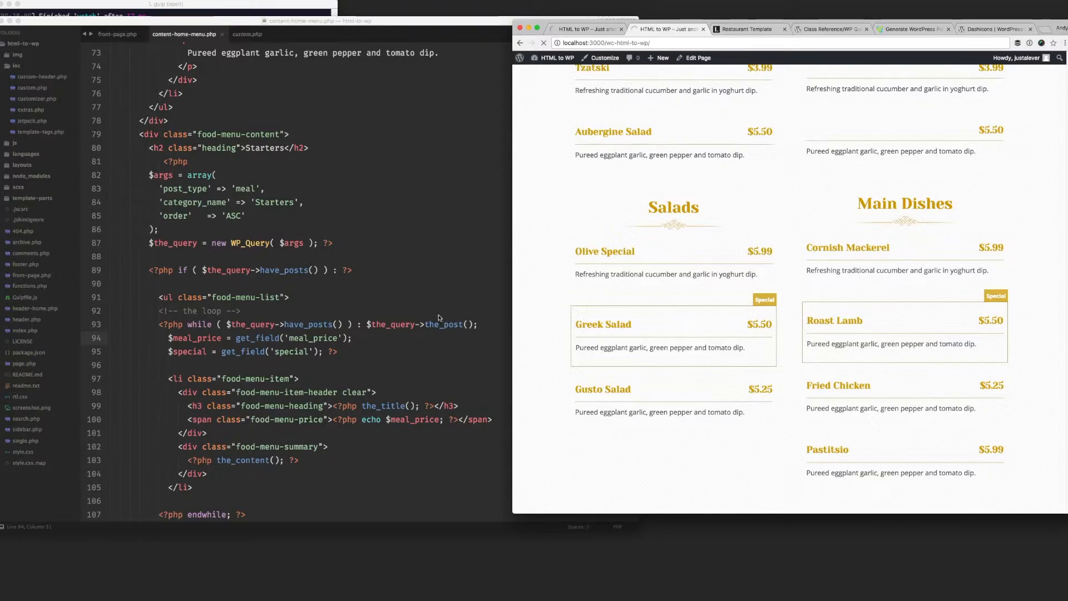
scroll("down", 3)
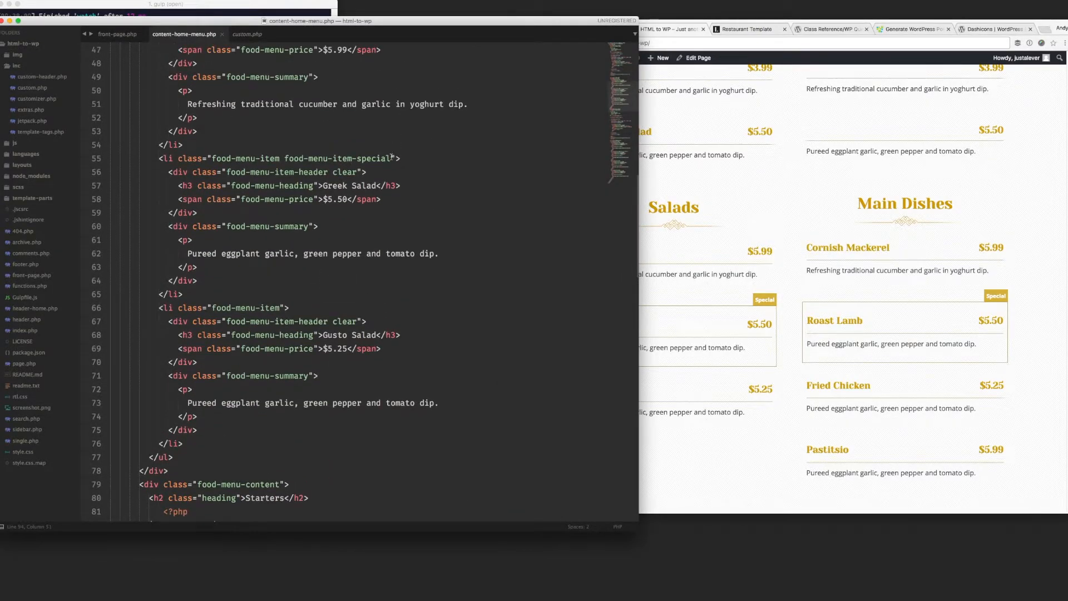
Step: Paste the query loop below the Salads heading and change its category_name to 'Salads'
double_click(337, 158)
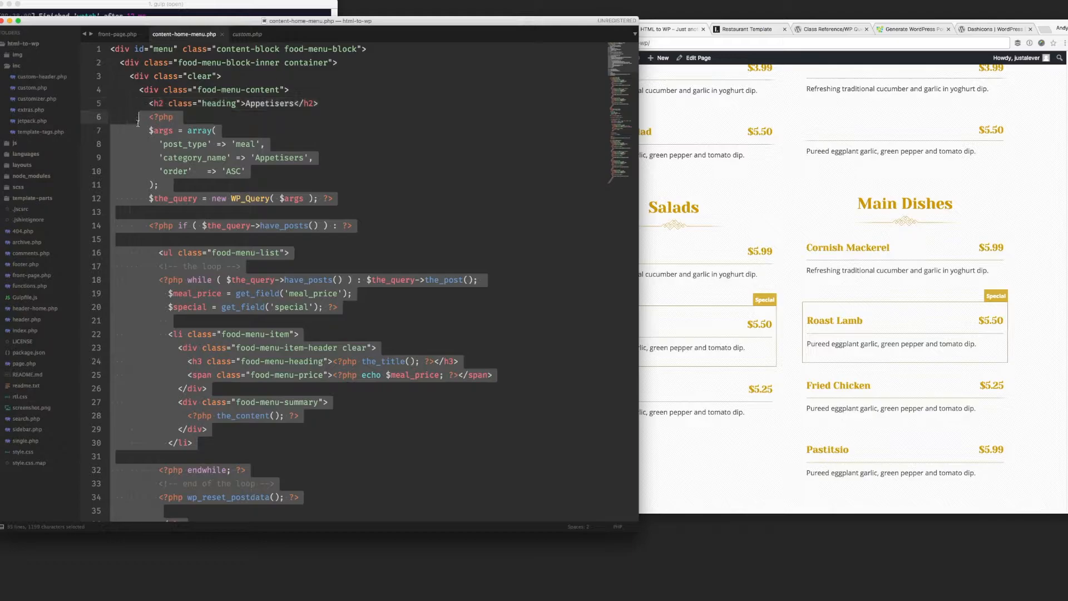
scroll("down", 3)
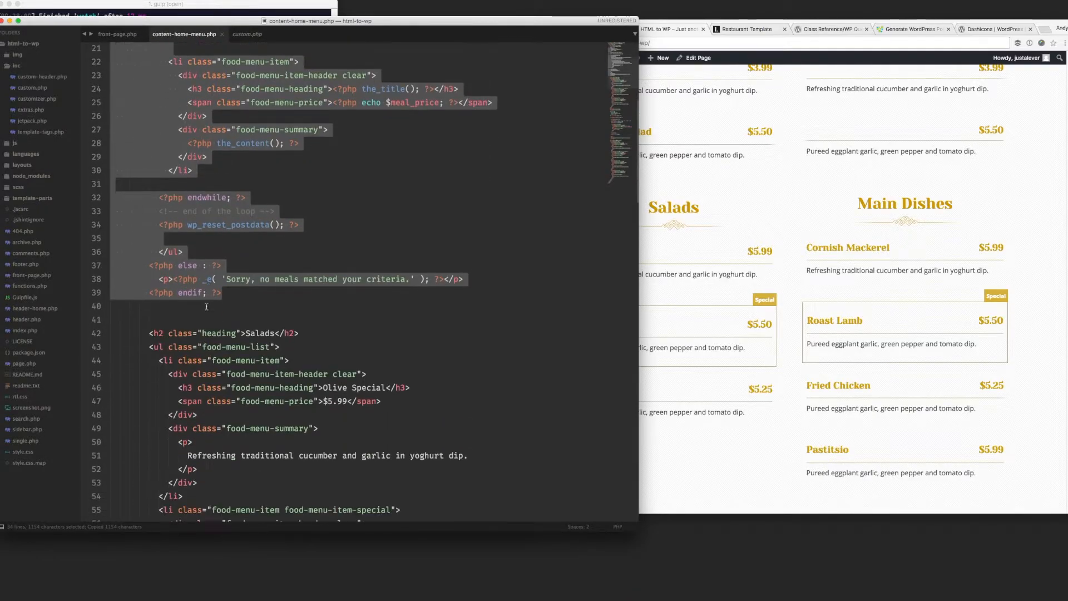
scroll("down", 3)
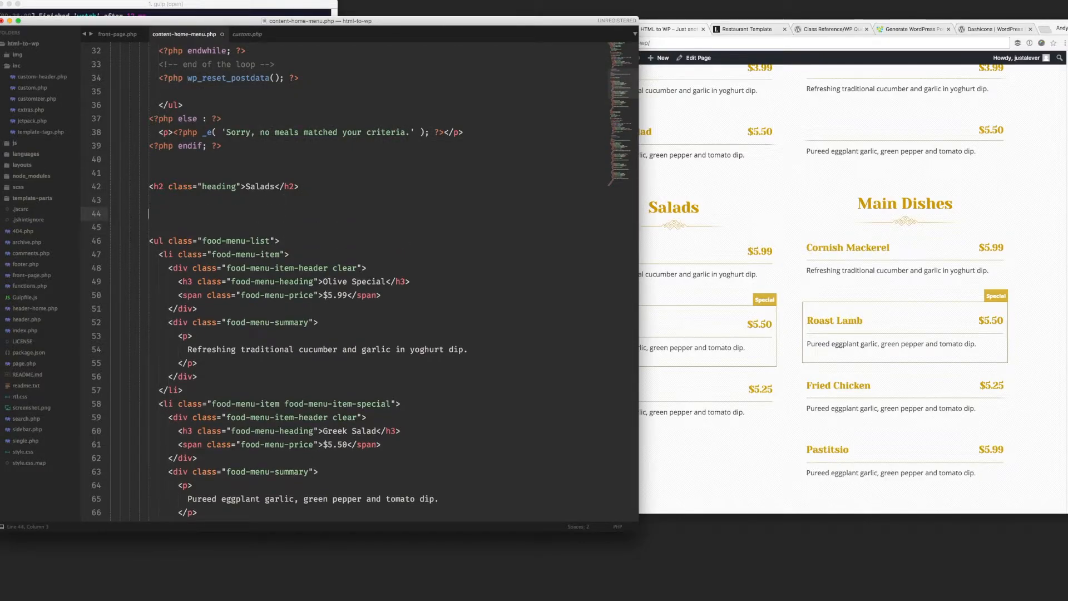
scroll("down", 3)
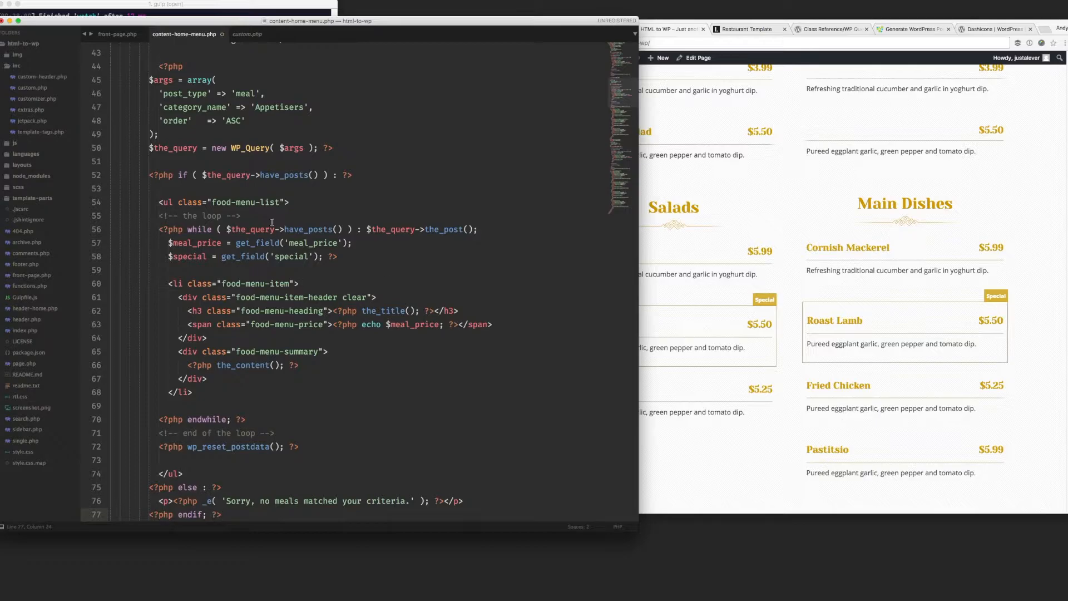
double_click(280, 106)
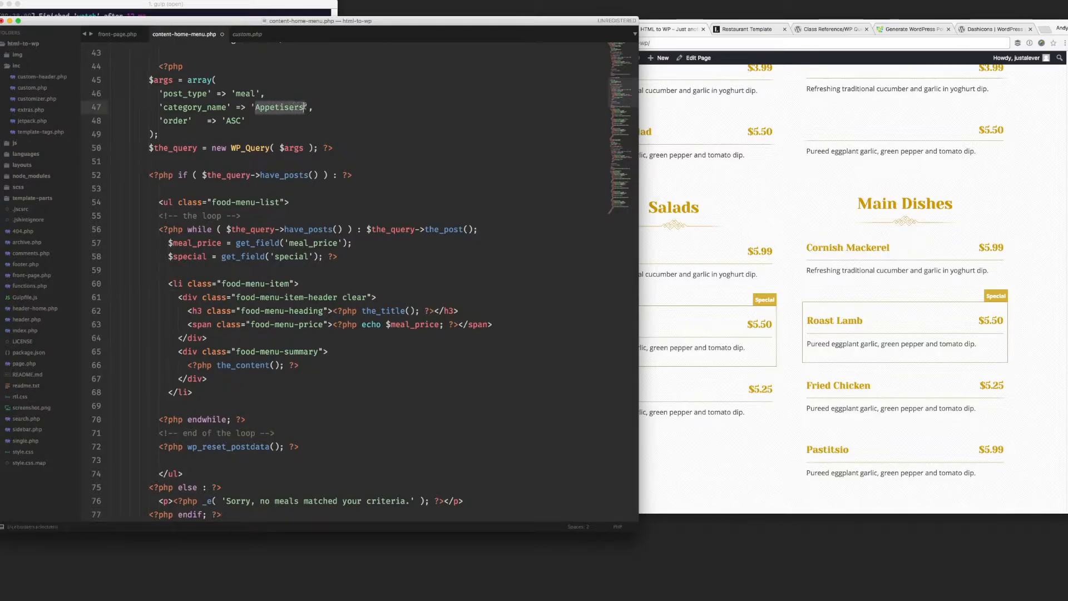
type("Salad")
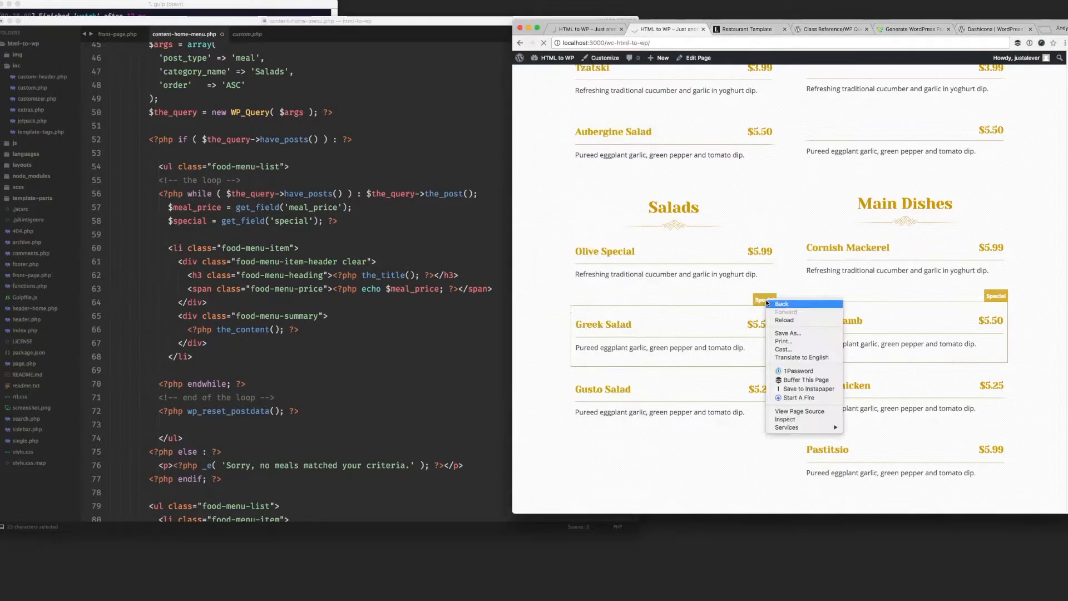
left_click(721, 373)
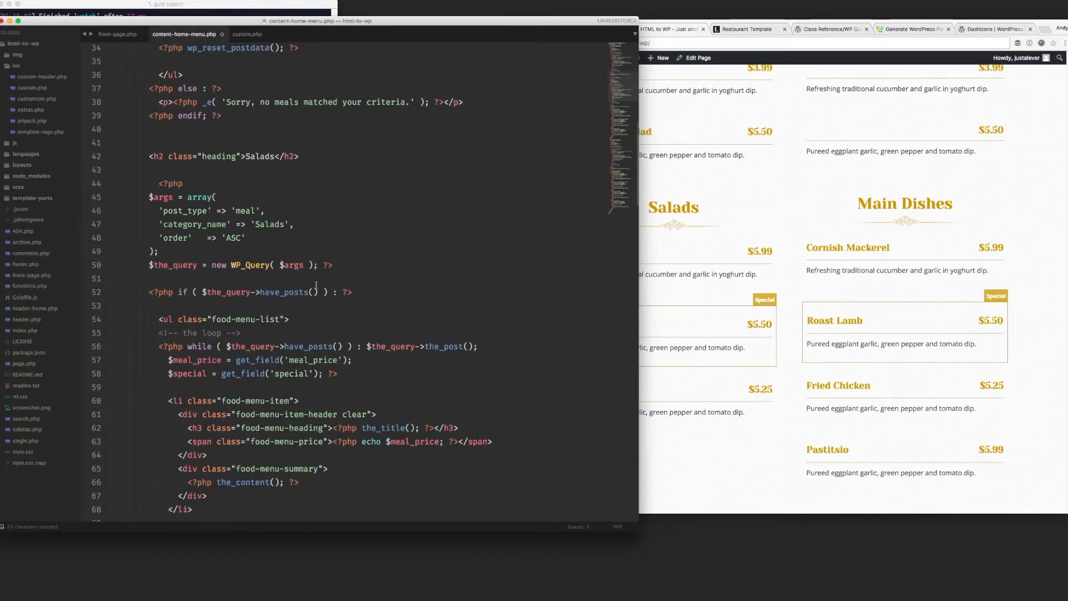
Step: Wrap food-menu-item-special in <?php if($special): ?>...<?php endif; ?> inside the li class attribute
scroll("down", 3)
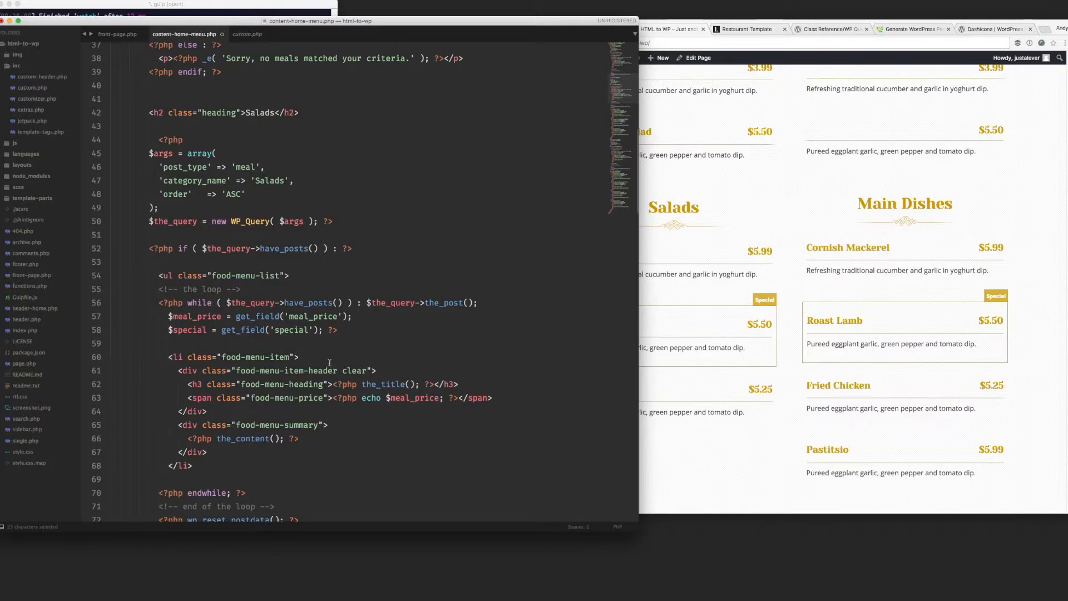
scroll("down", 3)
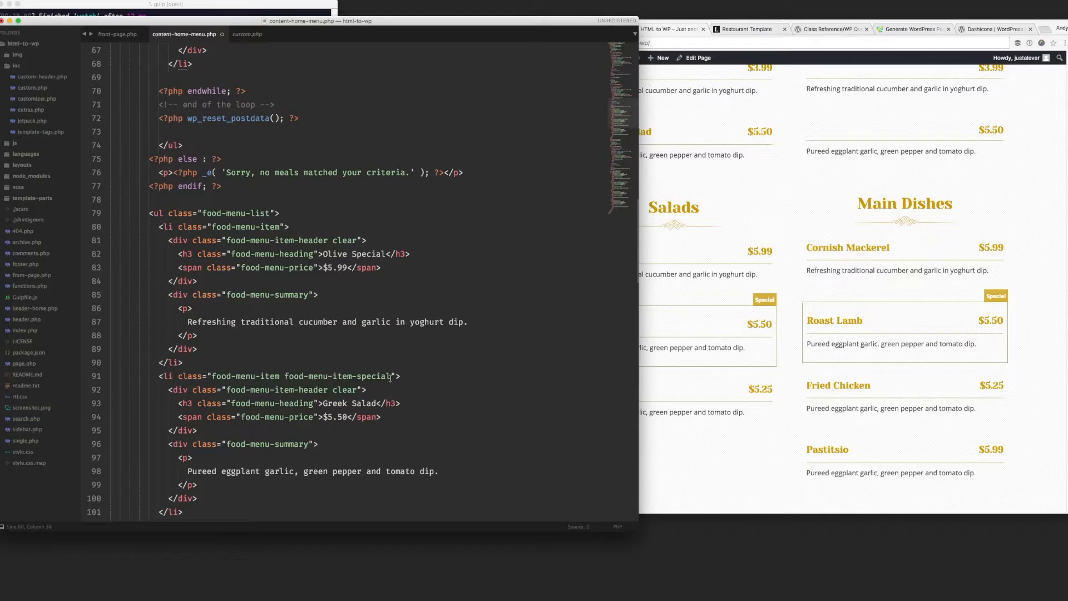
double_click(336, 376)
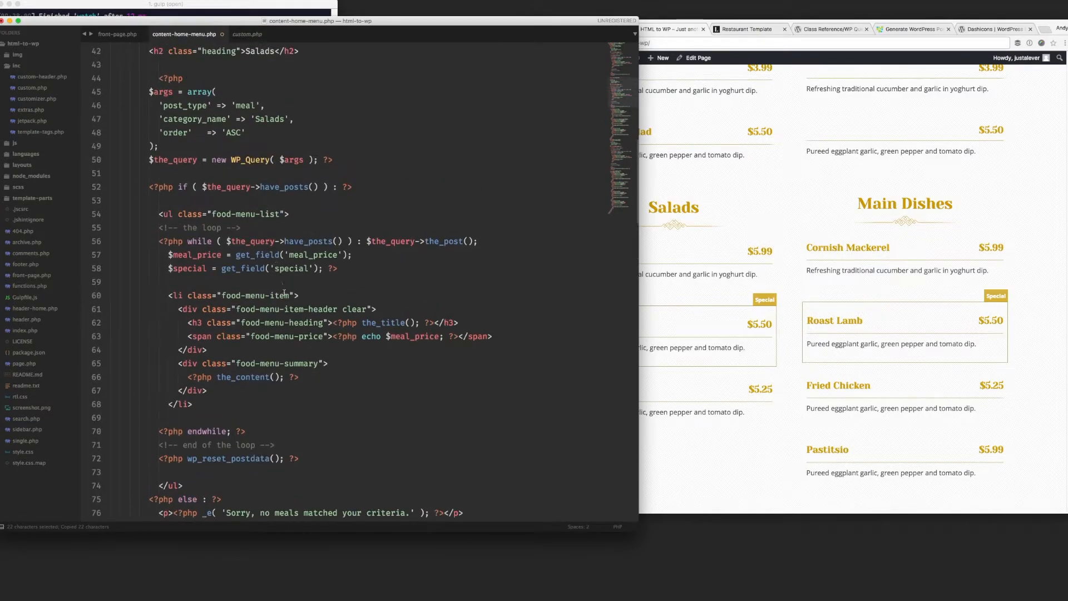
type("food-menu-item-special")
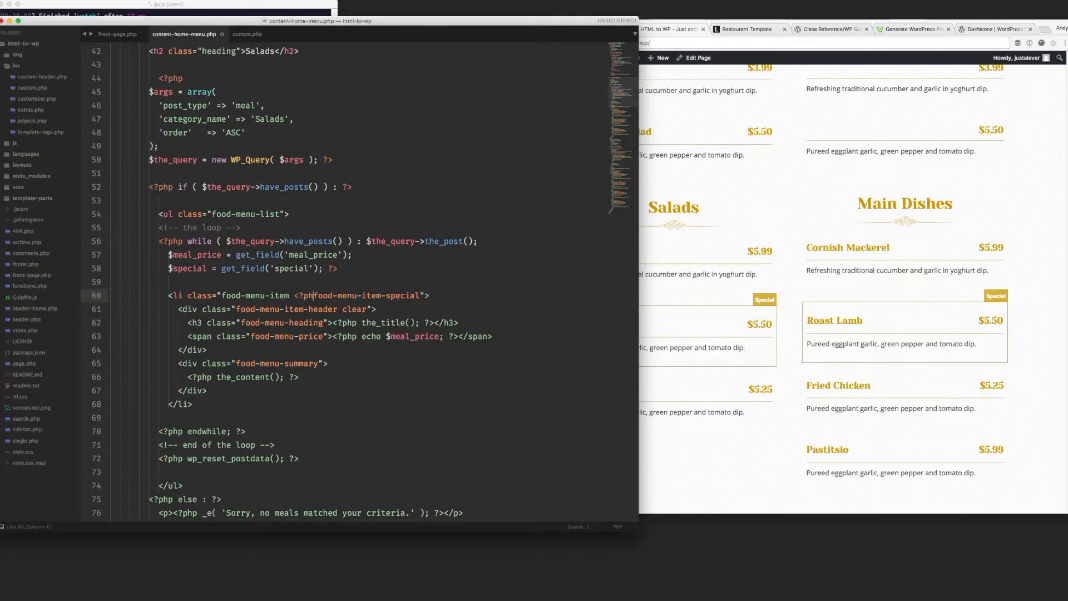
type("if(): ?>")
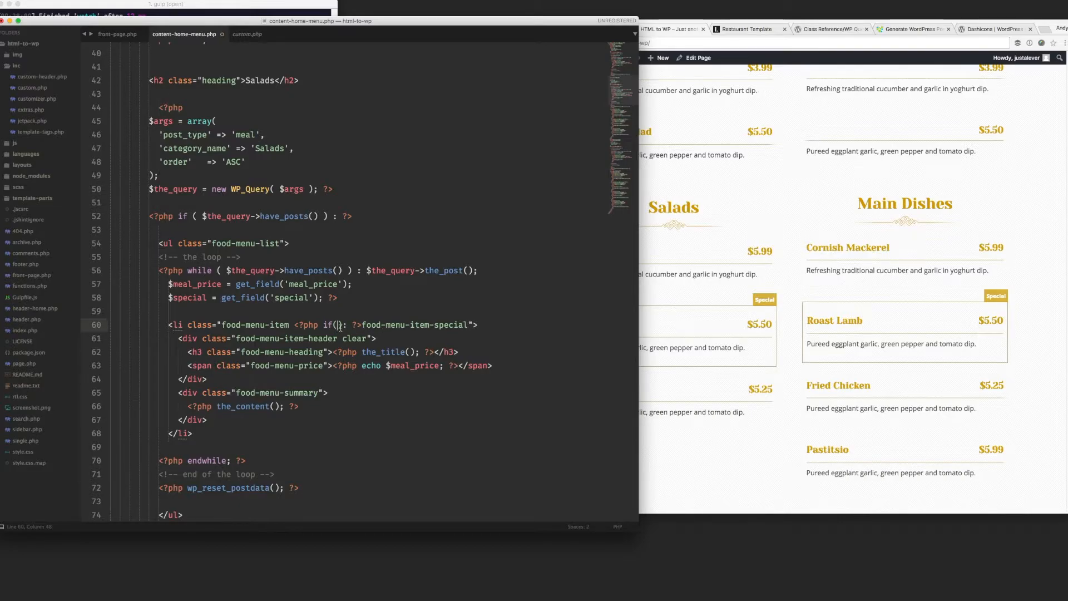
type("s")
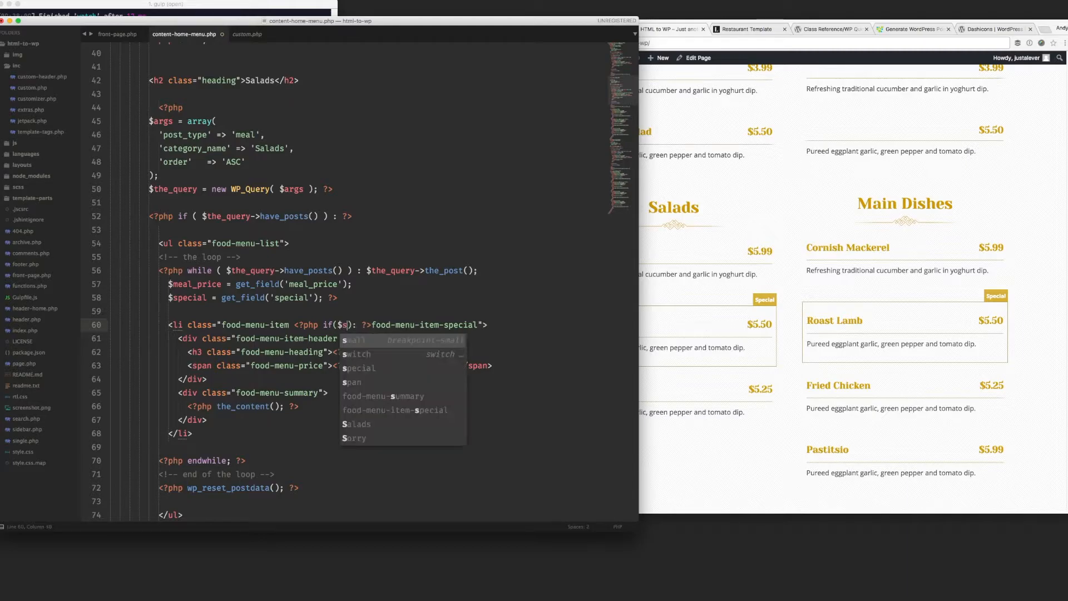
type("pecial")
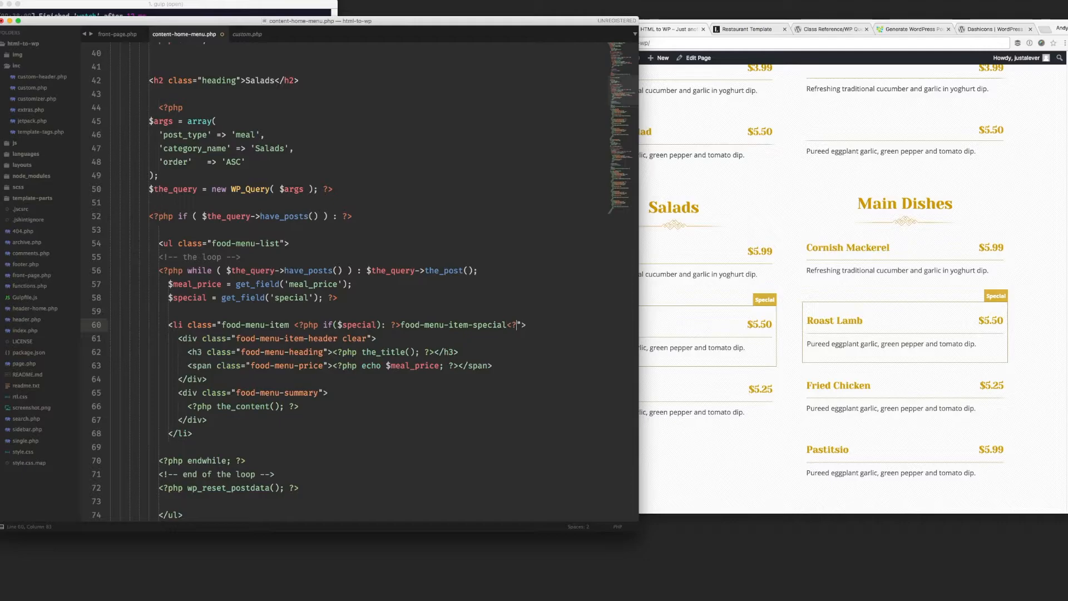
type("en")
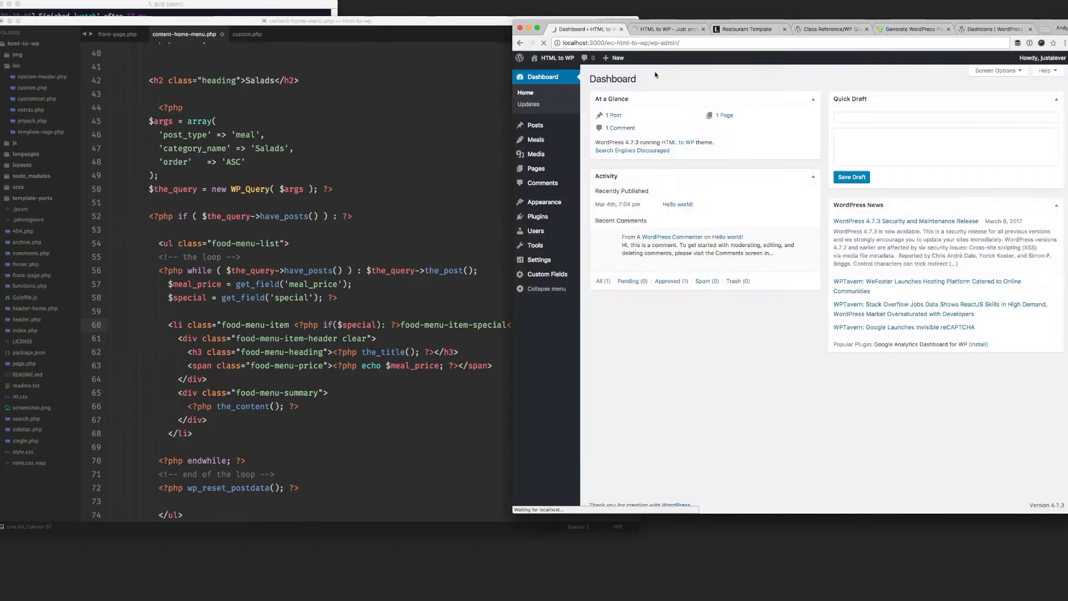
mouse_move(536, 139)
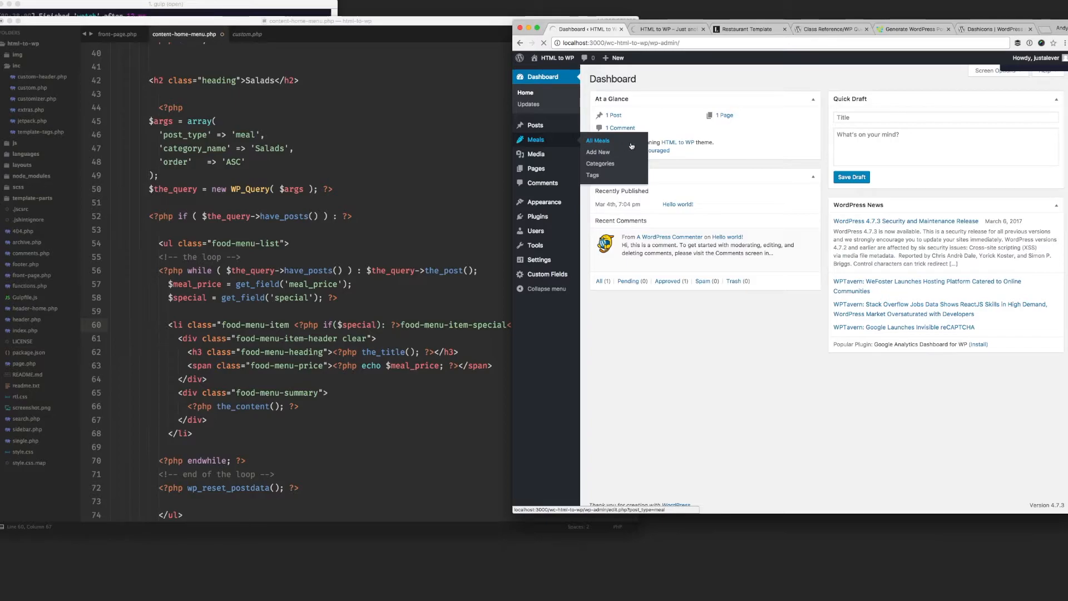
Step: Publish Olive Special in Salads at $5.99 with the cucumber and garlic yoghurt description
left_click(597, 140)
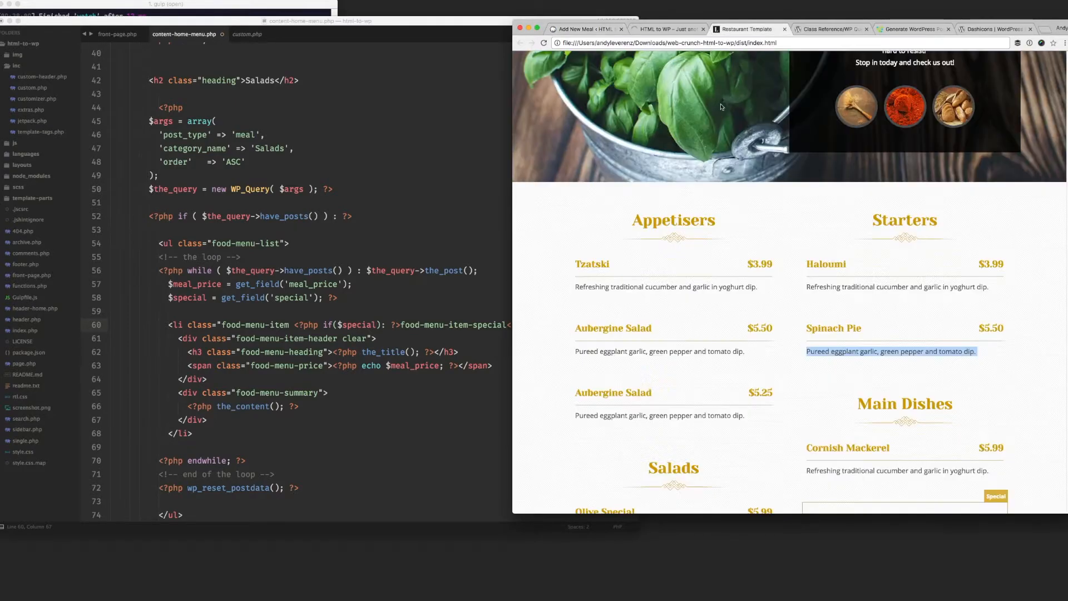
scroll("down", 3)
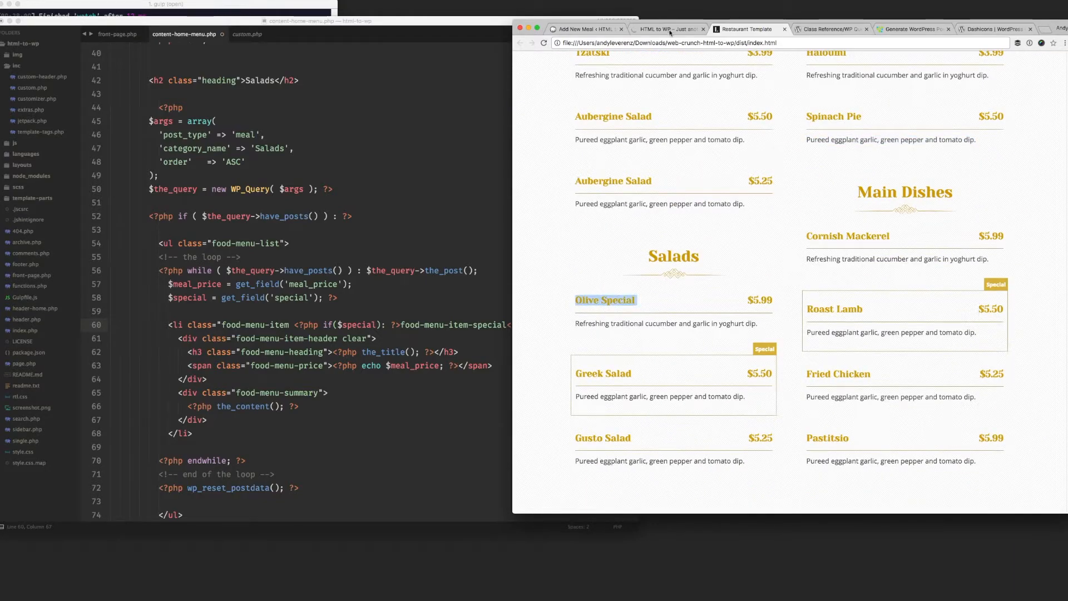
left_click(582, 28)
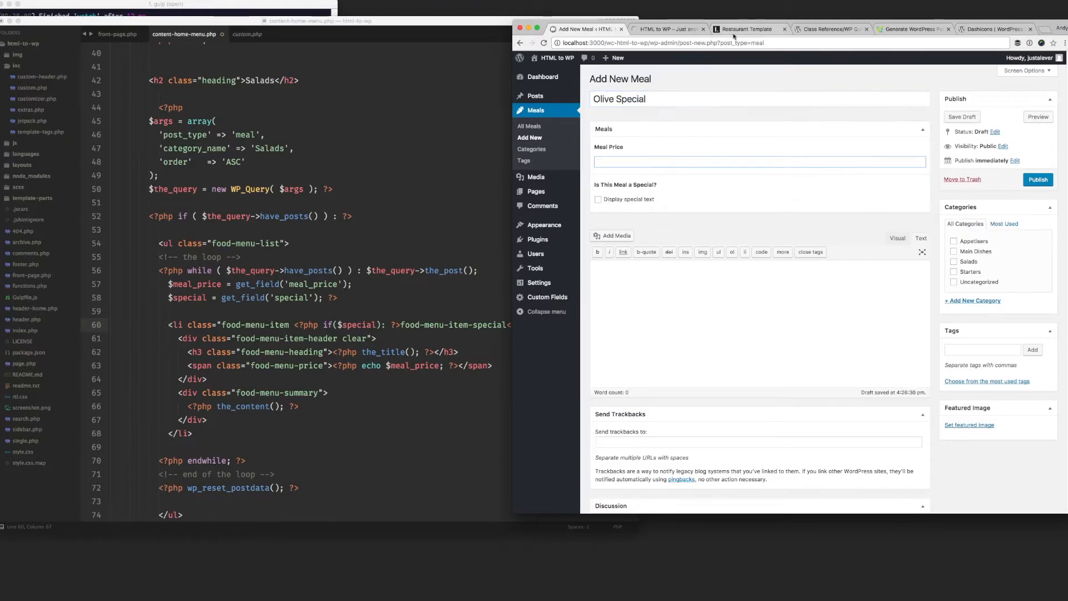
left_click(745, 28)
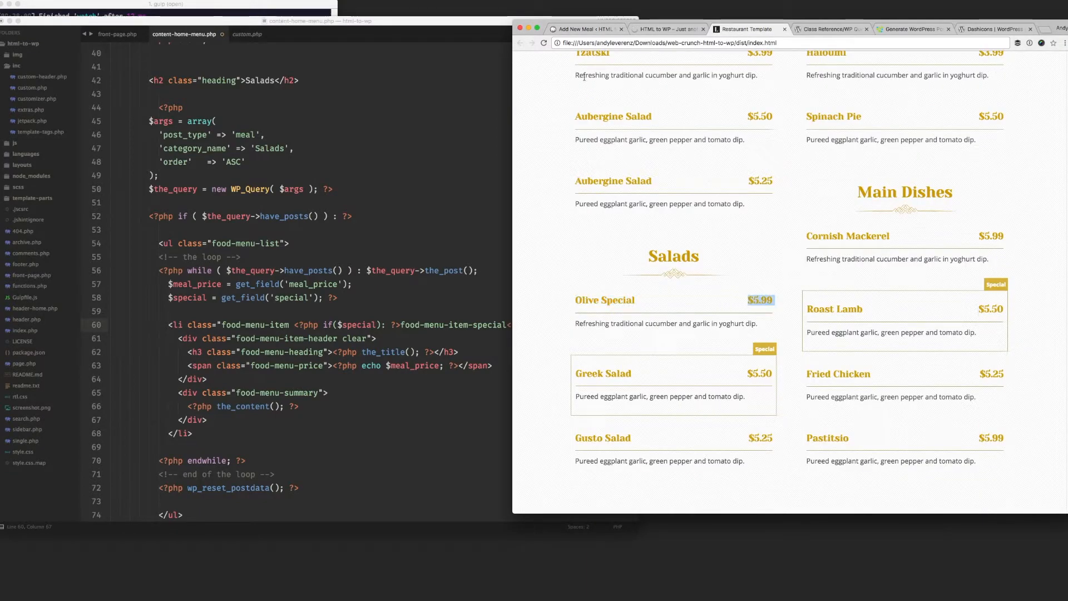
left_click(584, 29)
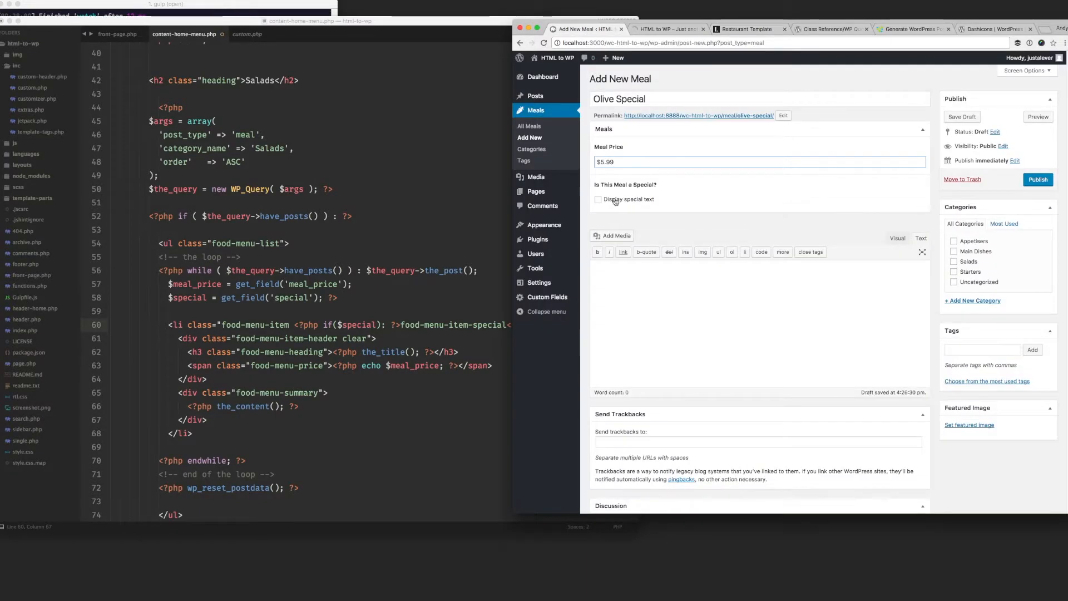
left_click(667, 30)
type("Refreshing traditional cucumber and garlic in yoghurt dip.")
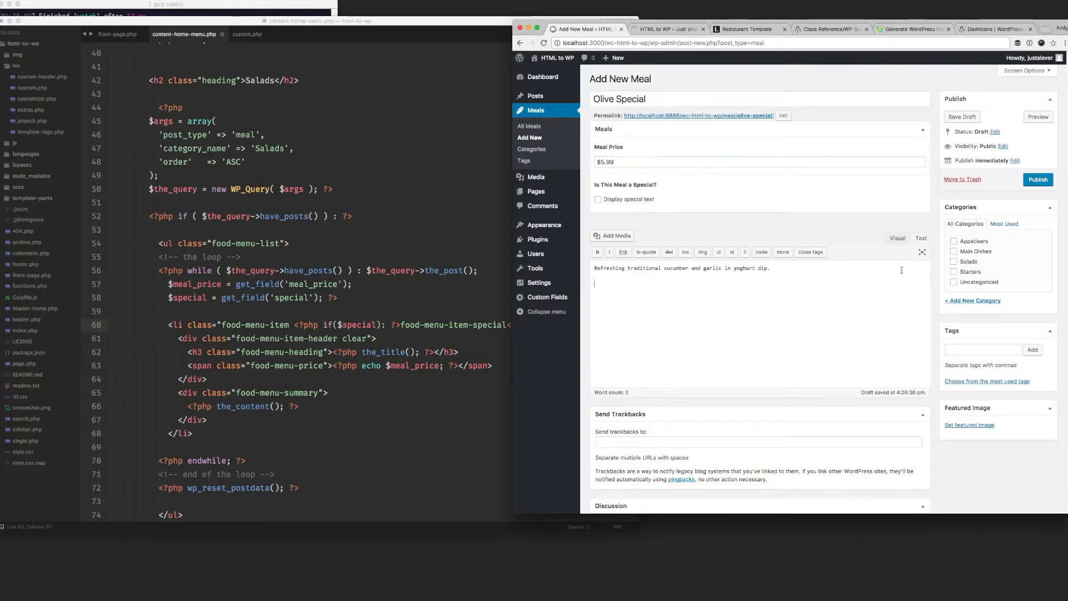
left_click(954, 261)
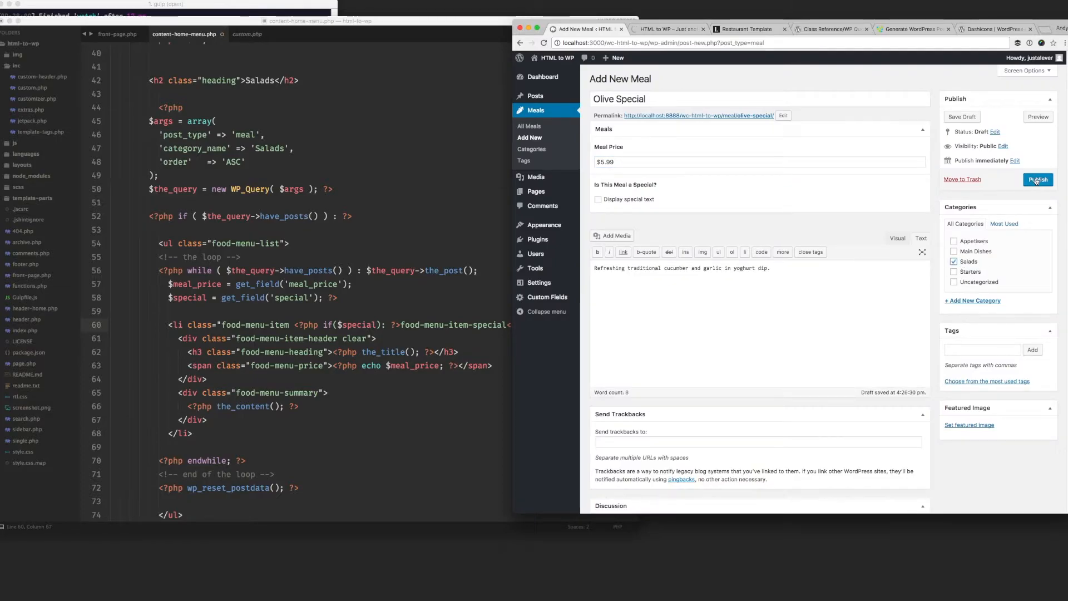
left_click(1038, 180)
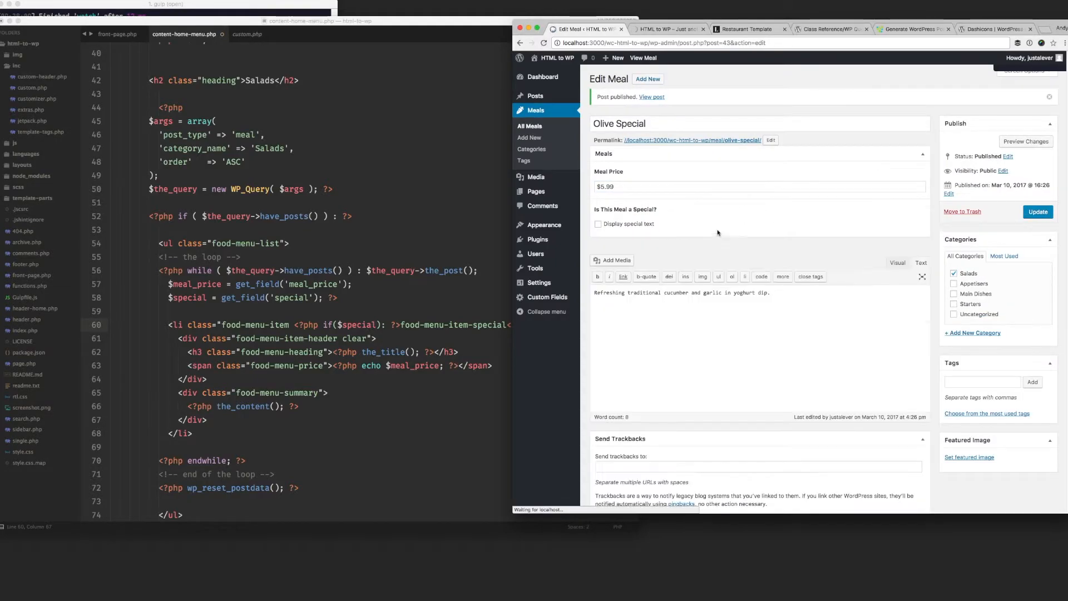
Step: Title the meal Greek Salad, price it $5.50 and mark it as a special with its label
left_click(529, 137)
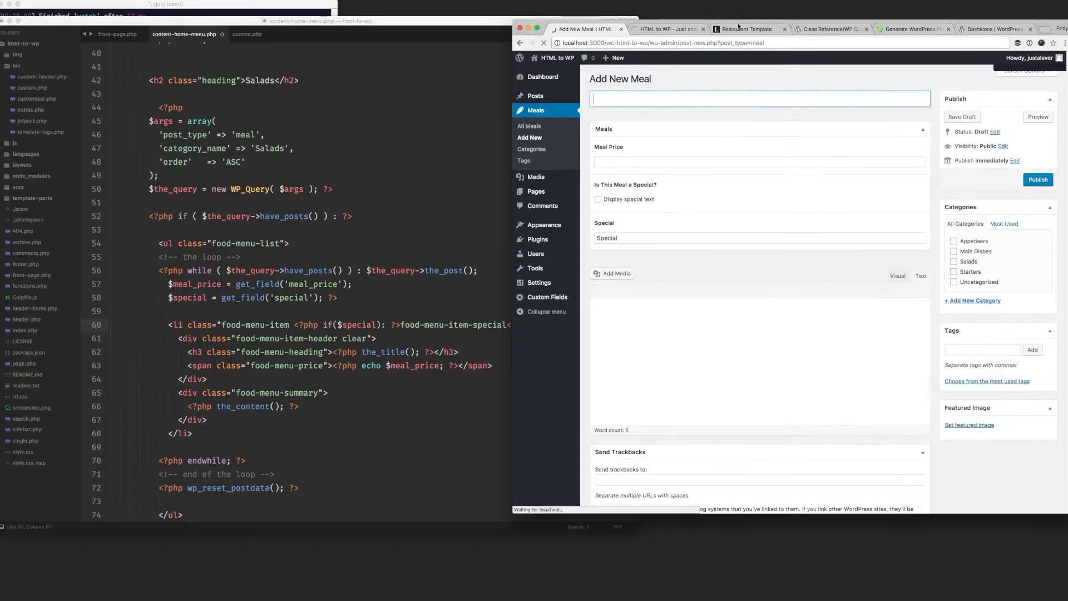
left_click(747, 29)
type("Greek Salad")
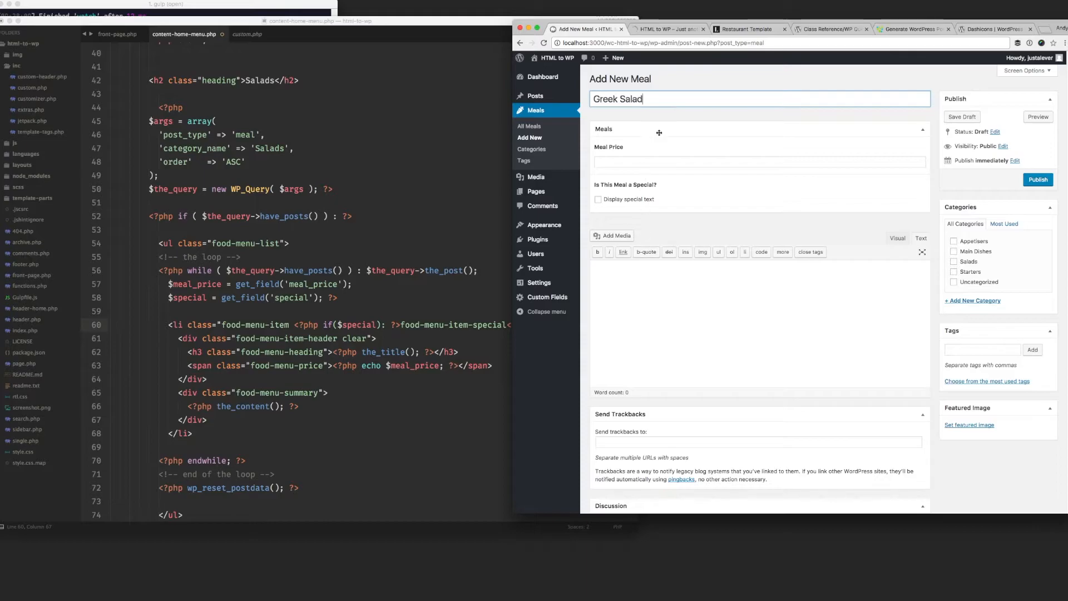
left_click(748, 28)
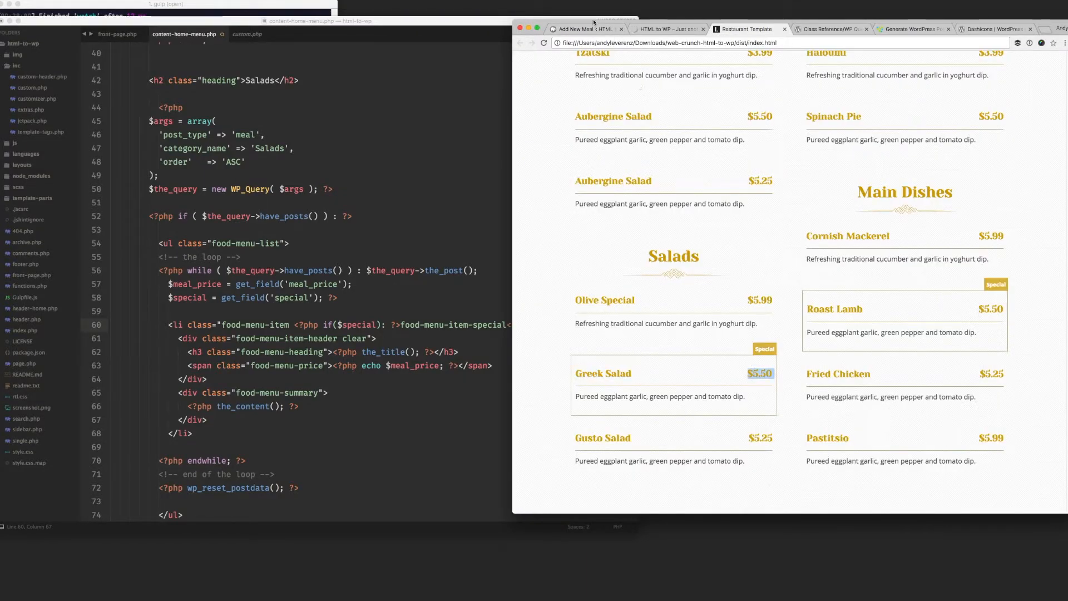
left_click(583, 29)
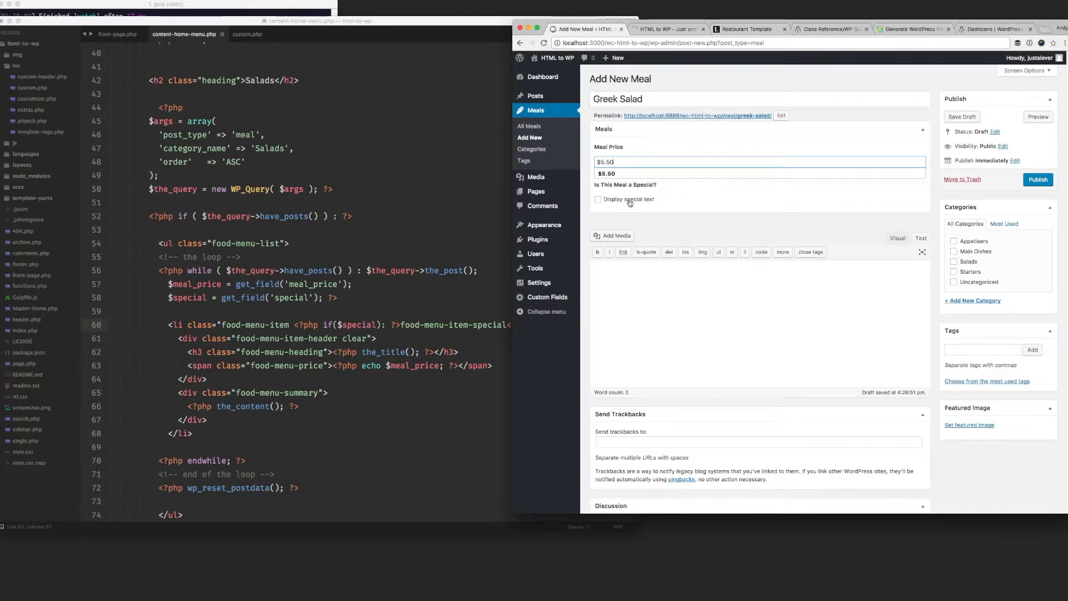
left_click(599, 199)
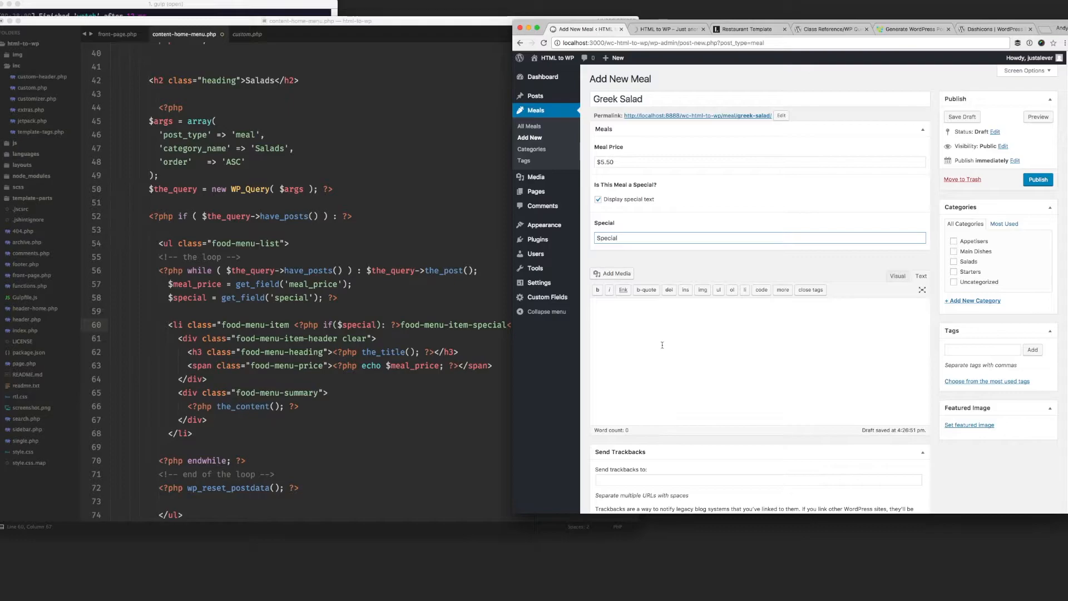
double_click(606, 237)
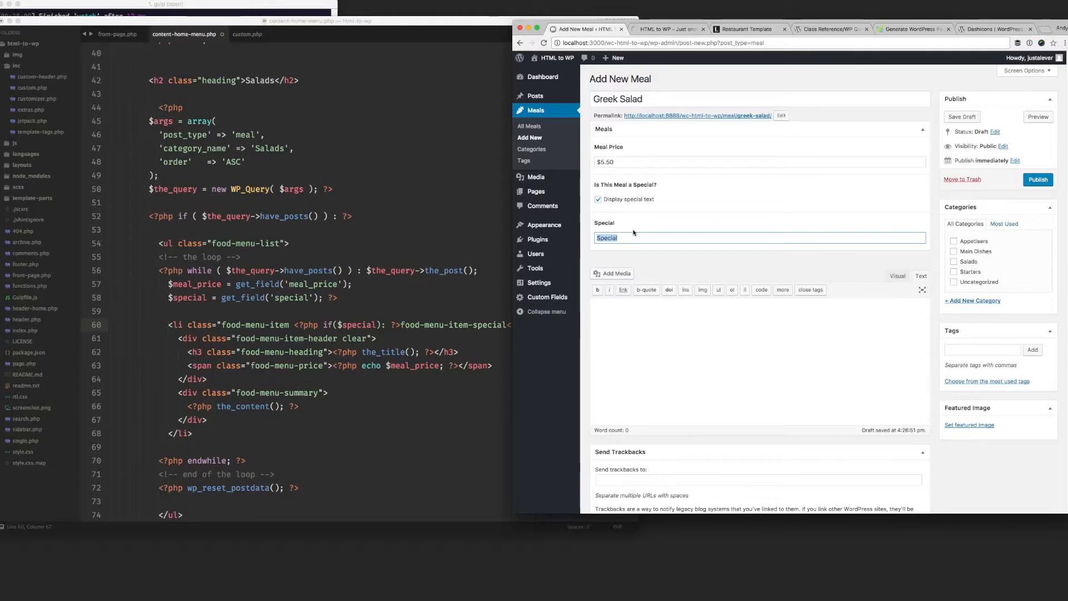
left_click(615, 201)
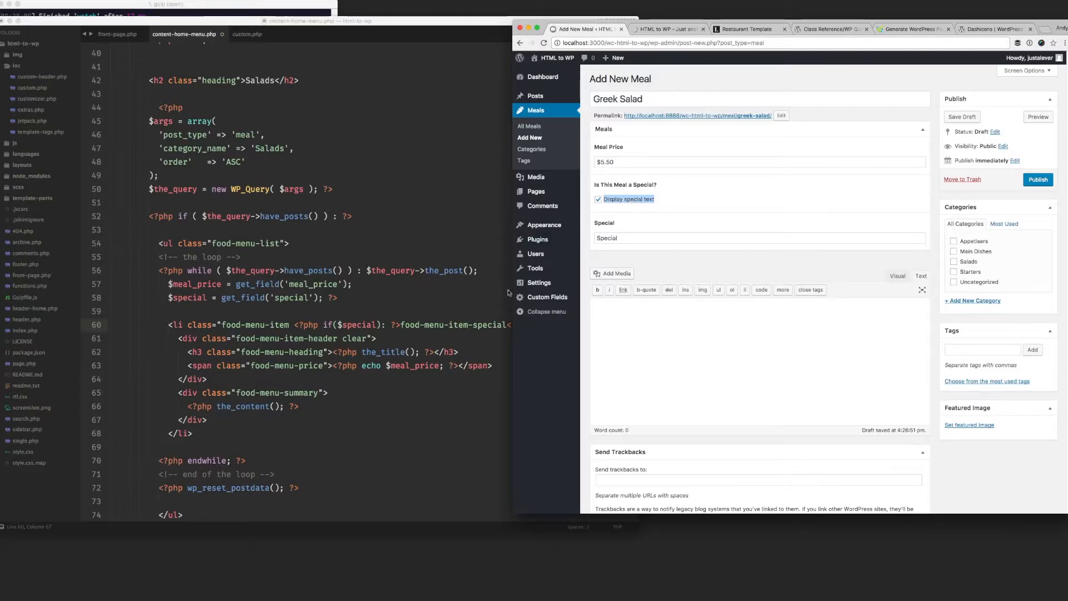
left_click(681, 238)
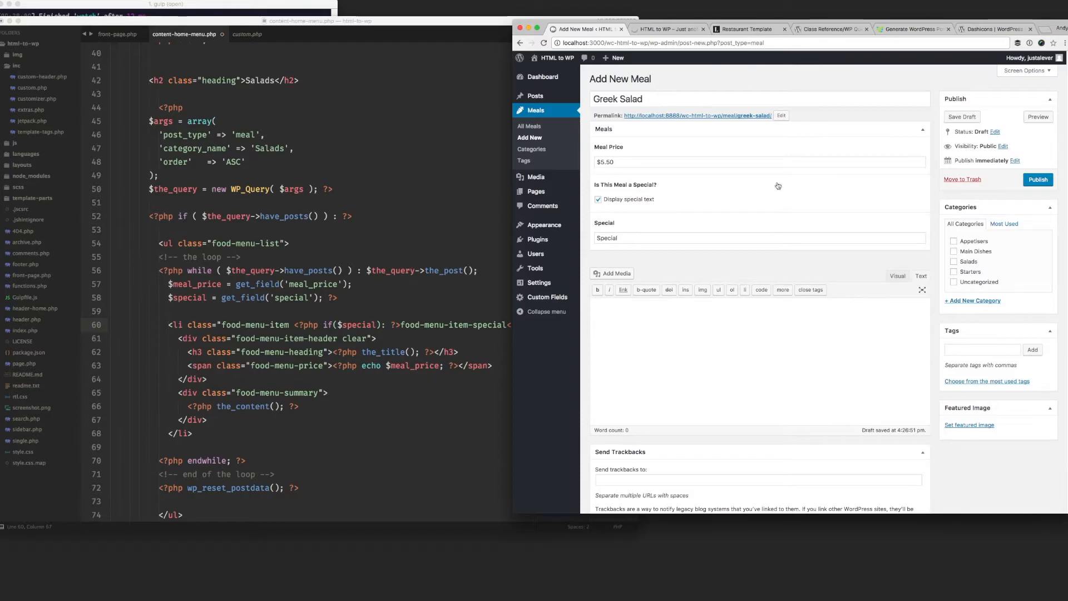
Step: Add the pureed eggplant description, file under Salads, publish and view the home page
left_click(744, 30)
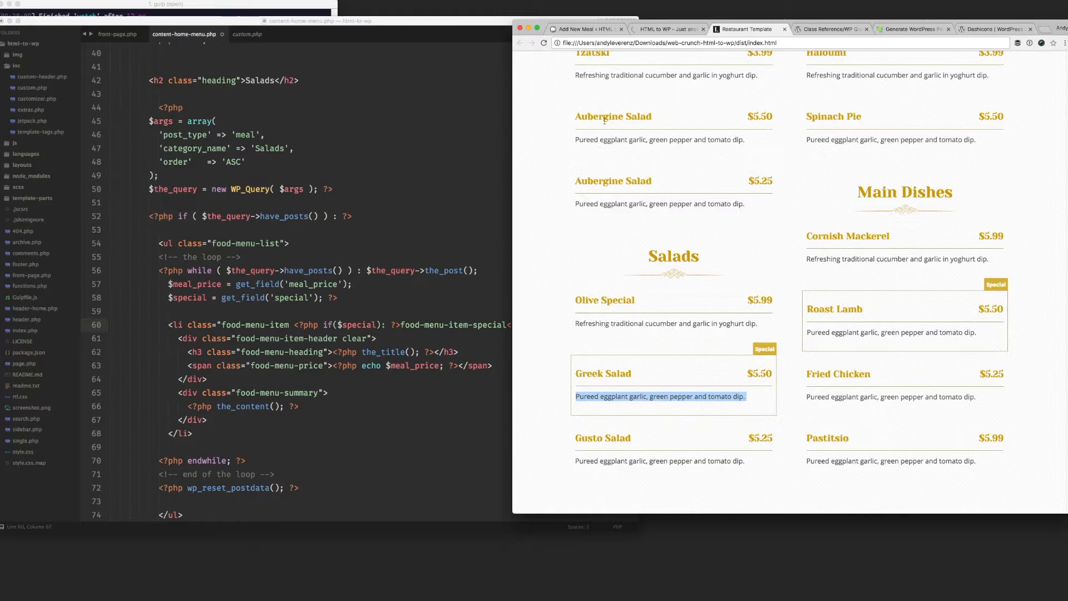
left_click(584, 28)
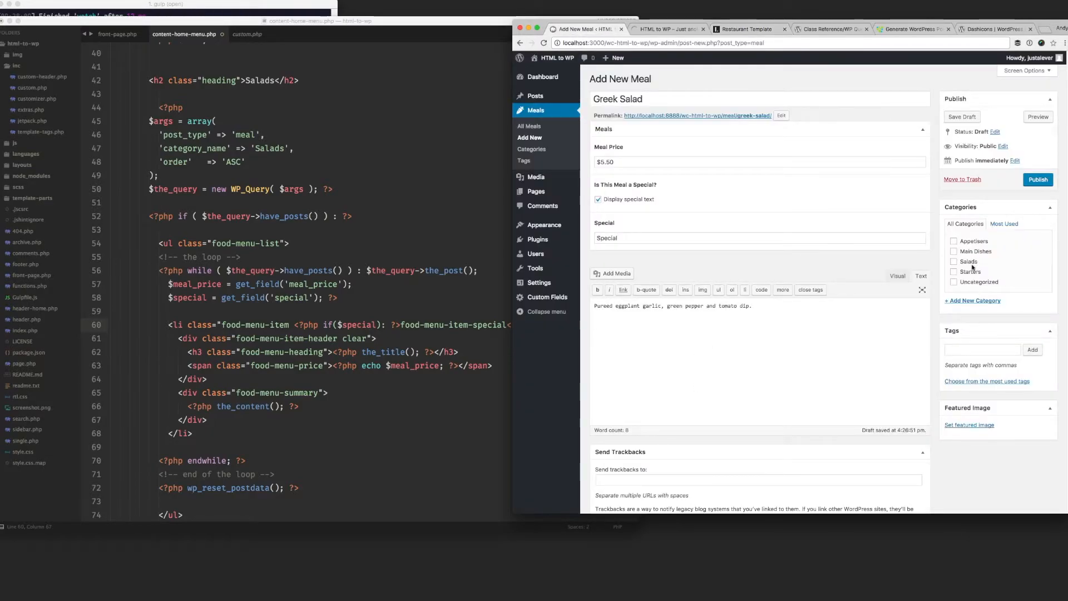
left_click(953, 261)
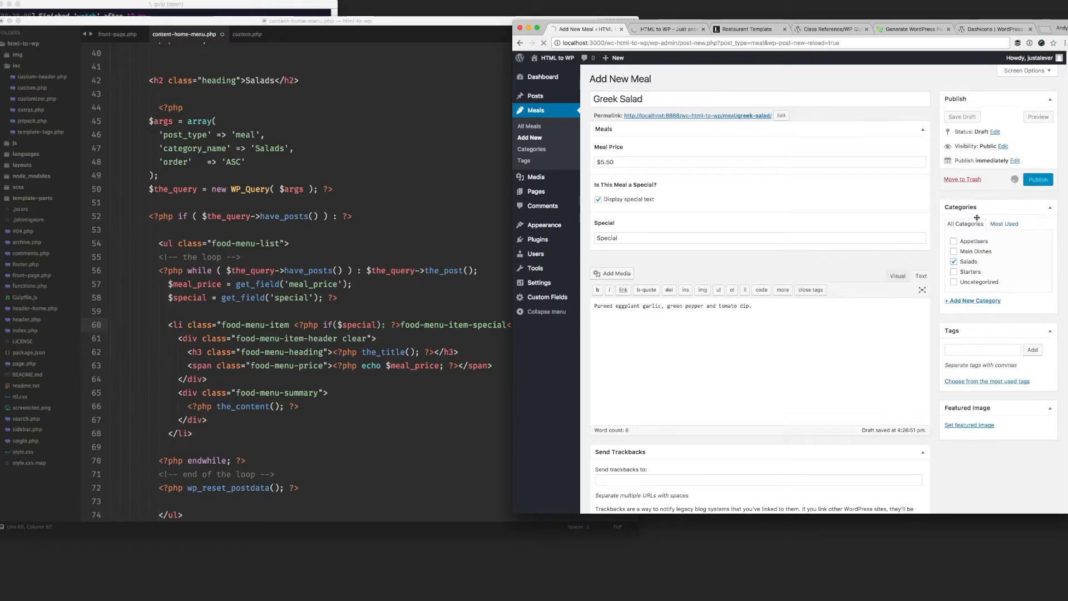
left_click(1038, 179)
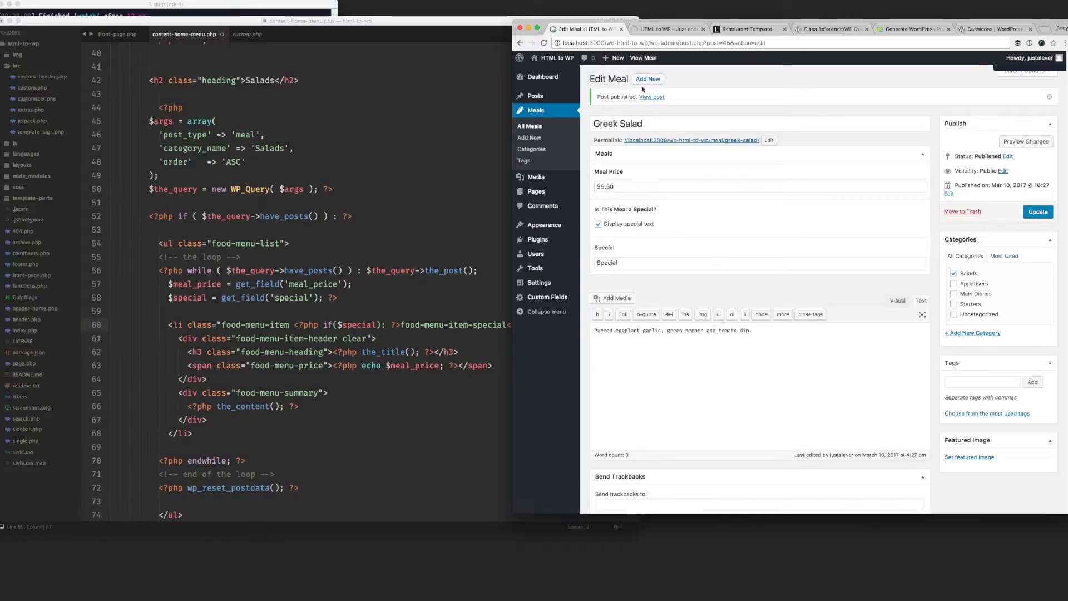
left_click(650, 97)
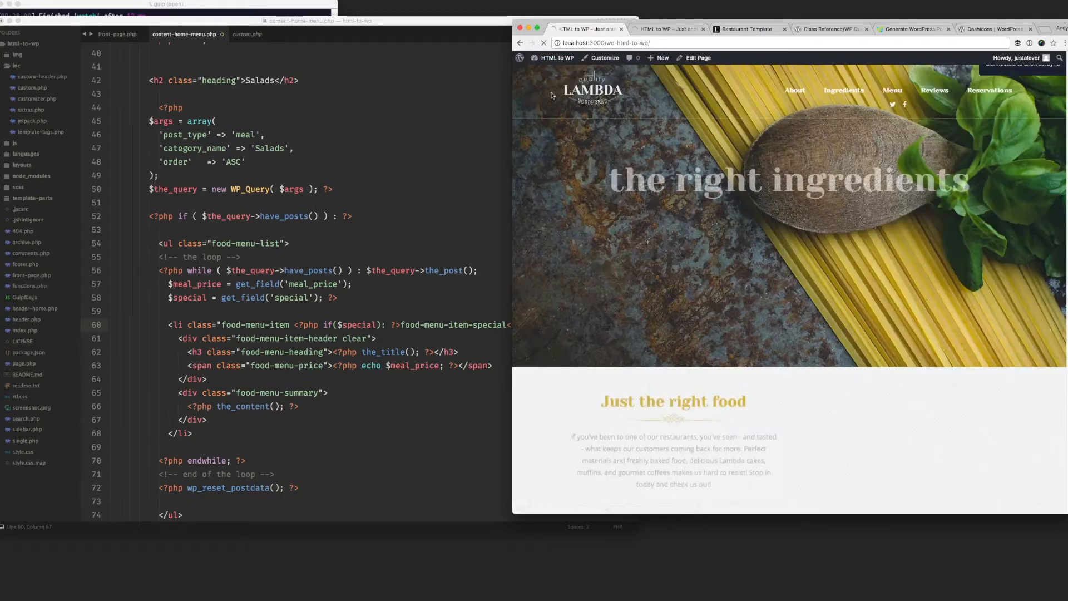
Step: Wrap the old hard-coded Salads <ul class="food-menu-list"> block in an HTML comment
scroll("down", 3)
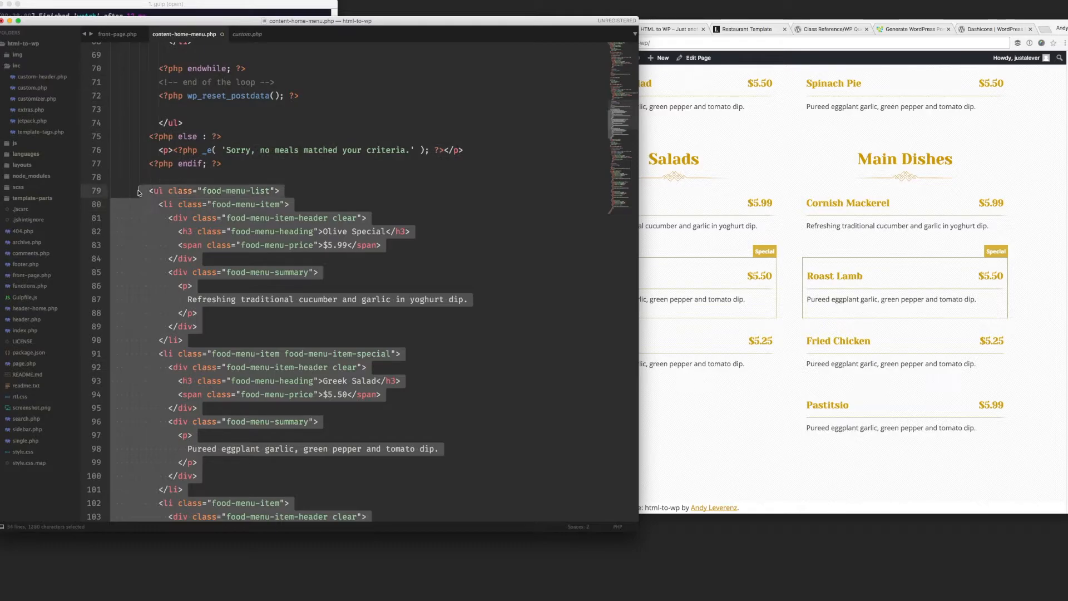
type("<!--")
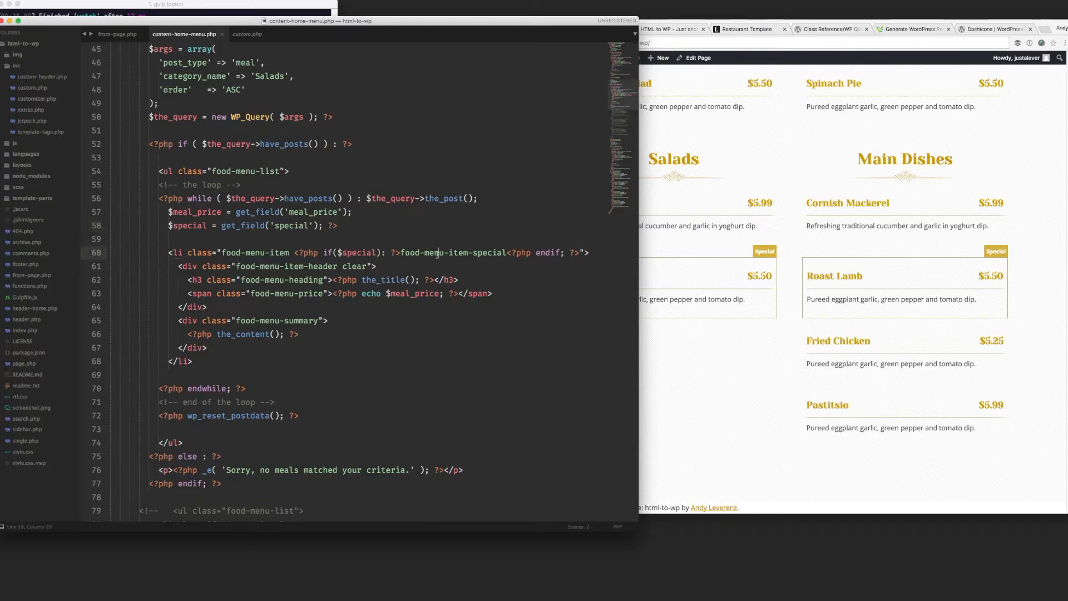
Step: Inspect the boxed Greek Salad special's markup in DevTools, then close DevTools
right_click(640, 300)
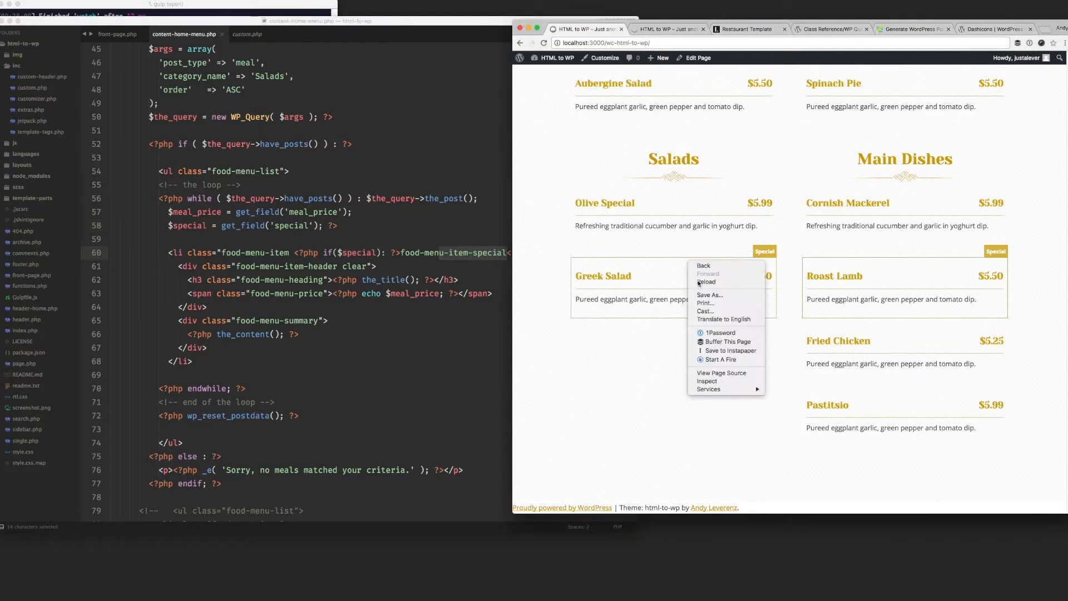
left_click(707, 380)
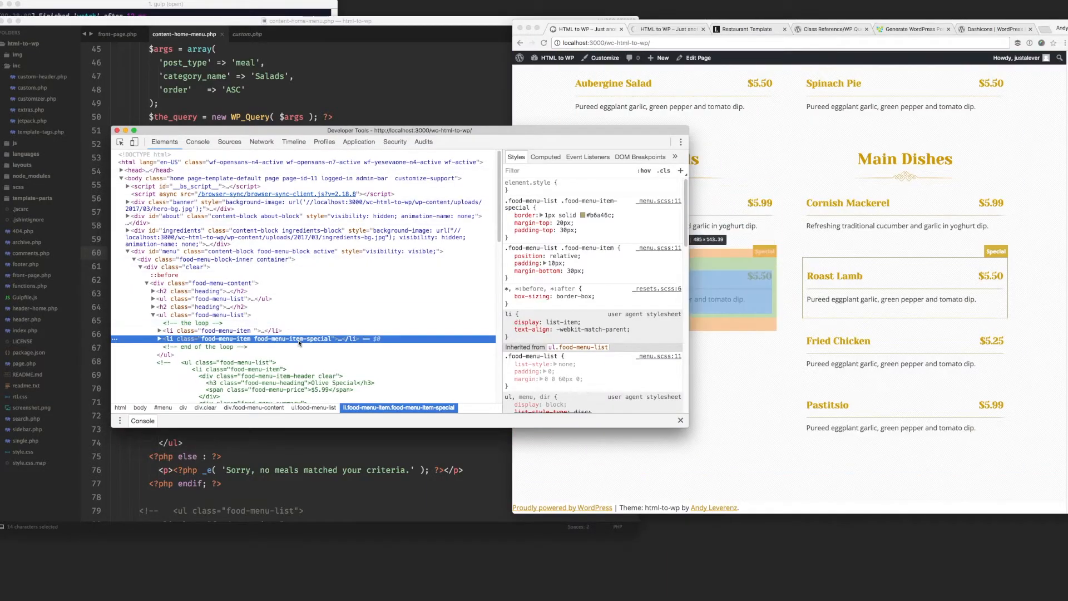
left_click(158, 339)
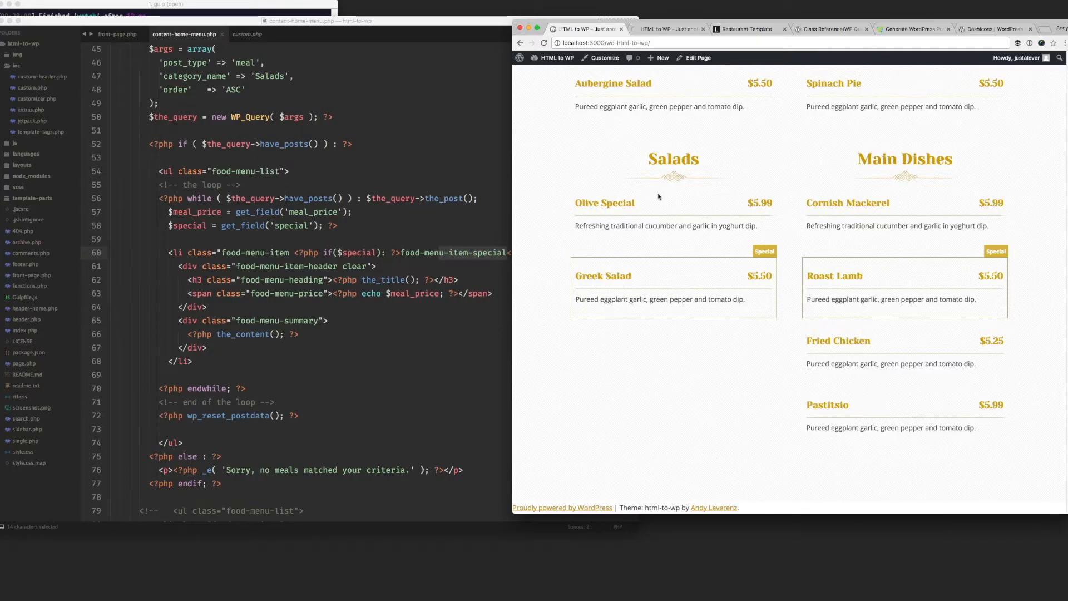
mouse_move(572, 313)
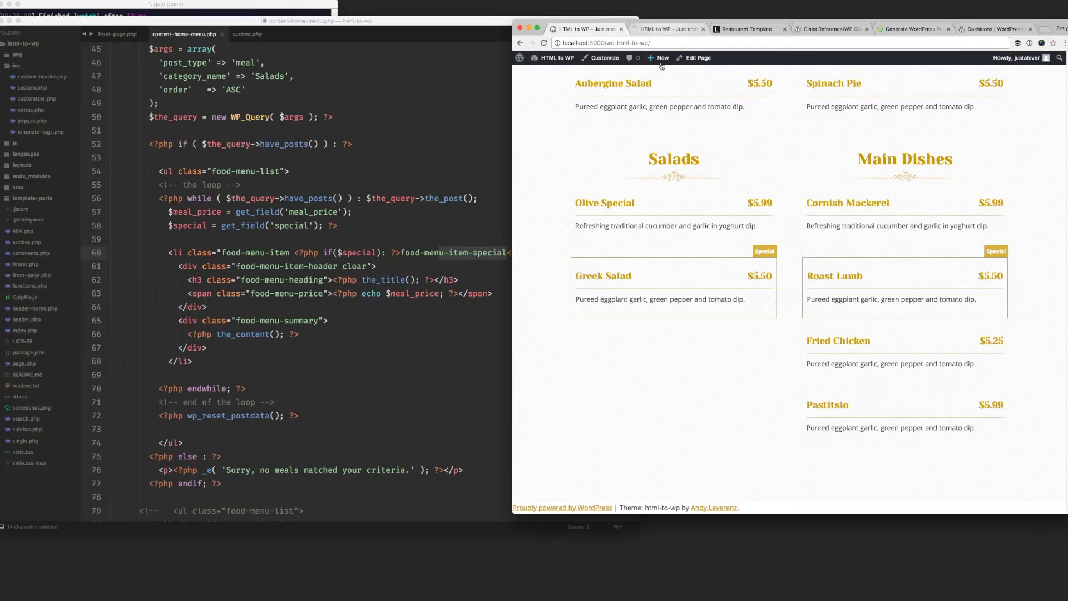
mouse_move(699, 314)
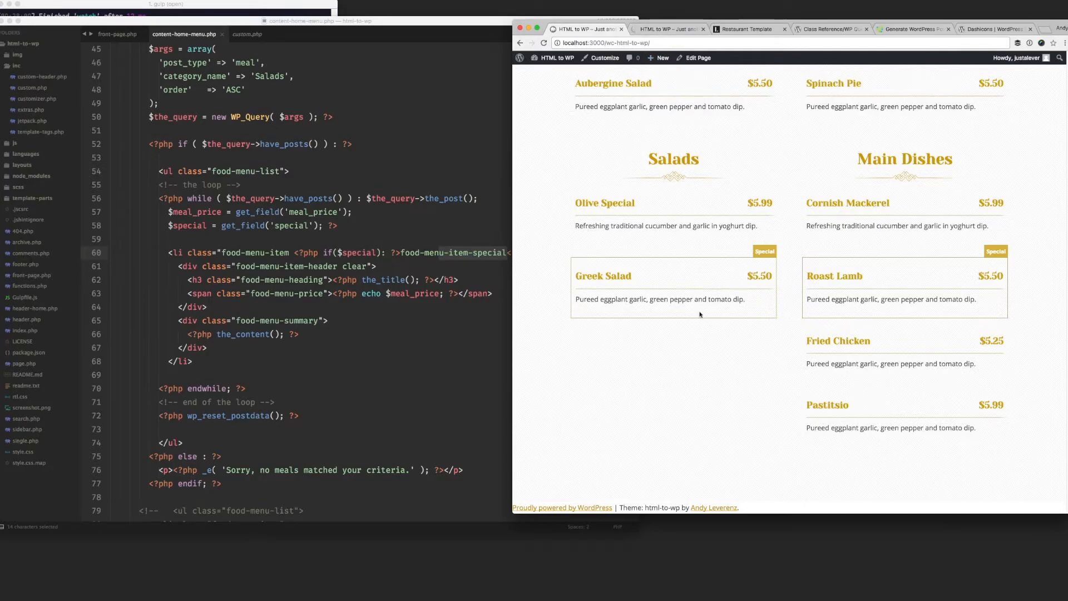
mouse_move(690, 273)
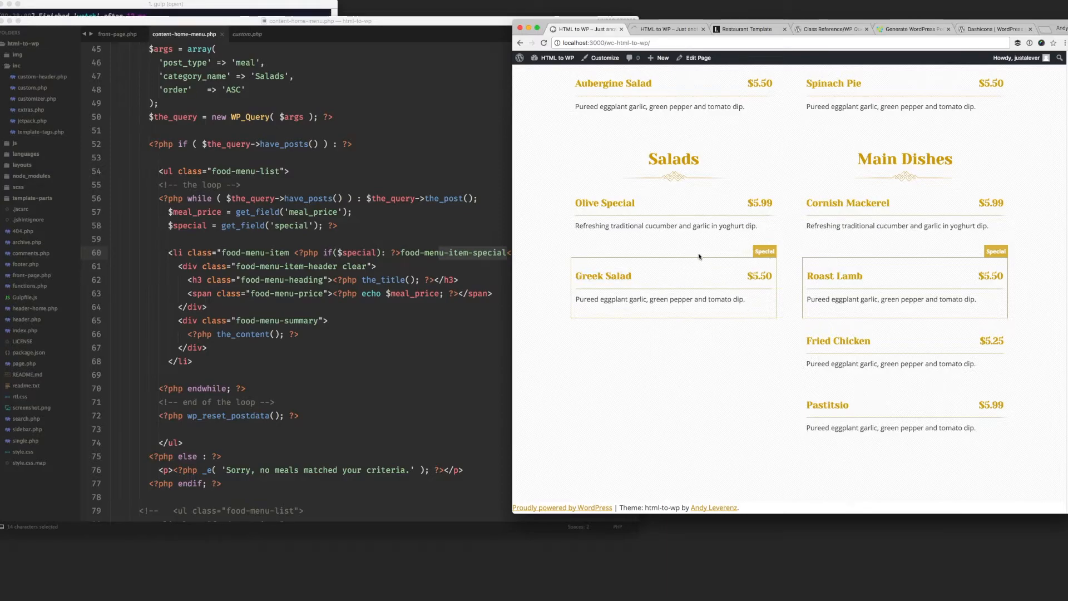
mouse_move(610, 271)
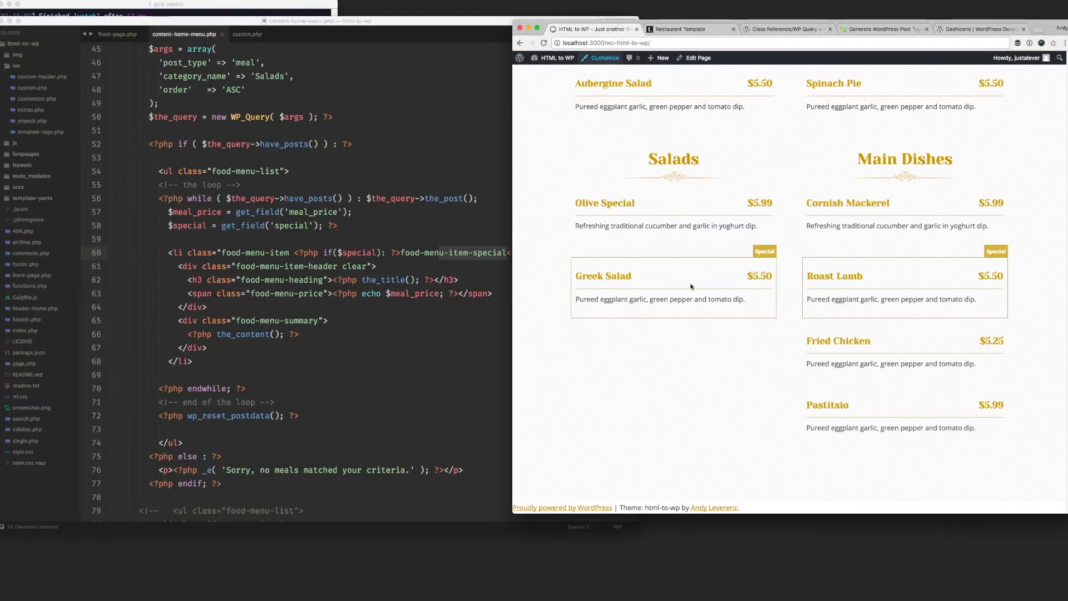
Step: Copy Gusto Salad from the template and start a new meal with its title and $5.25 price
left_click(688, 28)
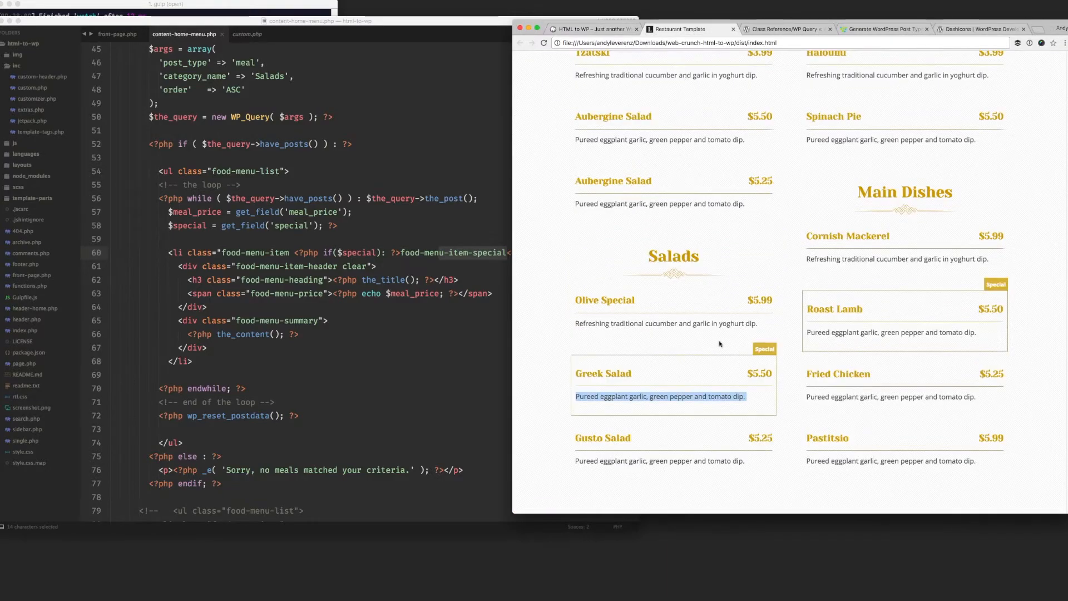
double_click(602, 437)
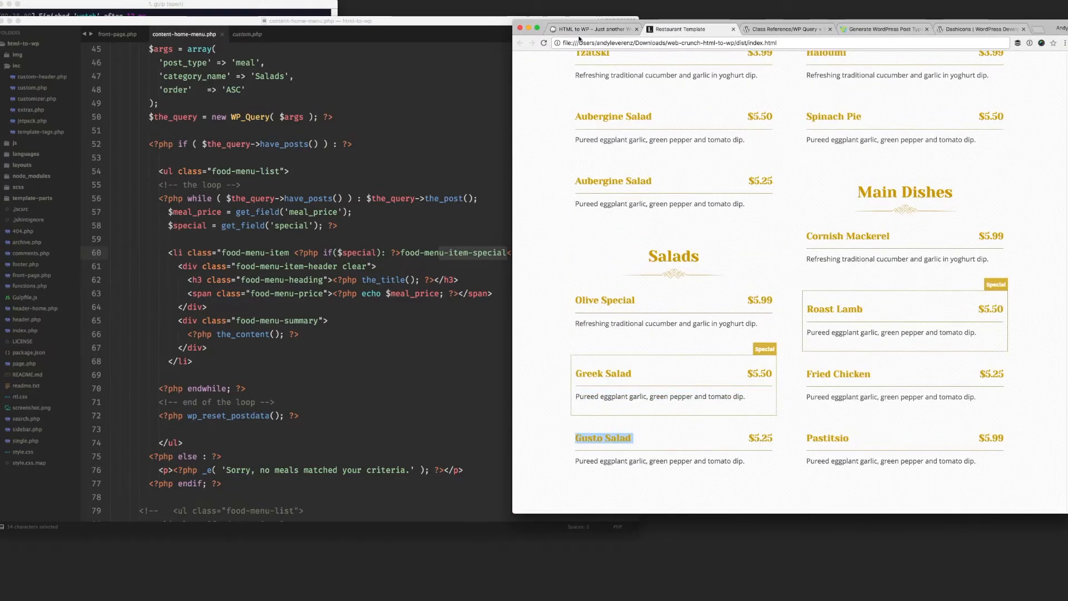
left_click(660, 58)
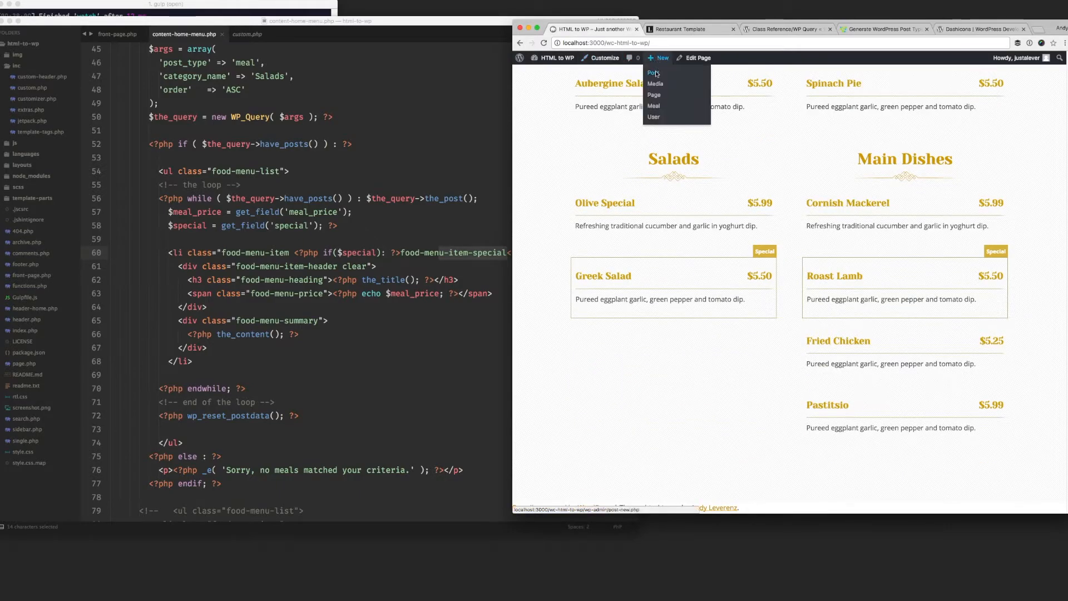
left_click(652, 72)
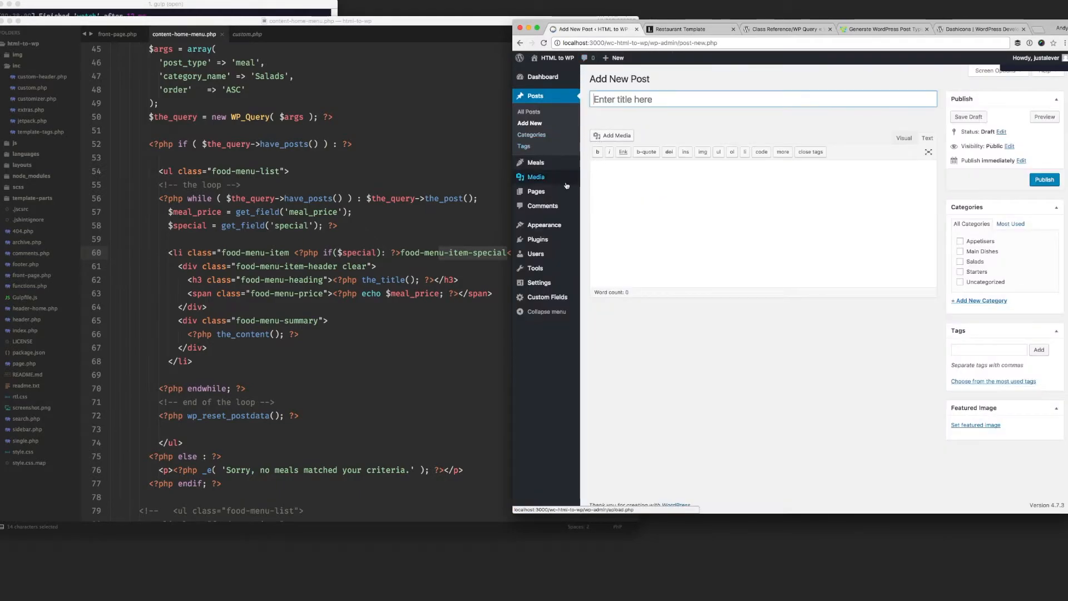
mouse_move(535, 162)
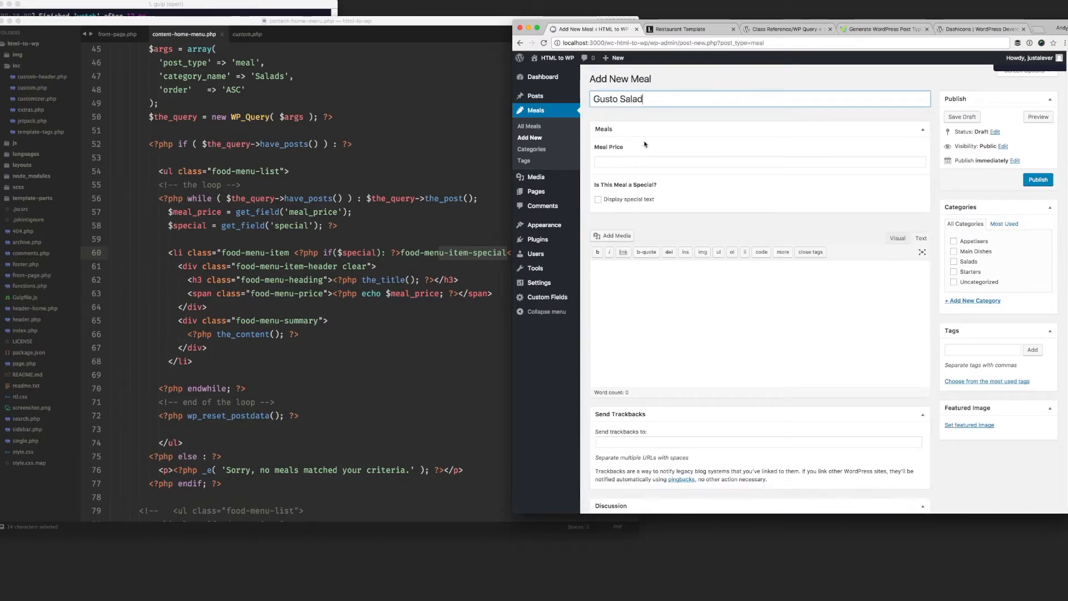
left_click(688, 30)
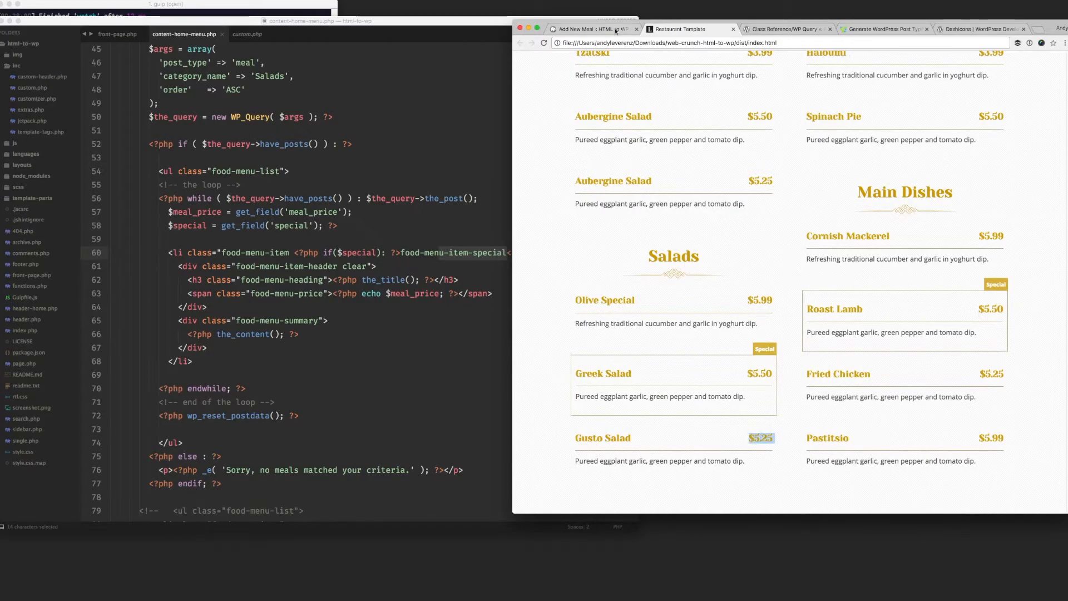
left_click(589, 29)
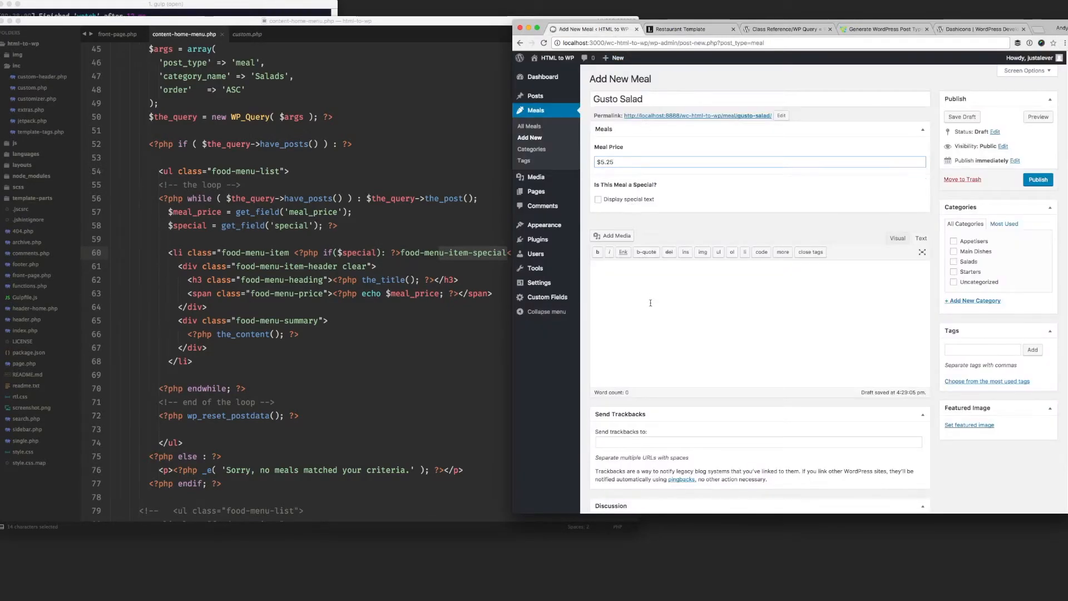
Step: File Gusto Salad under Salads with its eggplant description and publish it
left_click(953, 261)
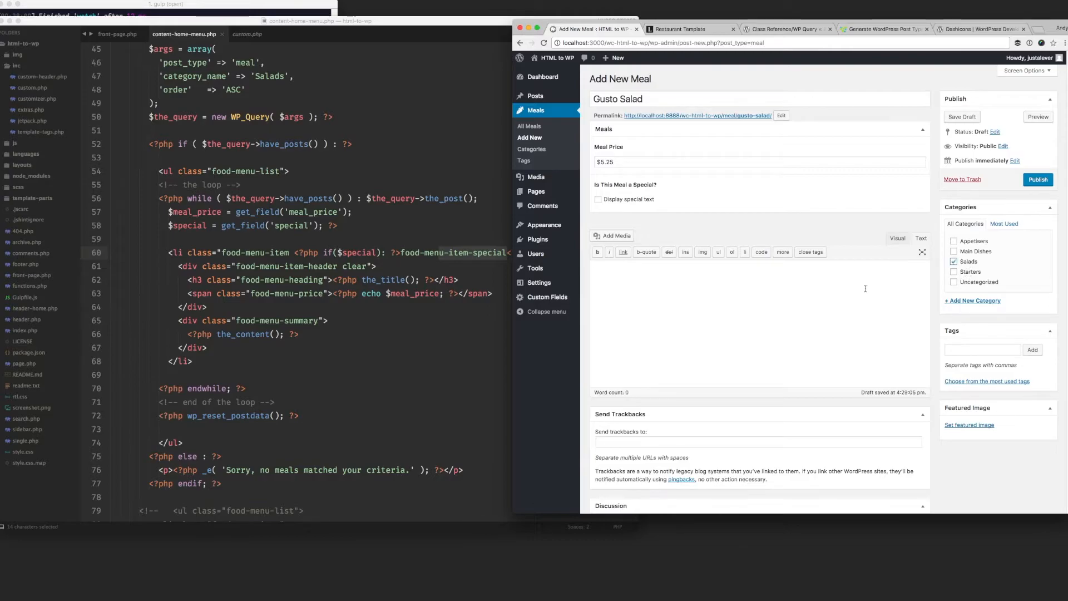
left_click(686, 29)
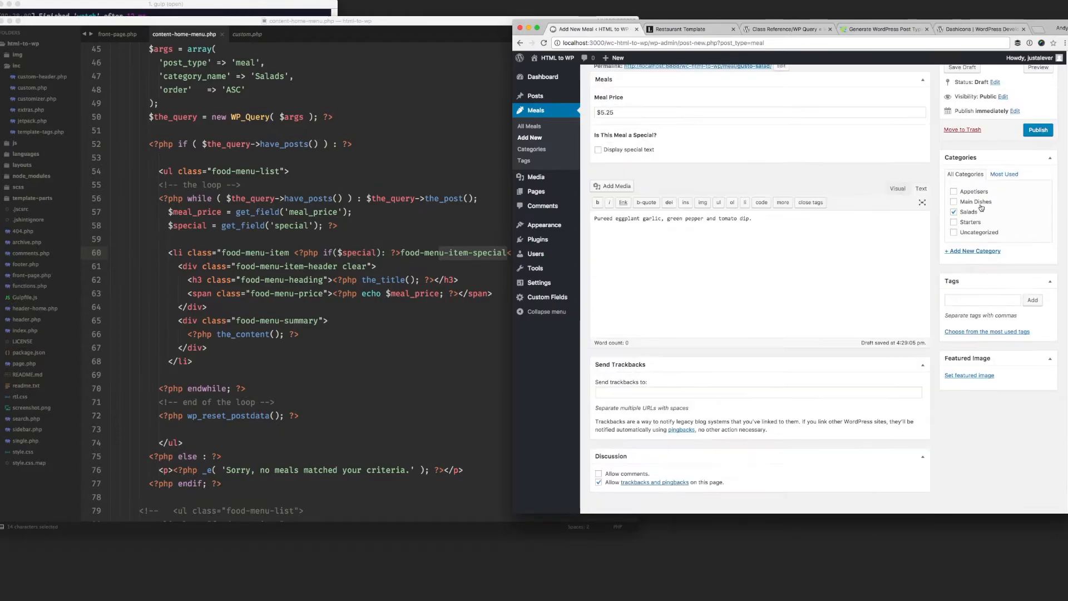
left_click(1038, 130)
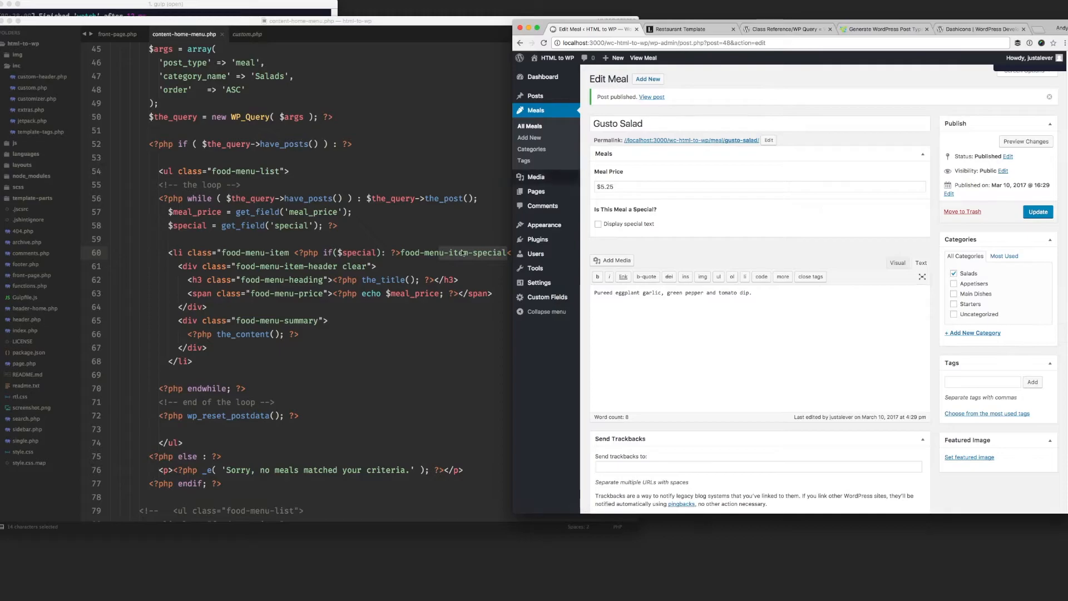
left_click(685, 30)
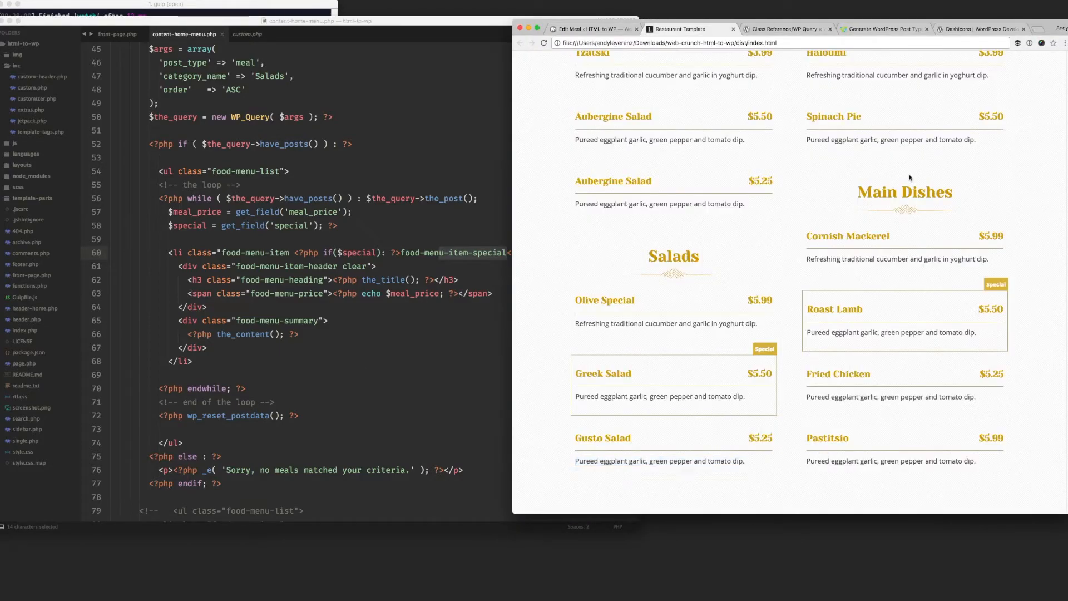
Step: Change the Main Dishes WP_Query category_name from 'Salads' to 'Main Dishes'
scroll("down", 3)
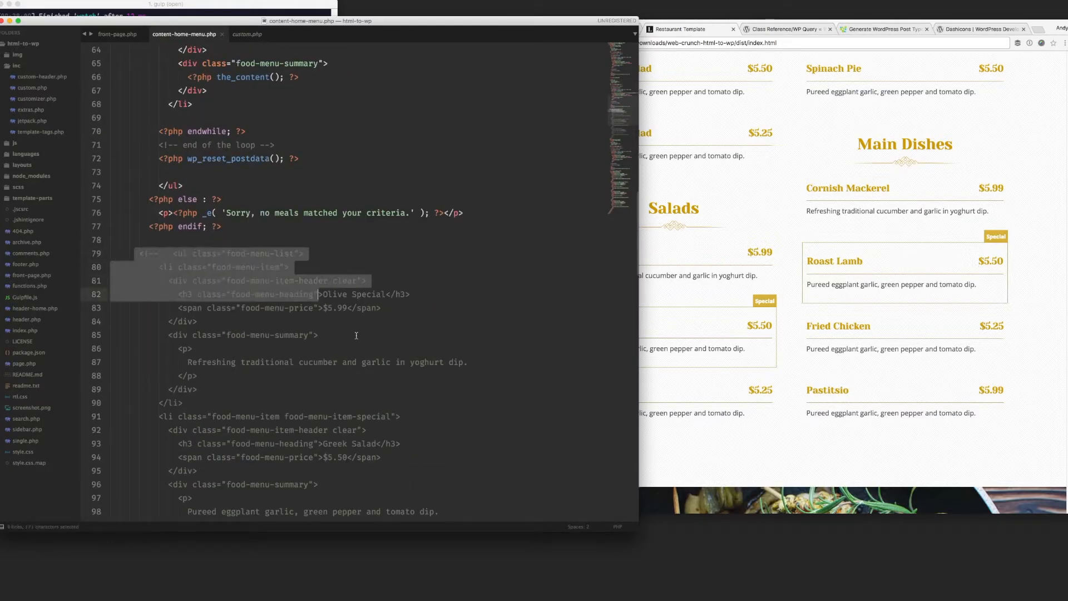
scroll("down", 3)
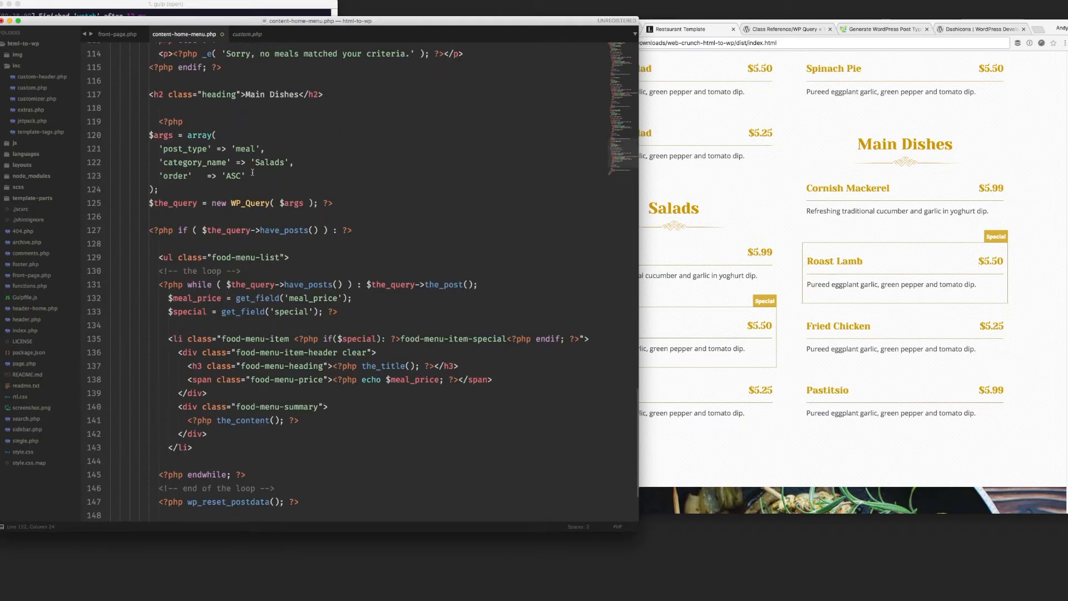
double_click(270, 162)
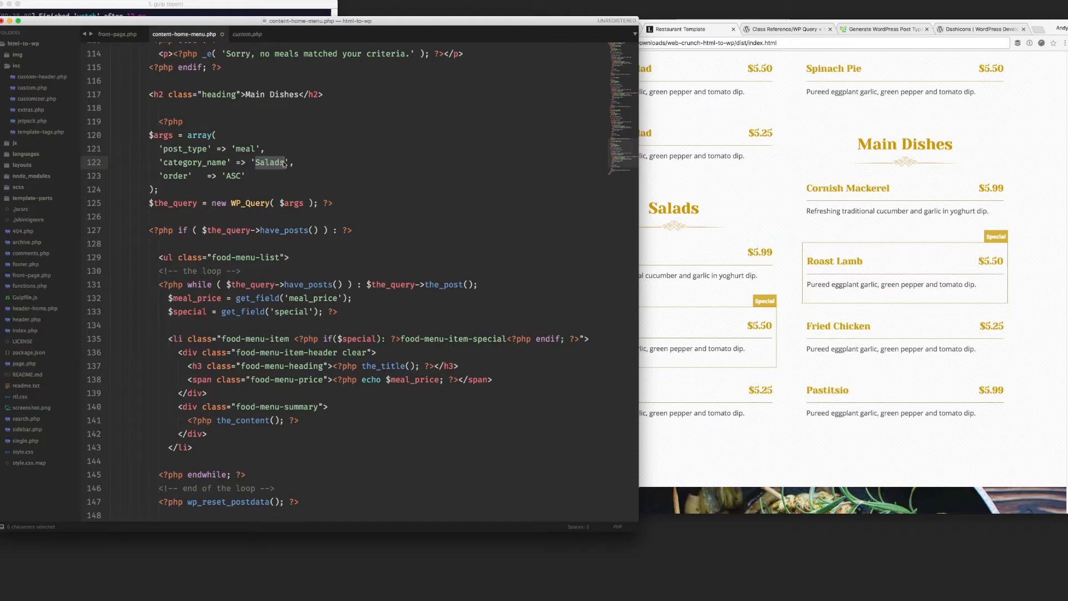
type("Main D")
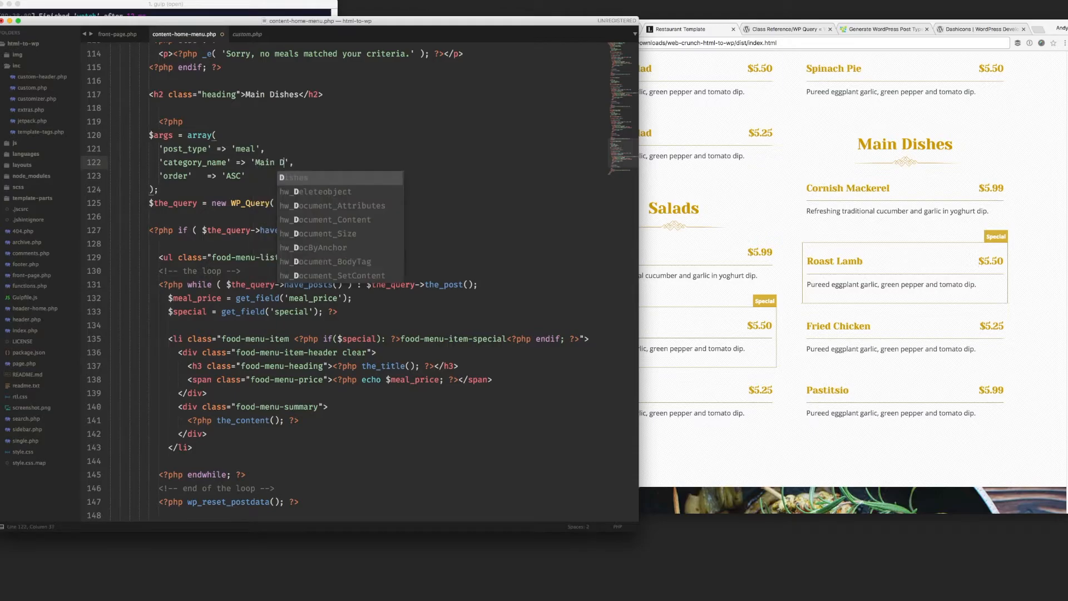
type("ashe")
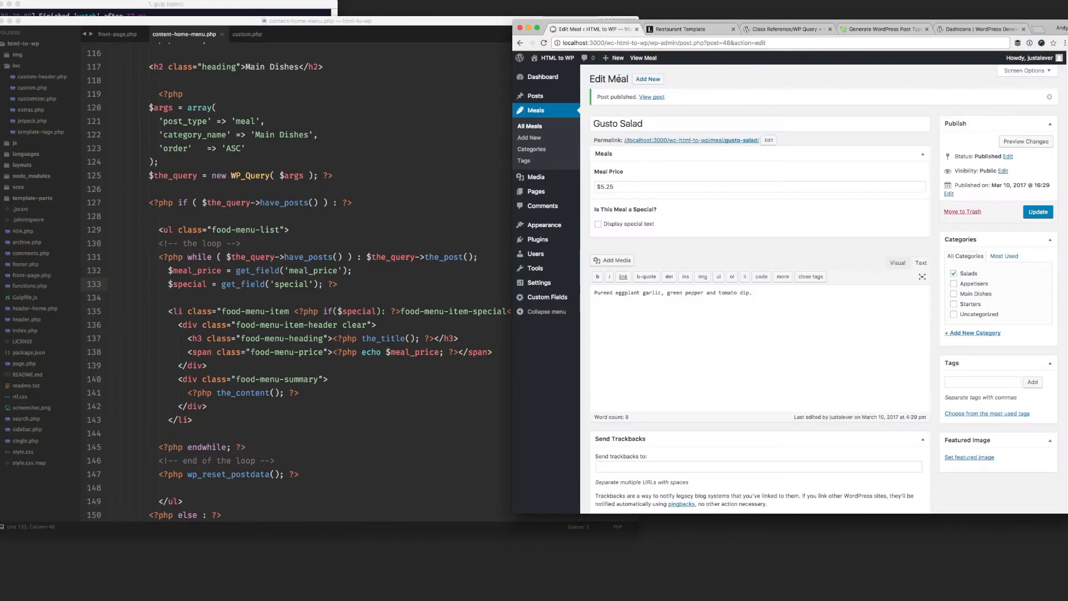
mouse_move(556, 57)
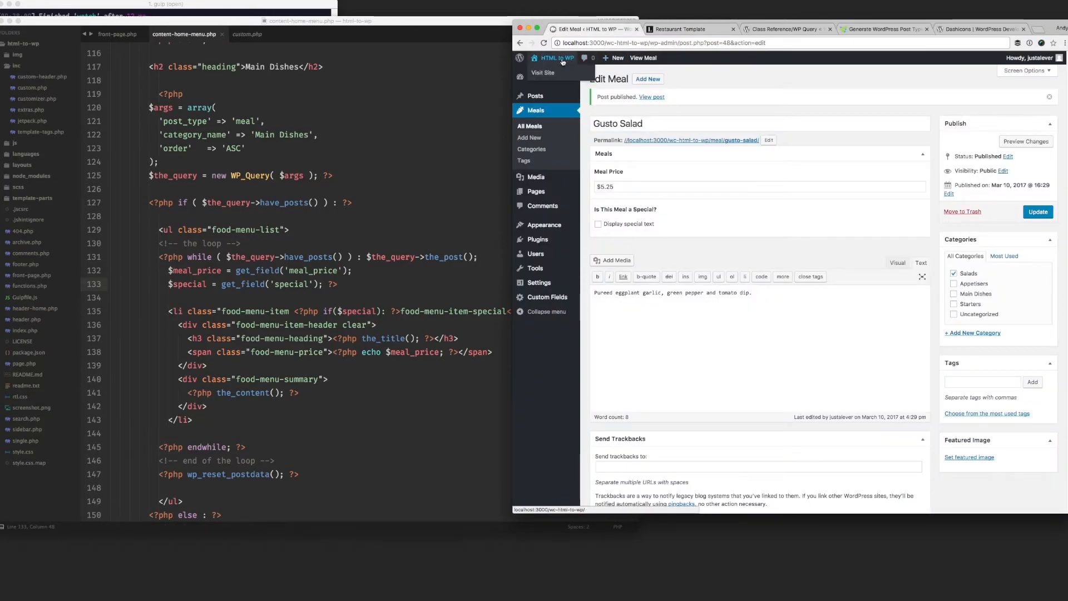
Step: View the home page, then start a new meal titled Cornish Mackerel from the template
left_click(542, 72)
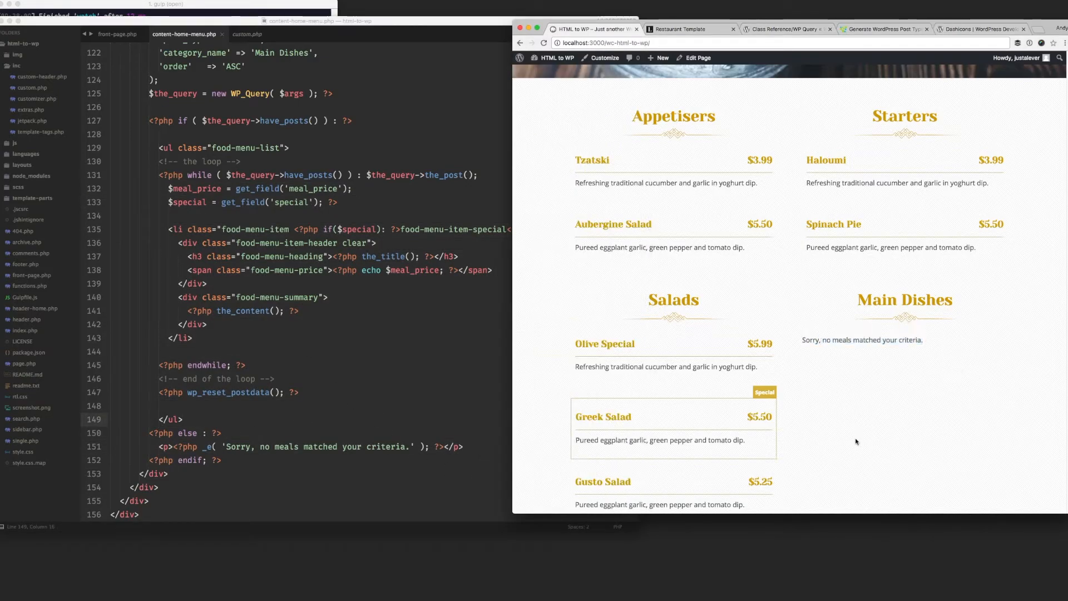
left_click(660, 57)
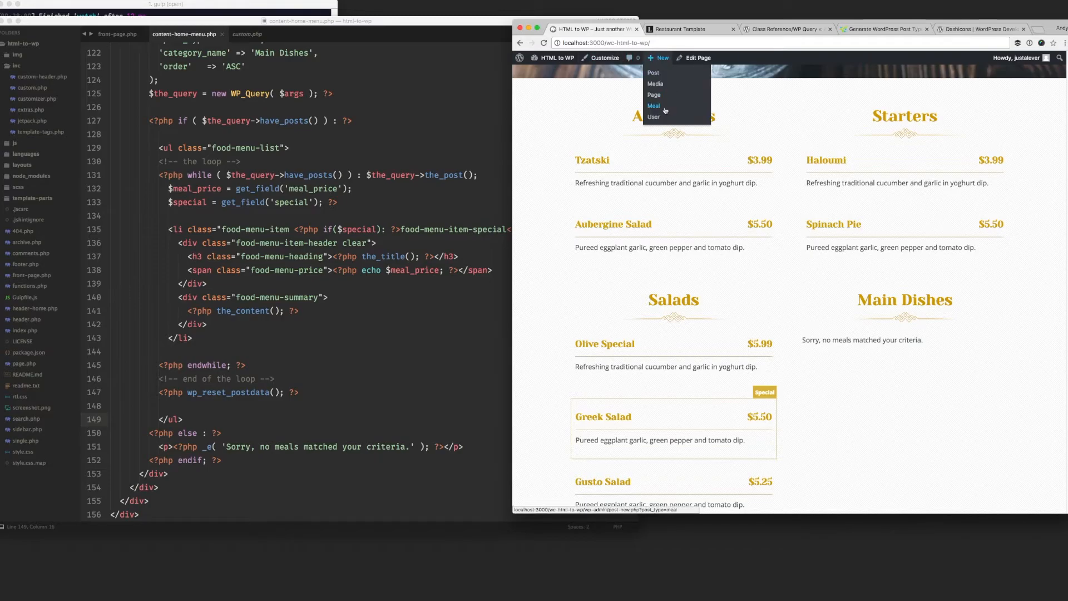
left_click(653, 106)
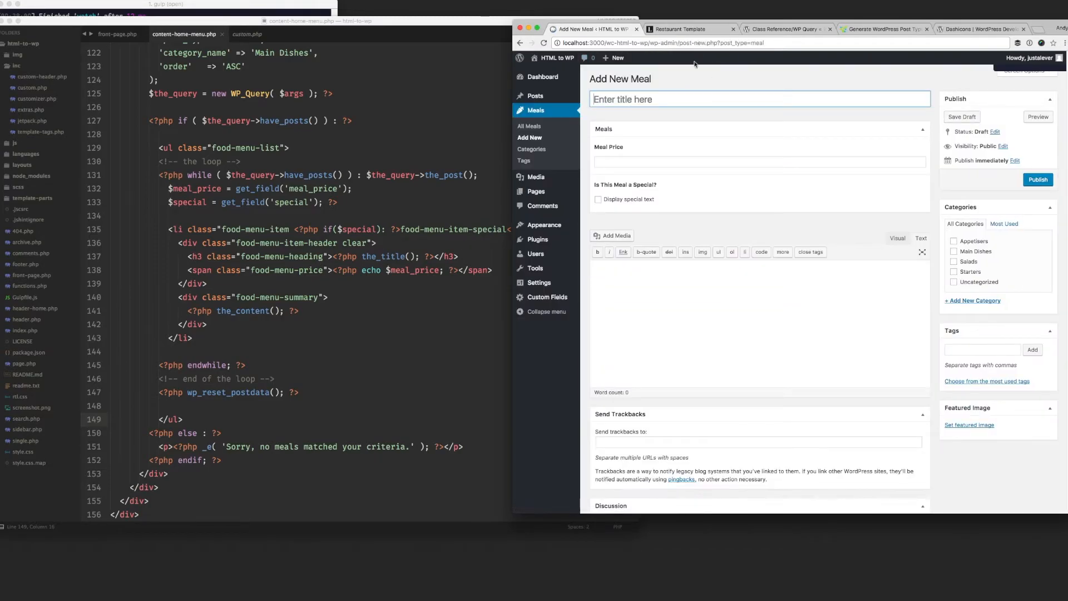
left_click(689, 28)
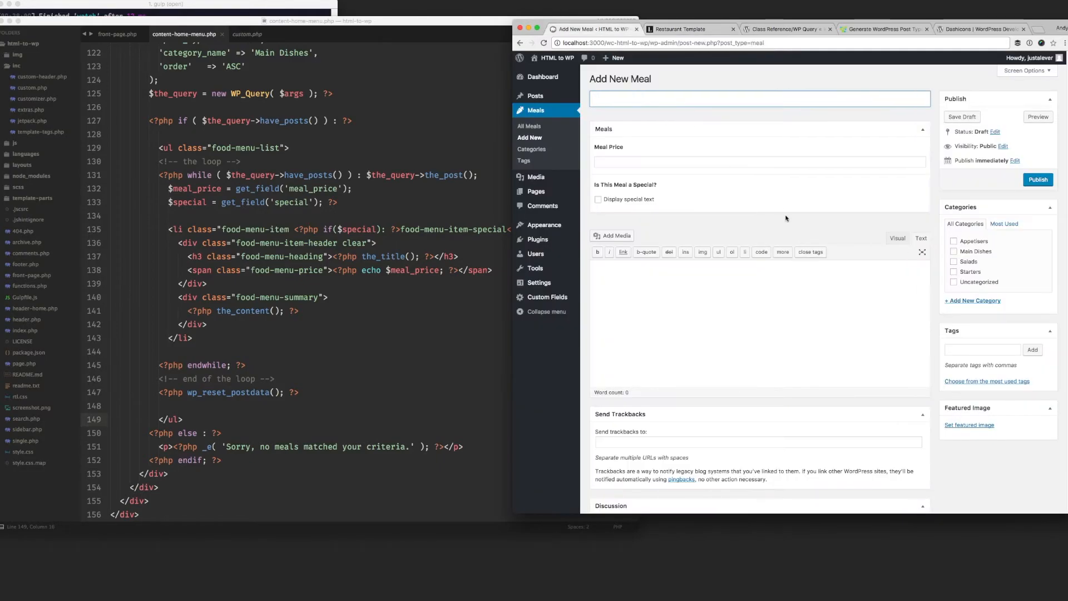
left_click(688, 30)
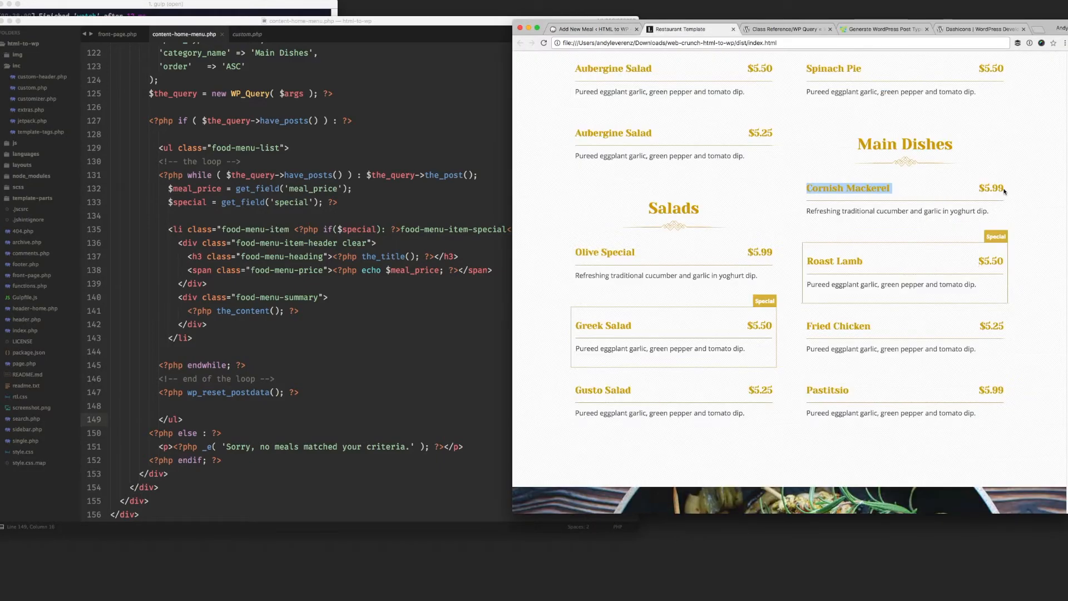
left_click(591, 28)
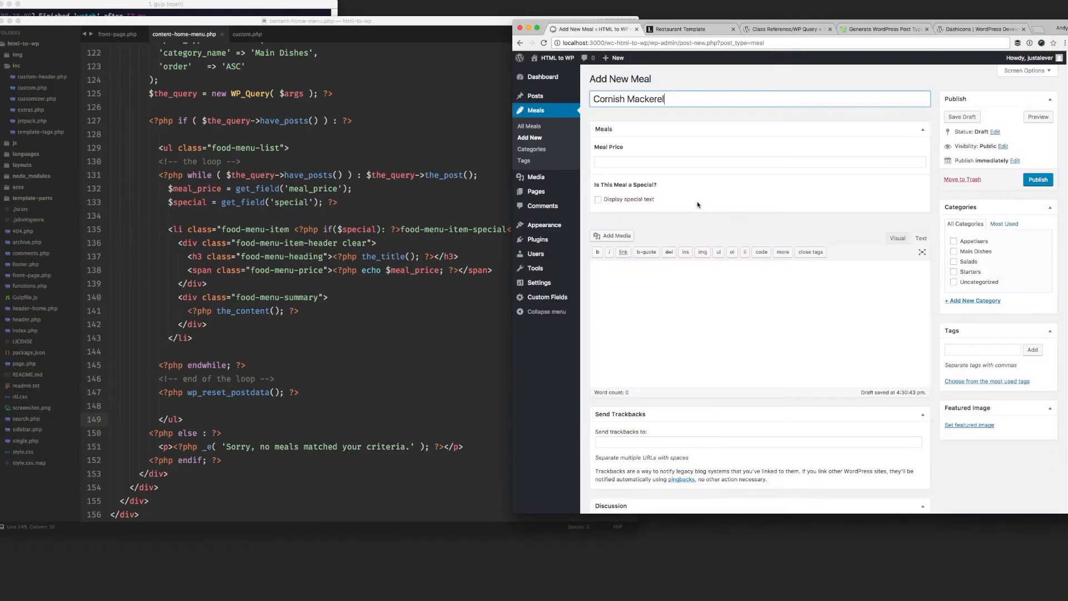
Step: Price Cornish Mackerel $5.99 under Main Dishes with its yoghurt-dip description and publish
type("$5.99")
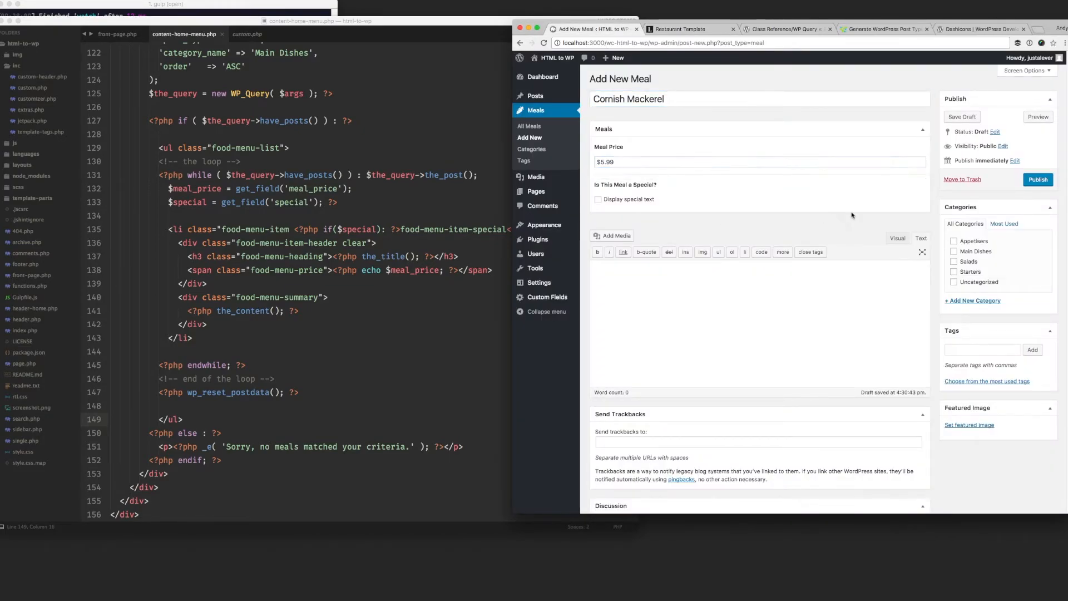
left_click(953, 251)
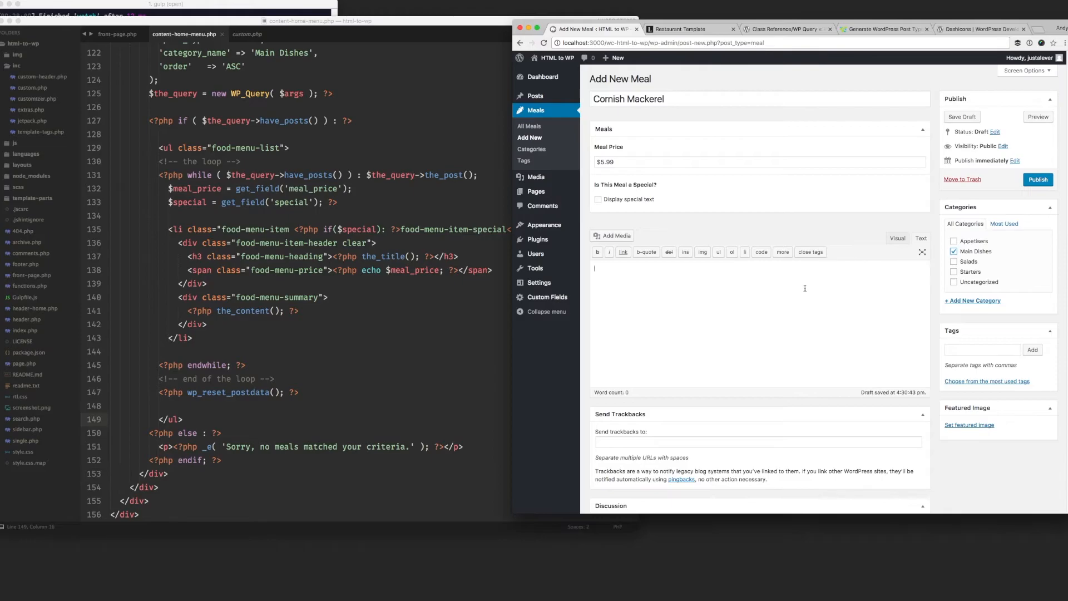
left_click(687, 28)
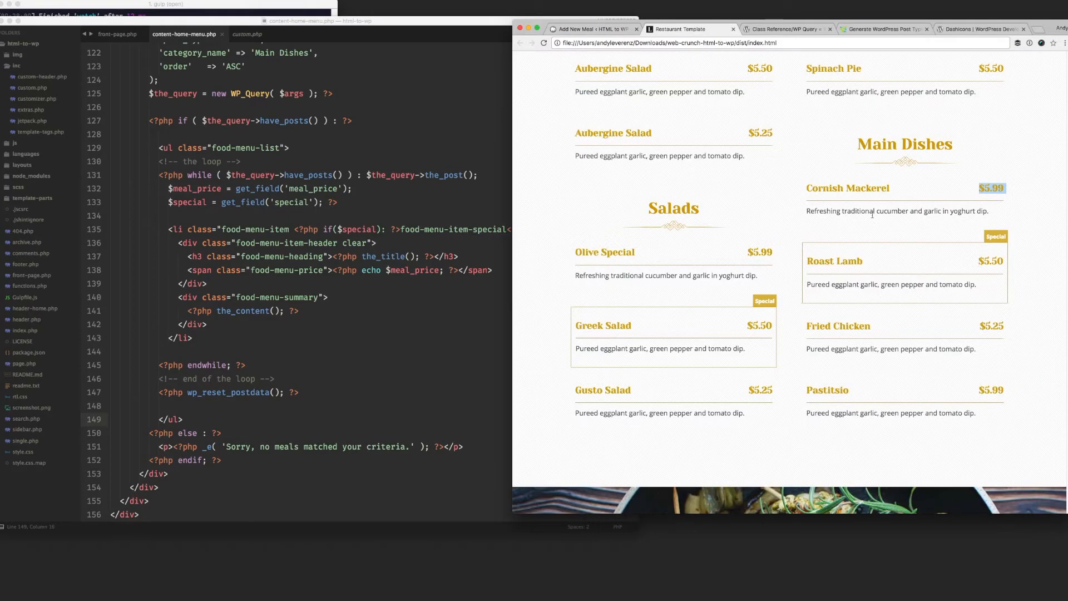
left_click(591, 29)
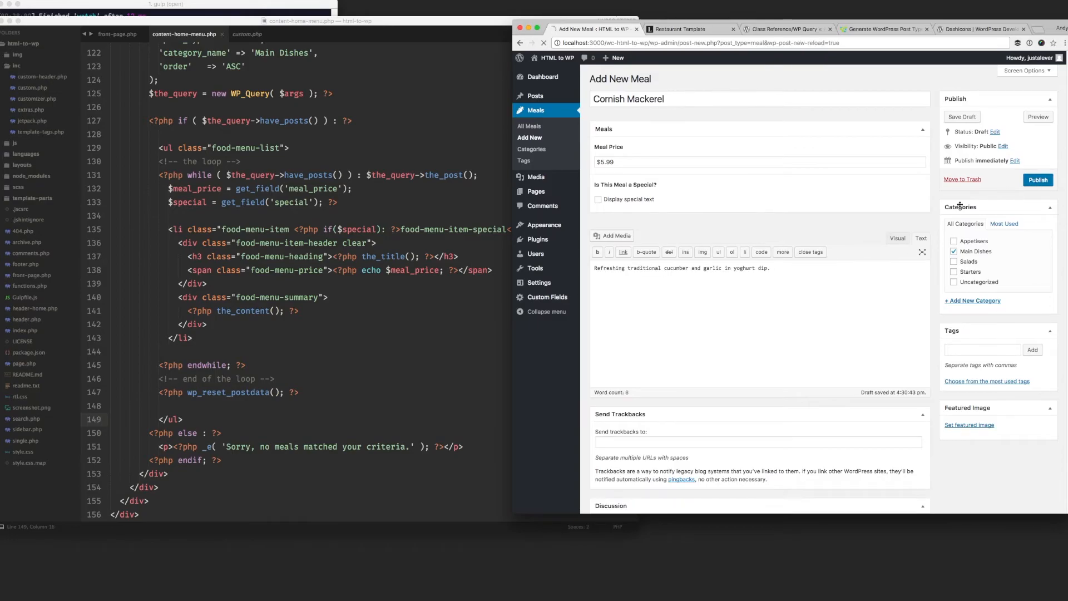
left_click(686, 30)
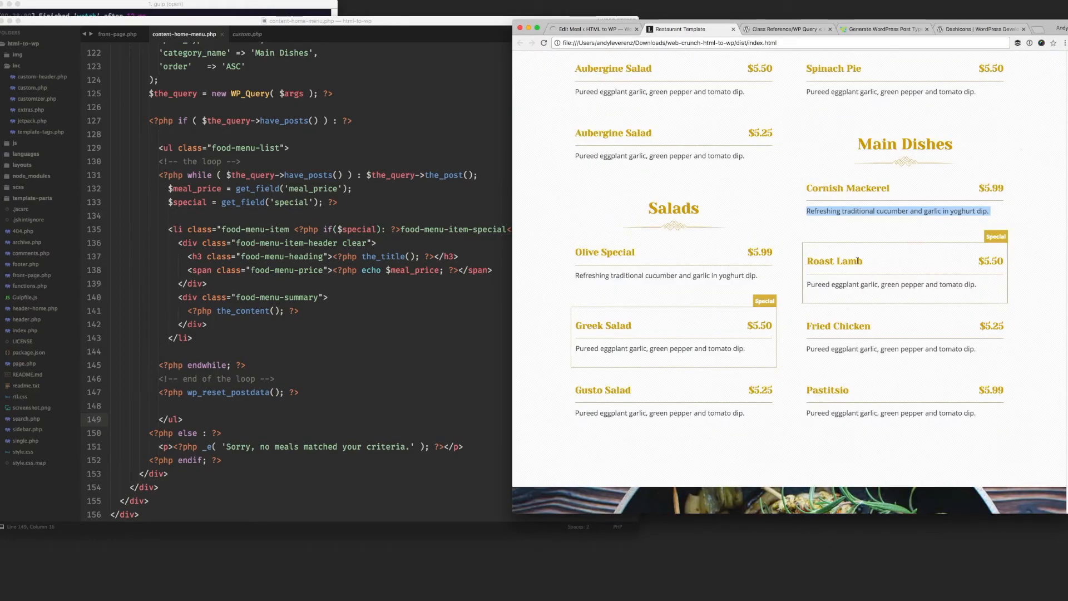
left_click(594, 28)
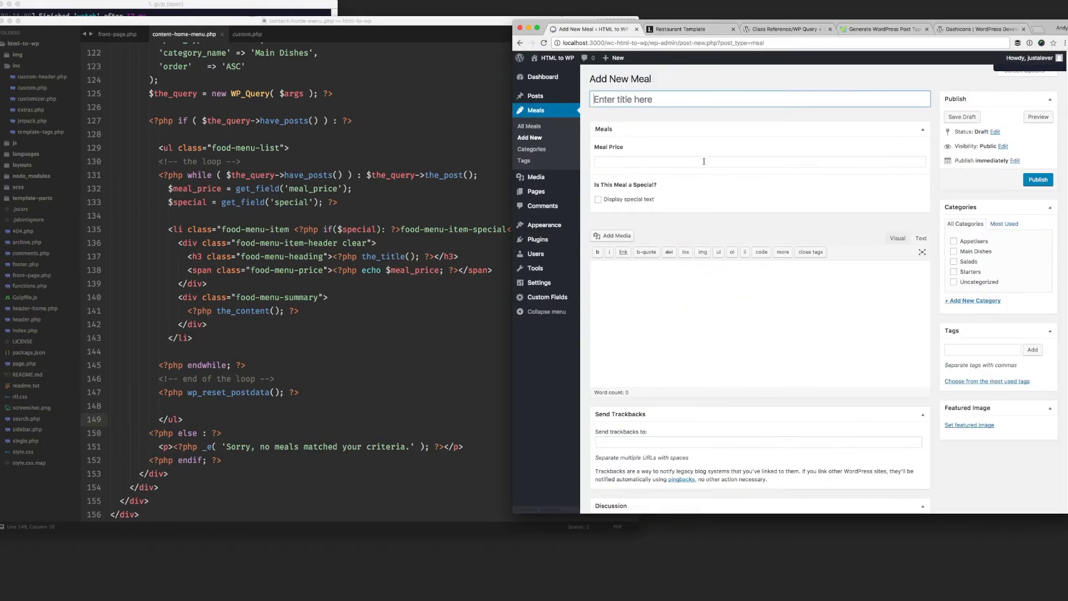
Step: Title the meal Roast Lamb, file under Main Dishes at $5.50 and mark it special
type("Roast Lamb")
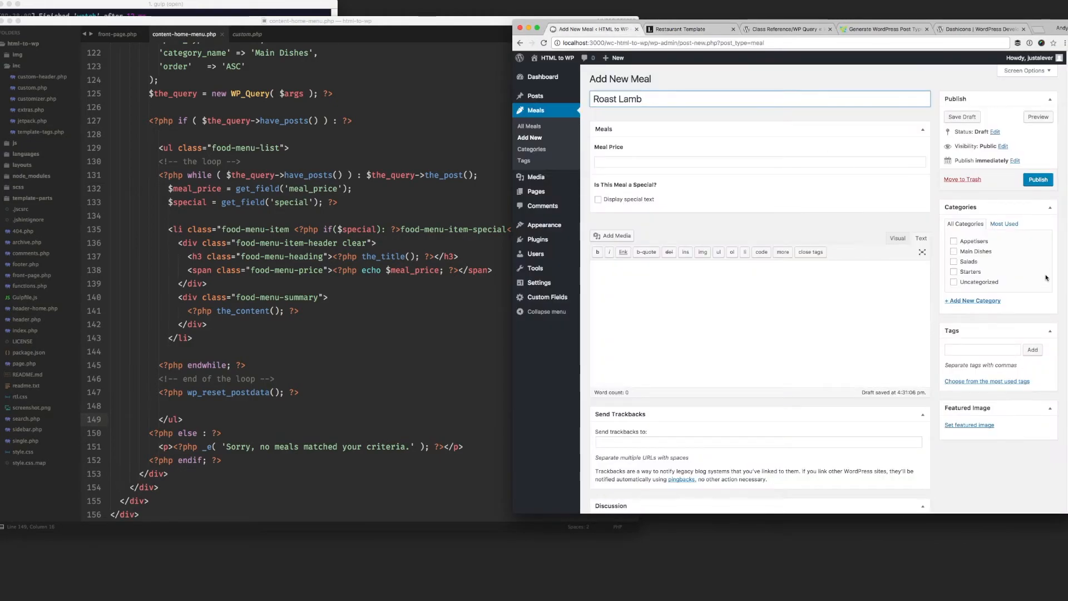
left_click(954, 251)
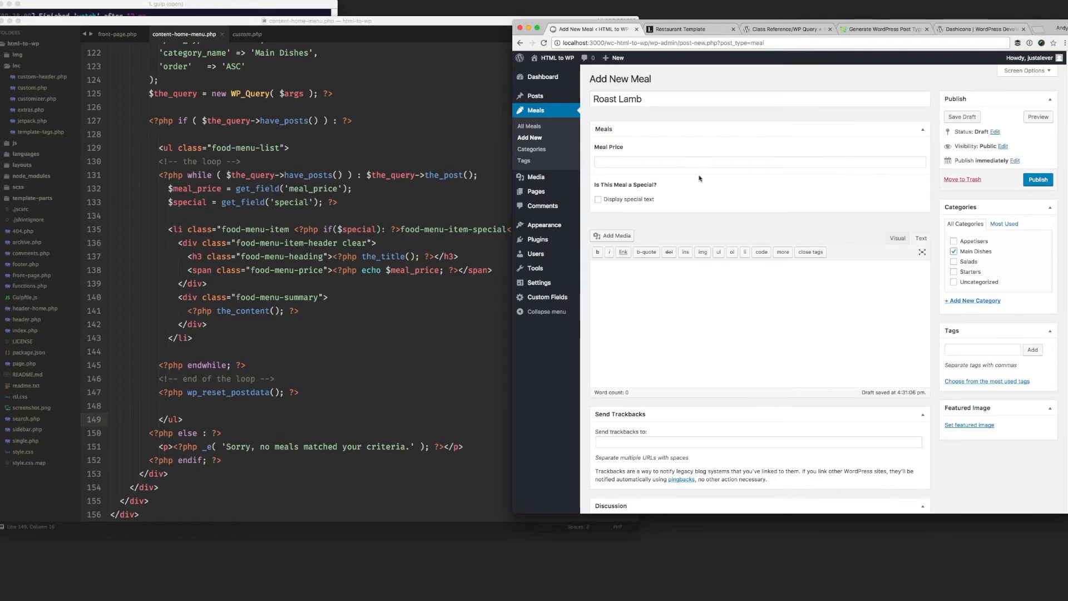
left_click(686, 28)
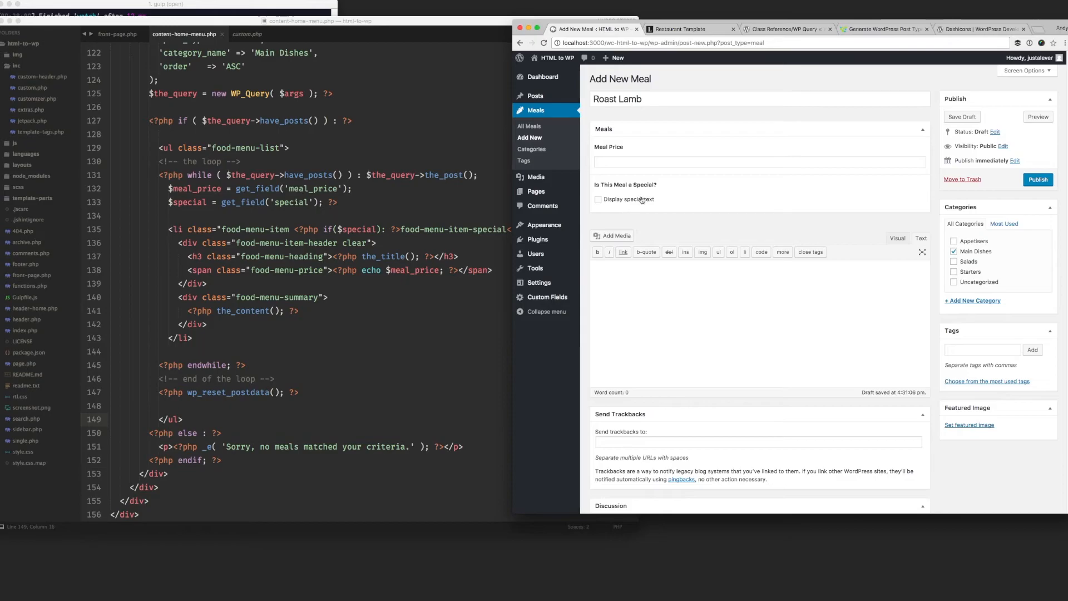
type("$5.50")
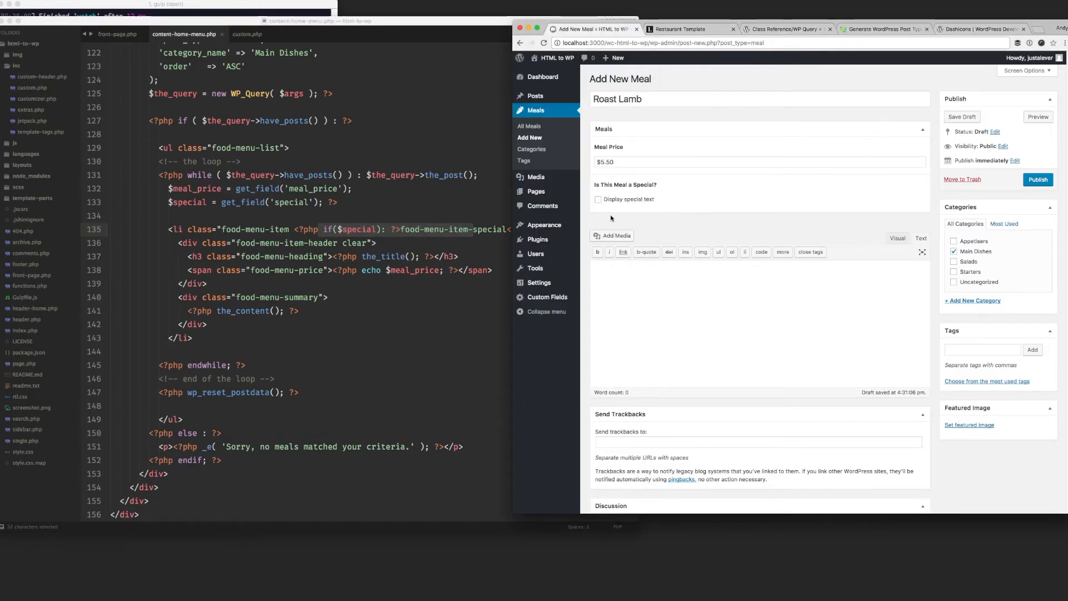
left_click(598, 199)
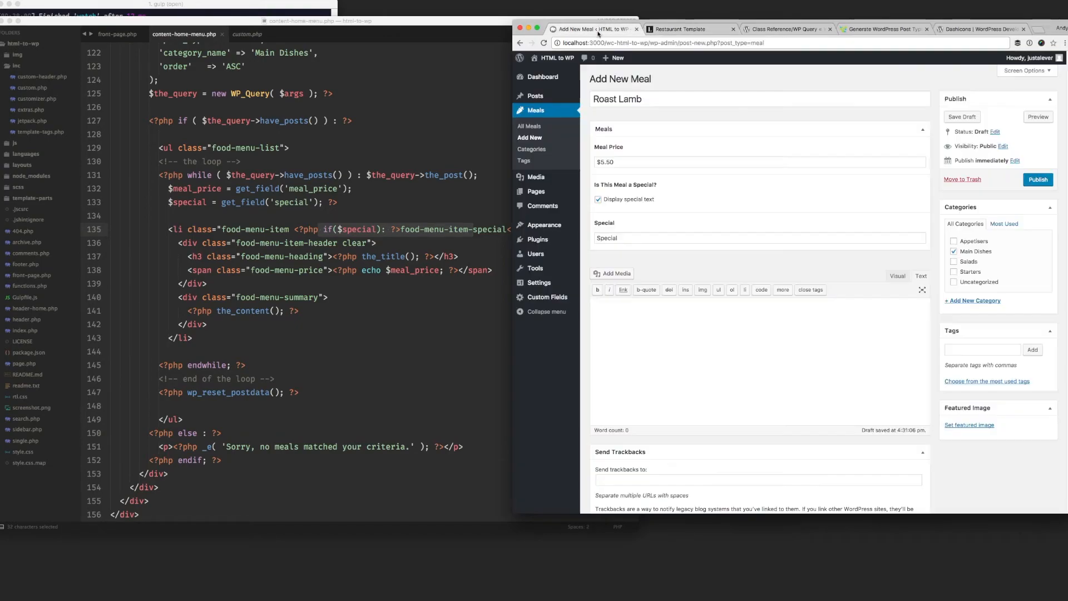
Step: Add the pureed eggplant dip description, publish Roast Lamb and start a new meal
type("Pureed eggplant garlic, green pepper and tomato dip.")
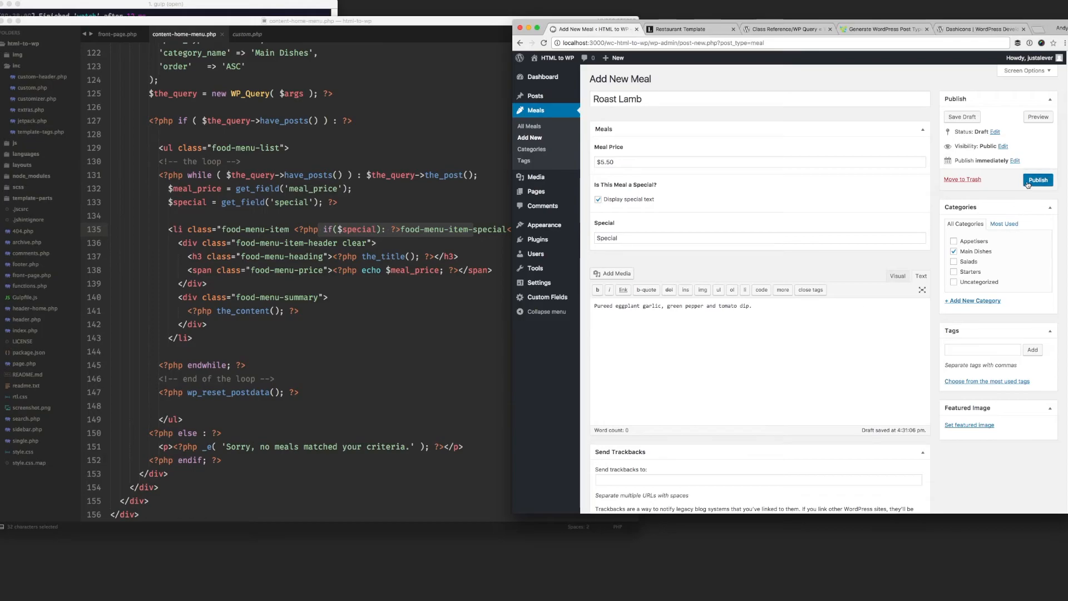
left_click(1037, 180)
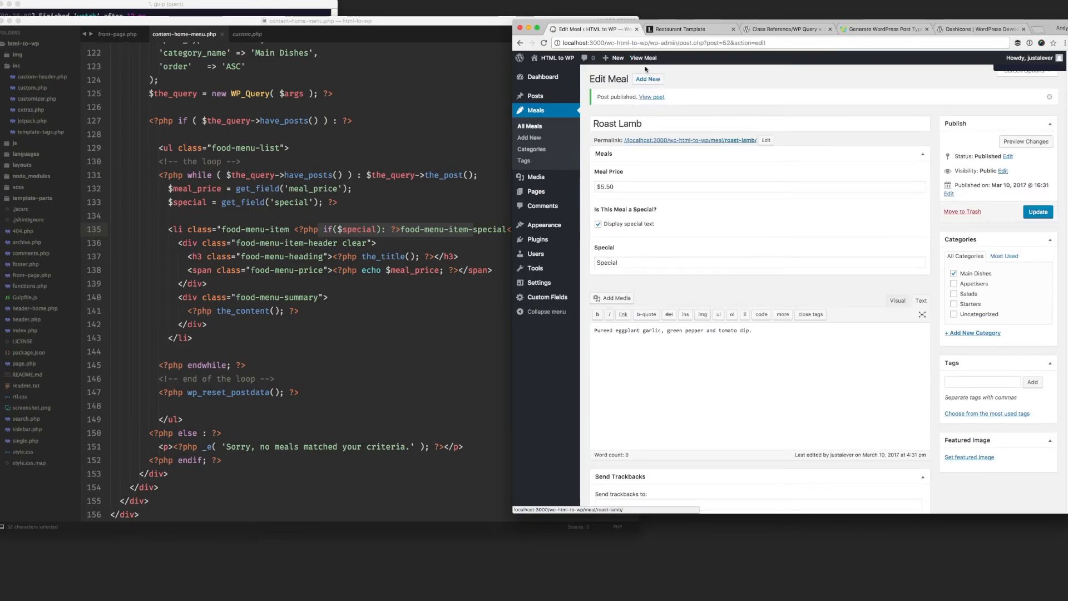
left_click(690, 29)
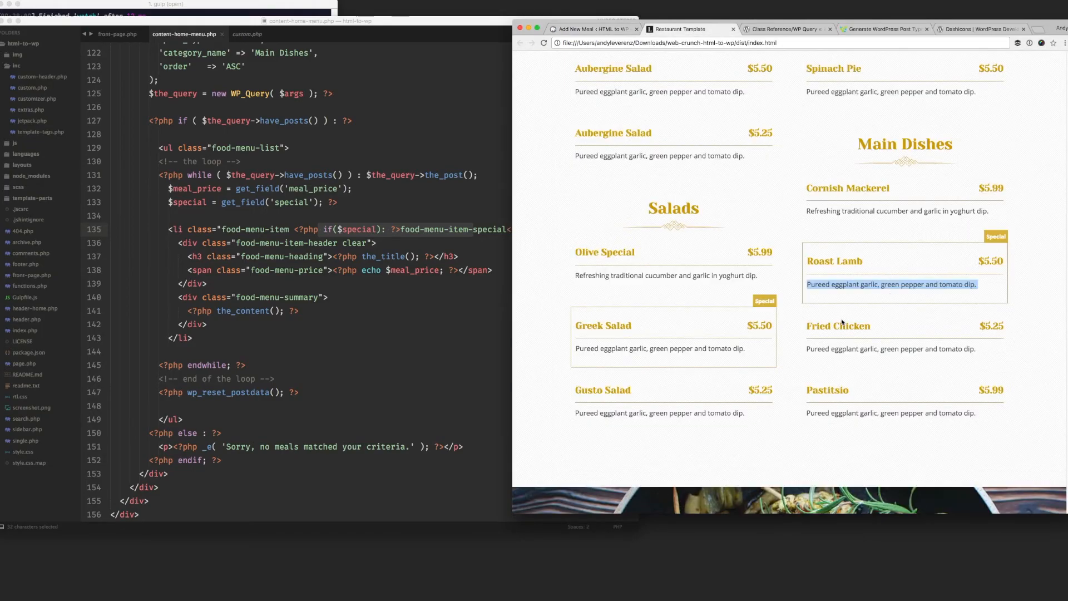
left_click(589, 28)
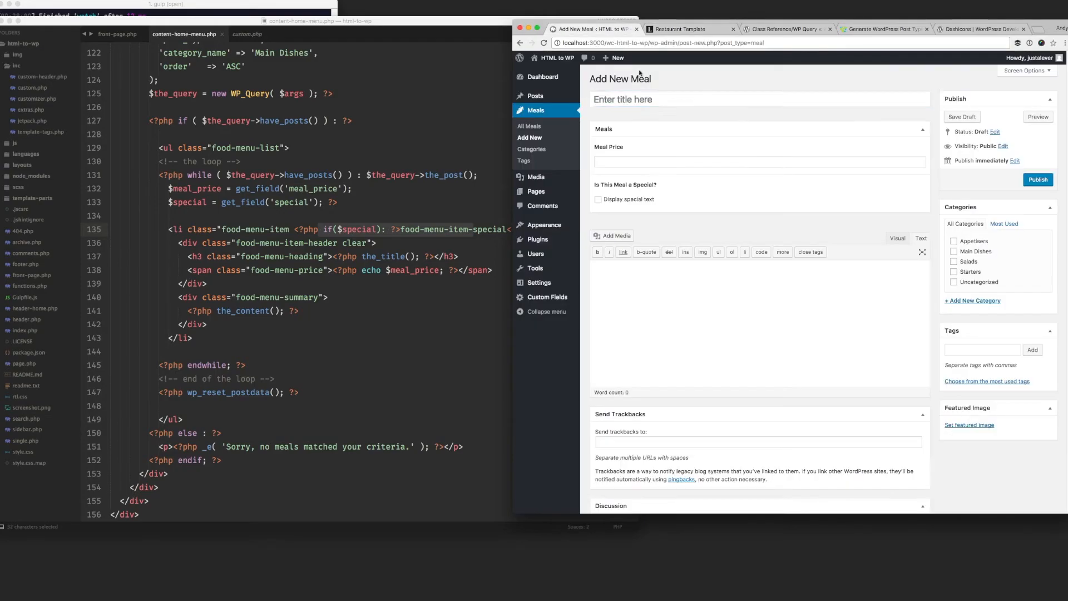
Step: Publish Fried Chicken at $5.25 under Main Dishes with its description, then begin Pastitsio
left_click(689, 29)
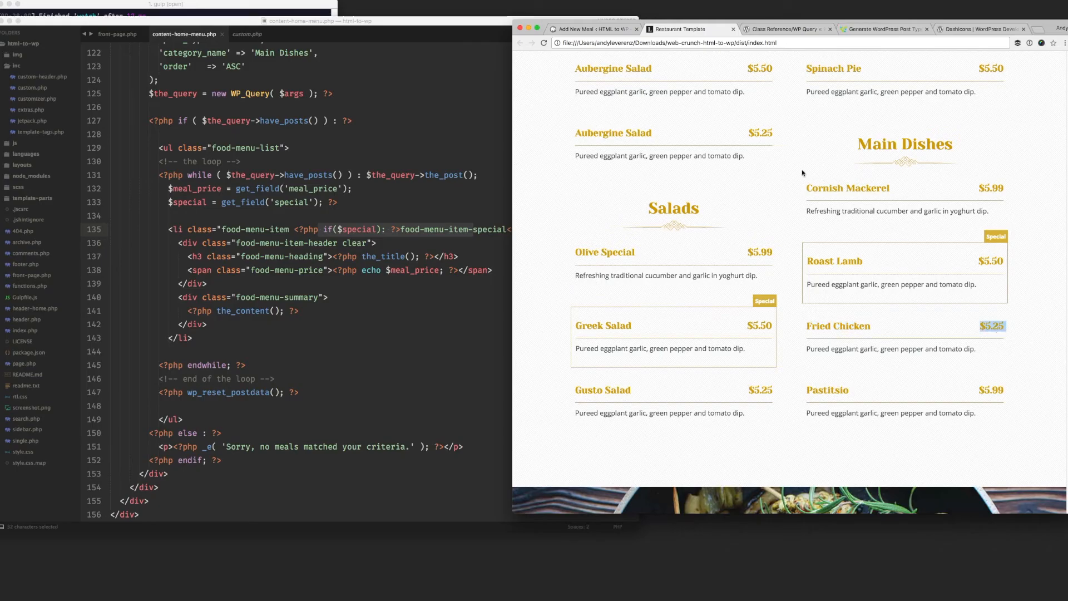
left_click(591, 29)
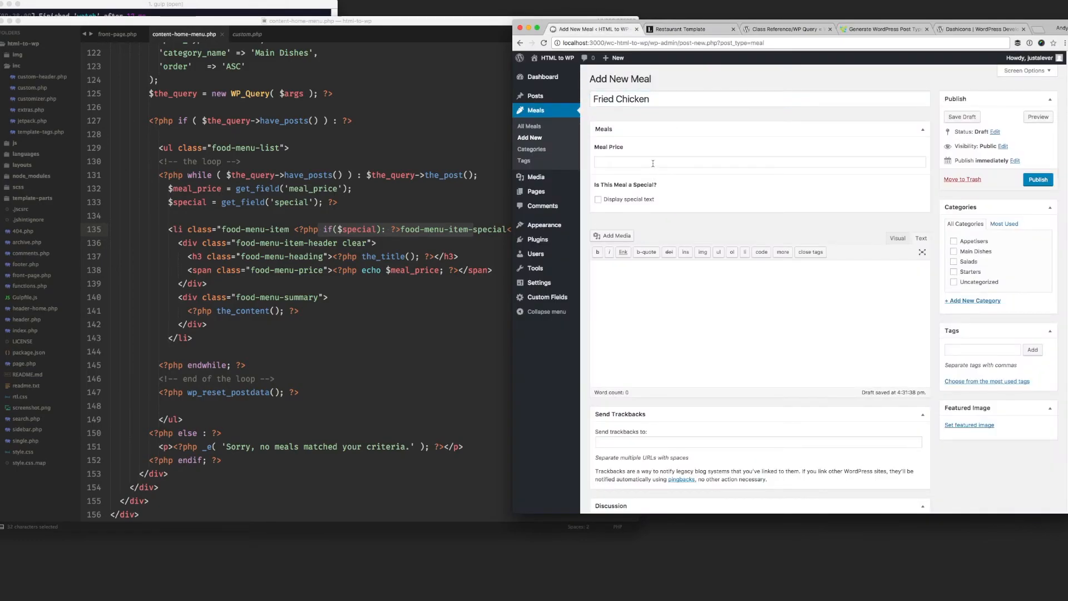
type("$5.25")
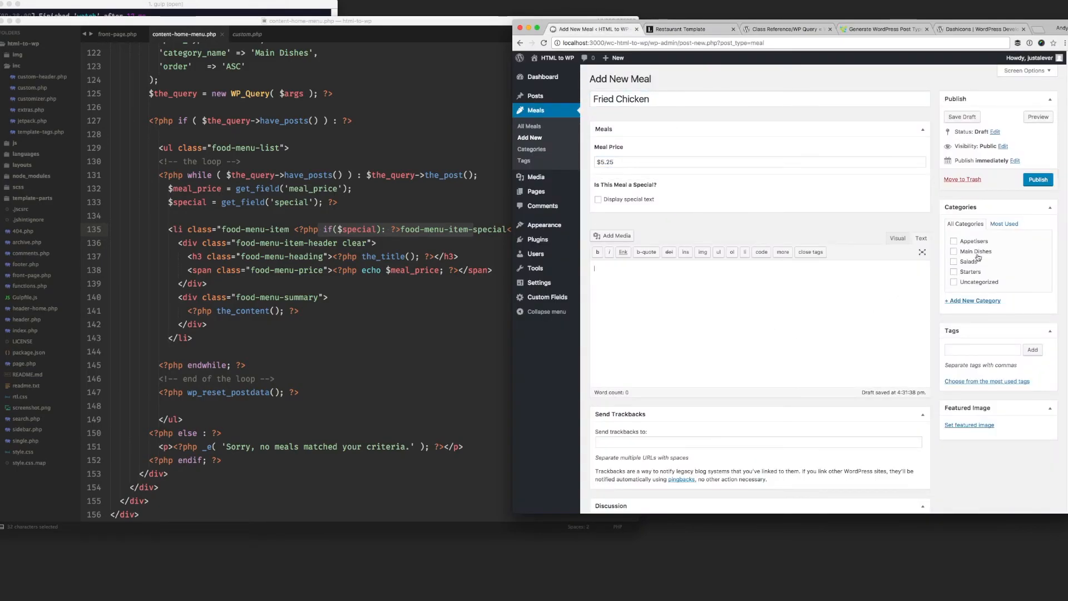
left_click(686, 30)
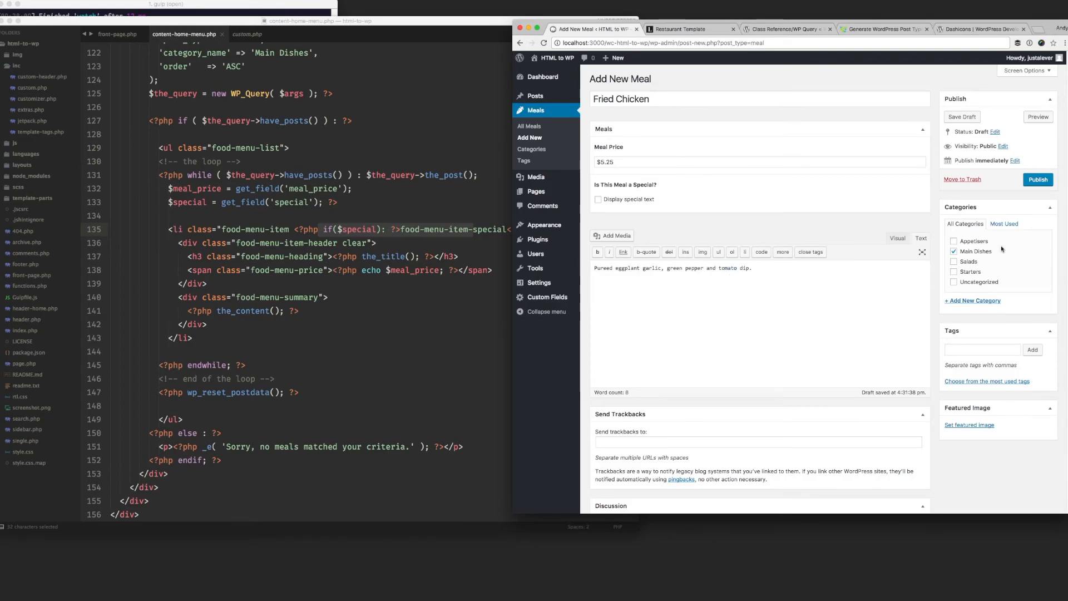
left_click(1038, 179)
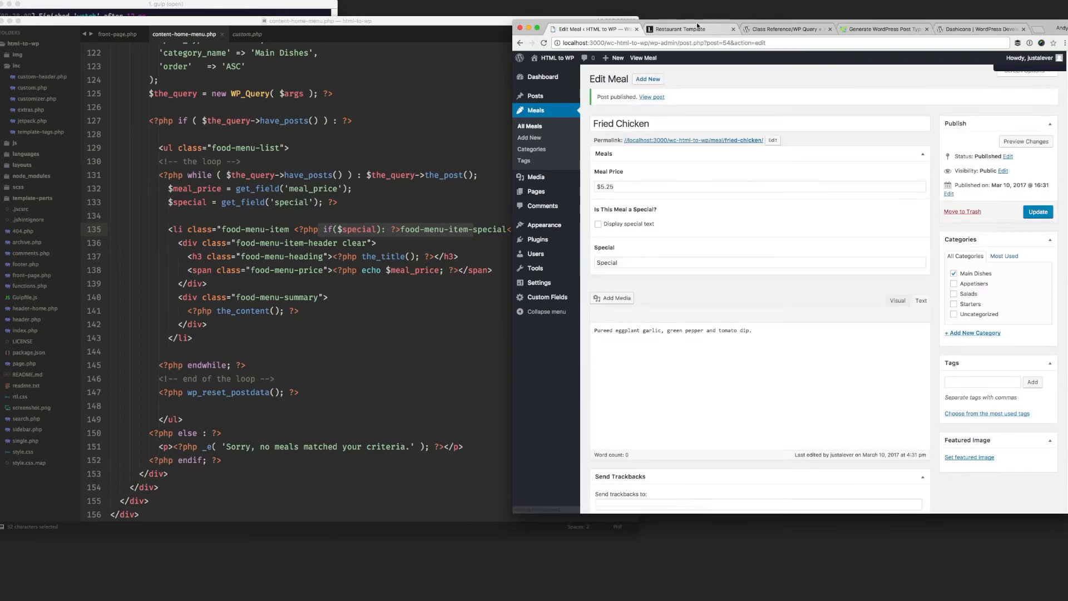
left_click(690, 30)
type("Pastitsio")
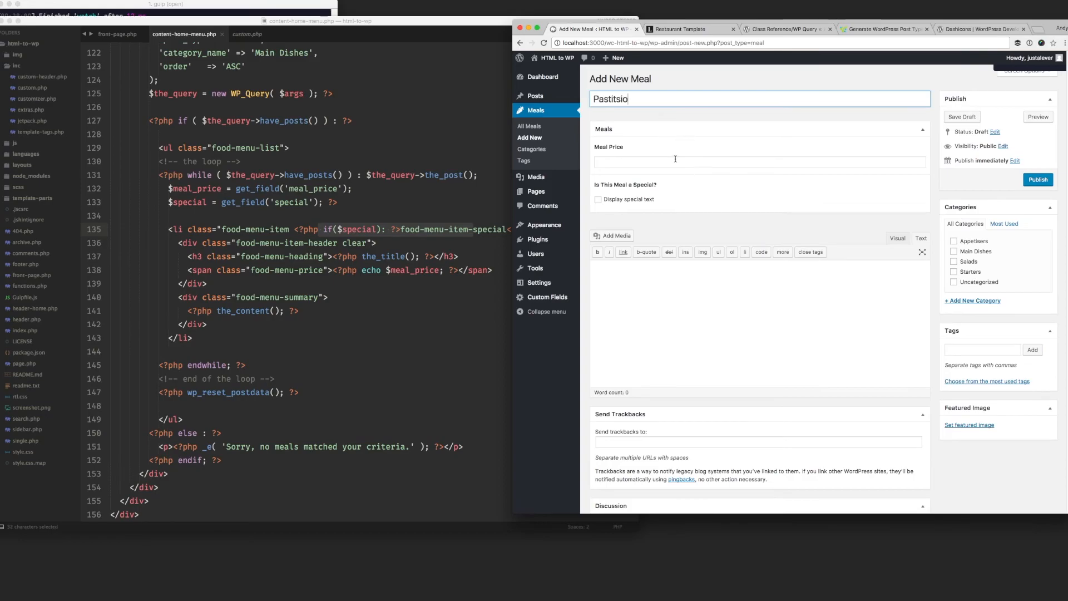
Step: Give Pastitsio a $5.99 price, Main Dishes category and eggplant-dip description, and publish it
left_click(689, 30)
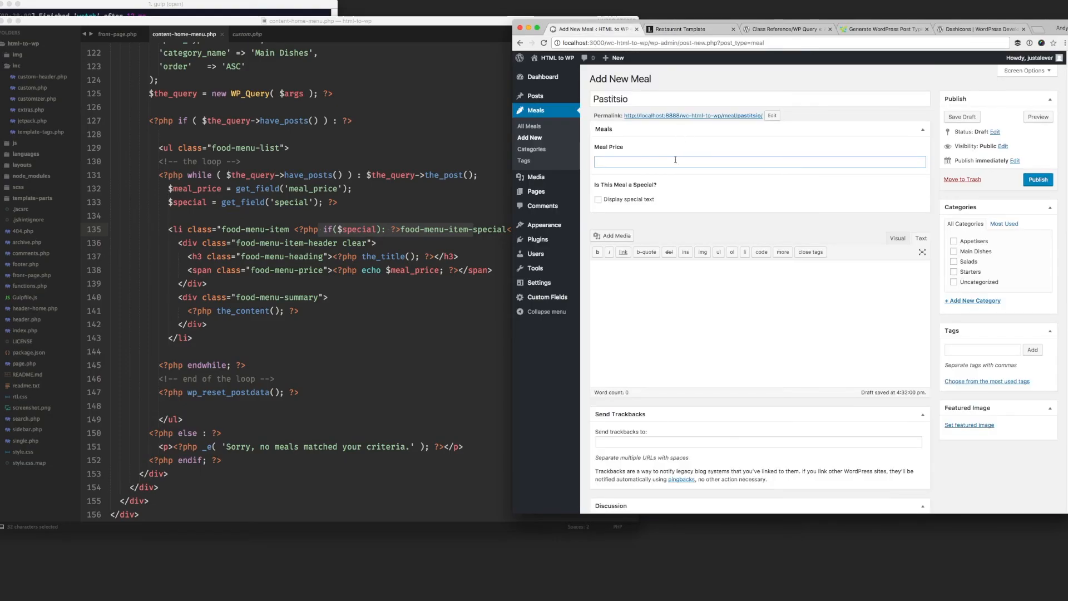
type("$5.99")
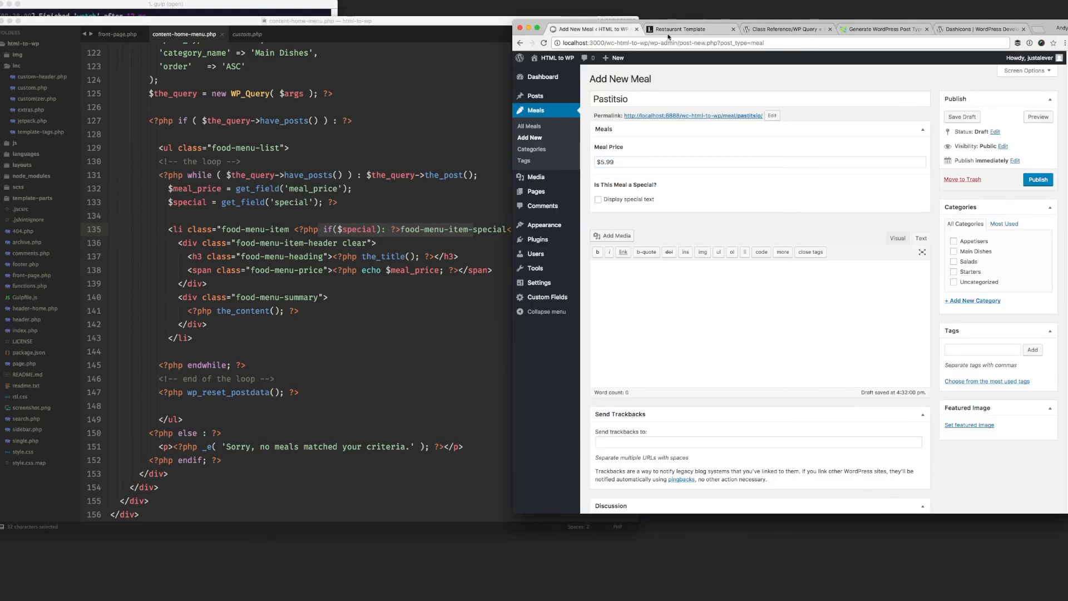
left_click(688, 29)
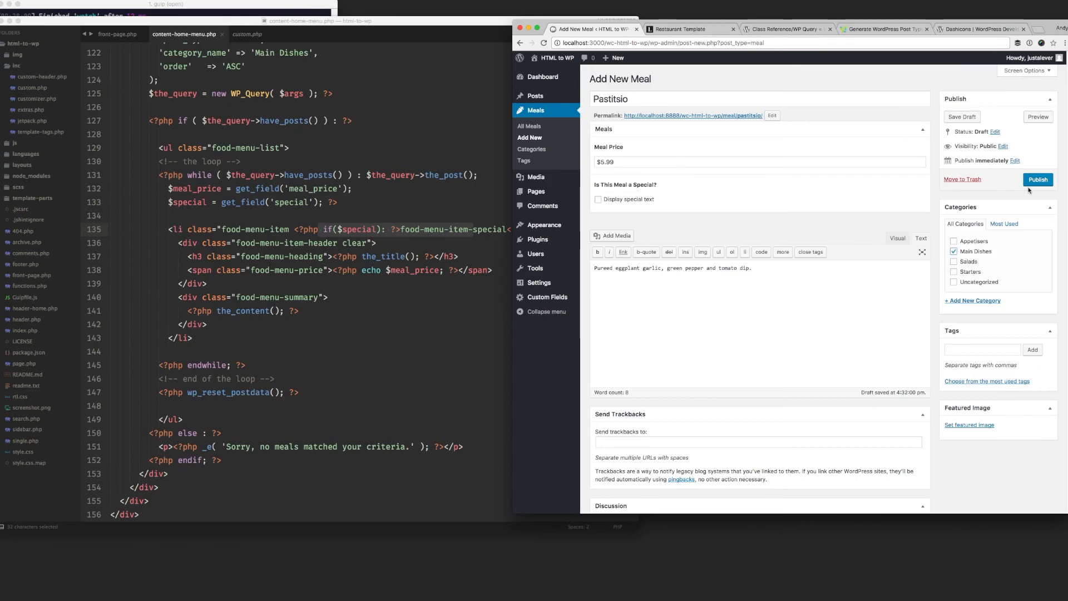
left_click(1038, 179)
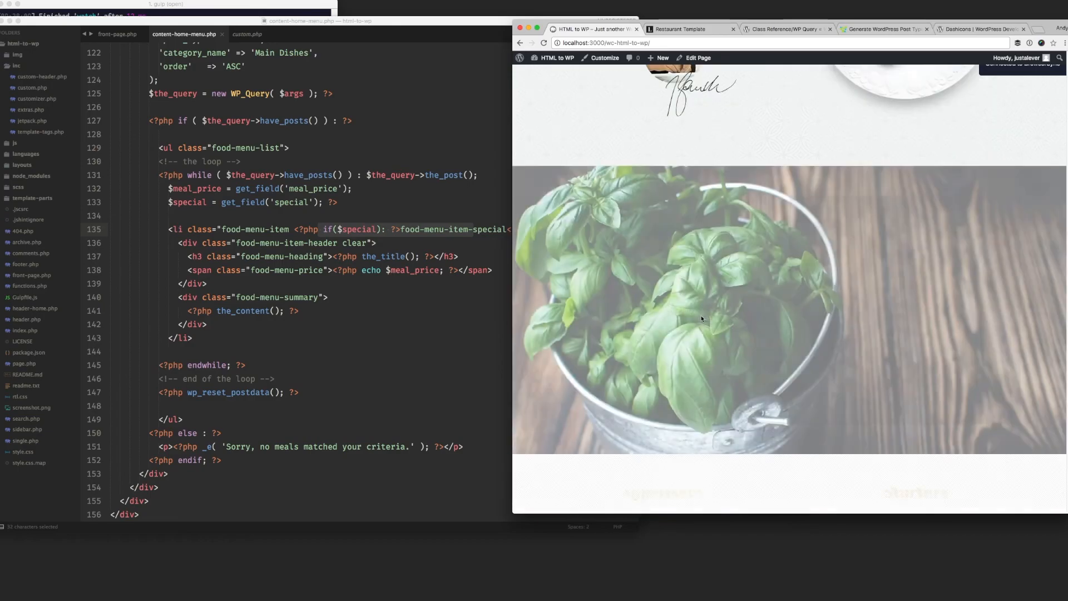
Step: Scroll the home page to review the Salads and Main Dishes menu with boxed specials
scroll("down", 3)
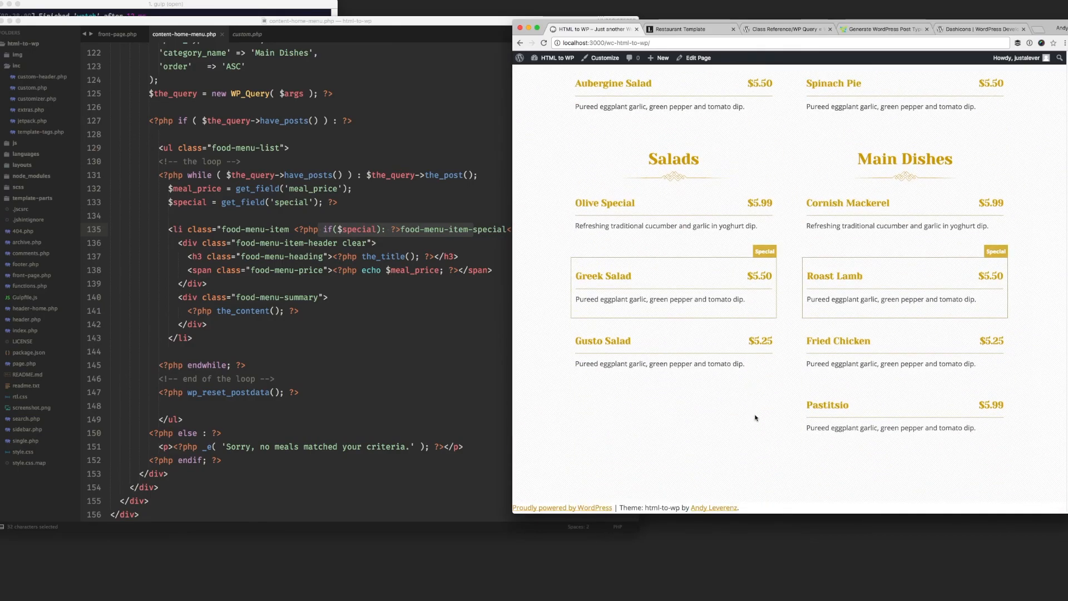
scroll("up", 3)
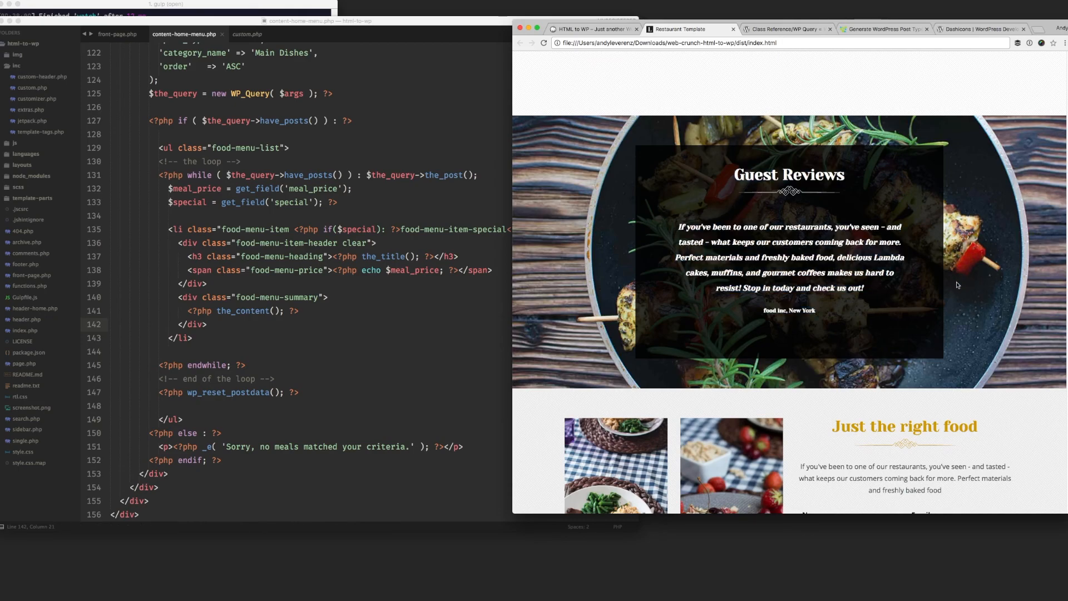
scroll("down", 3)
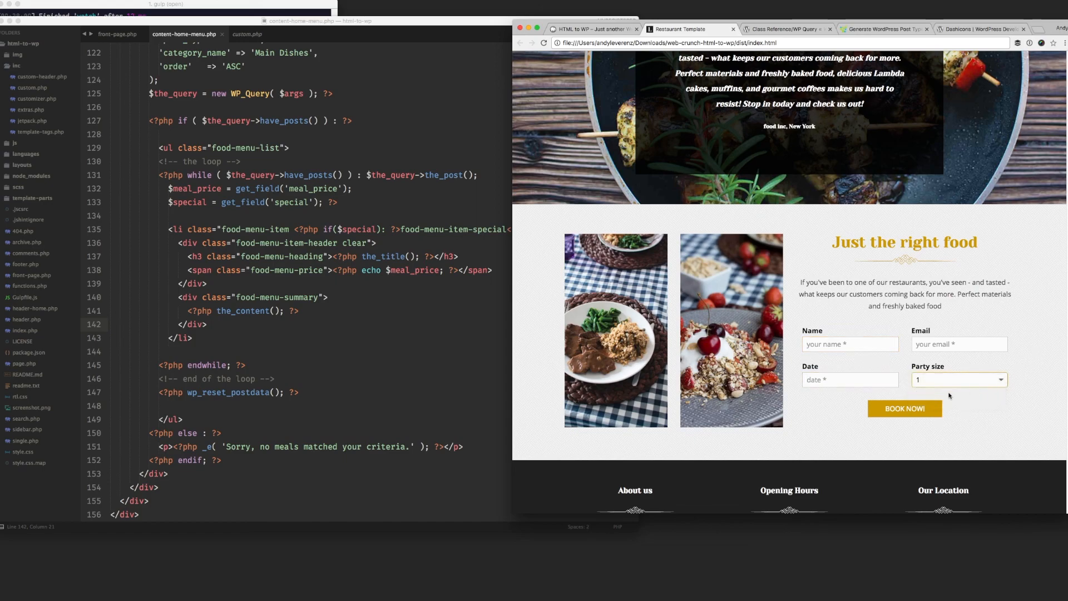
scroll("down", 3)
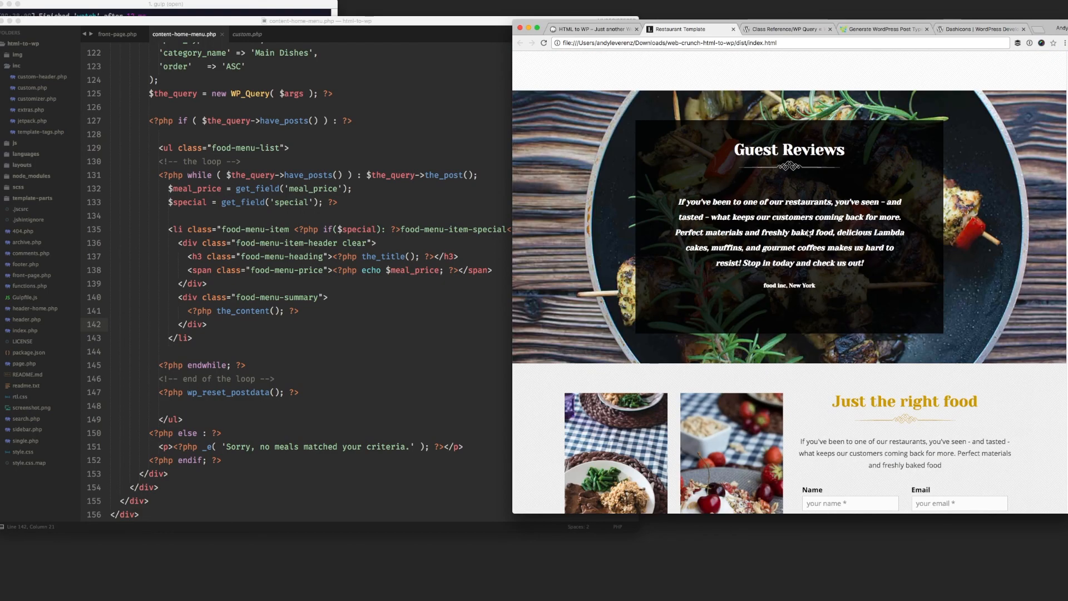
left_click_drag(678, 201, 815, 285)
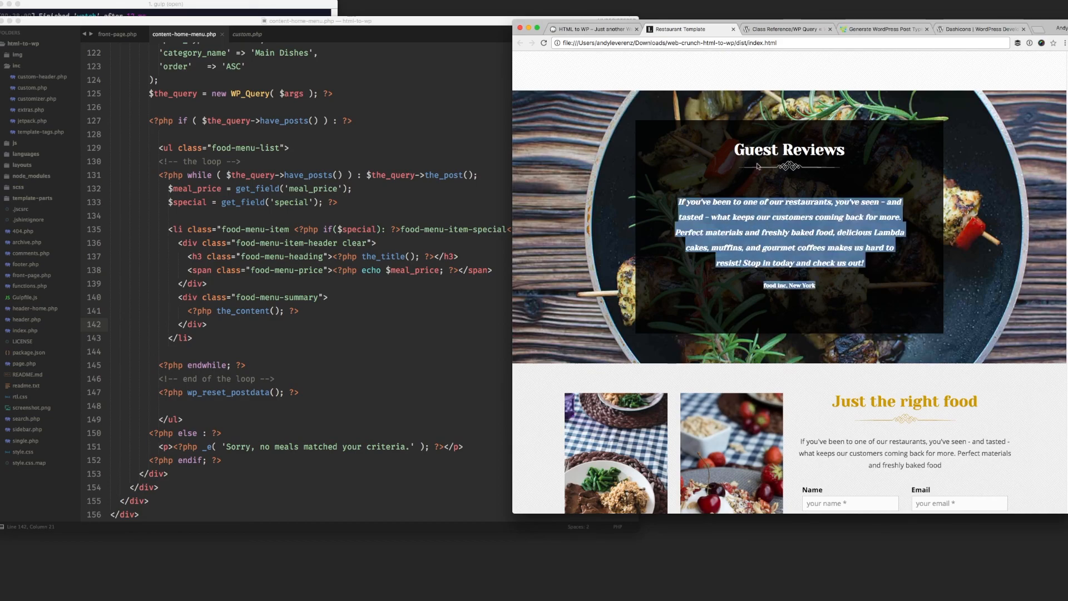
scroll("down", 3)
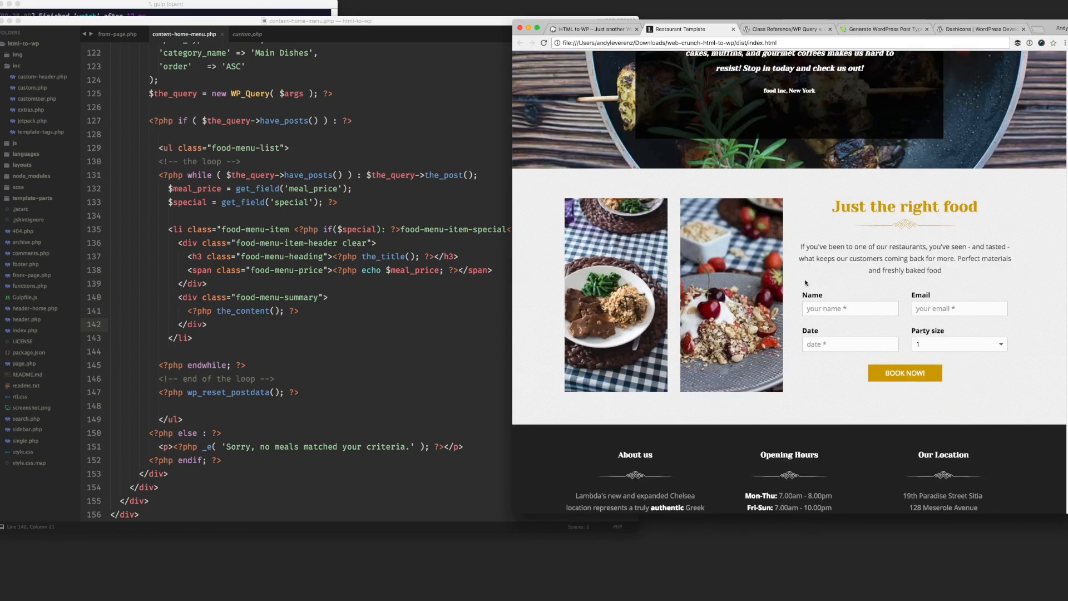